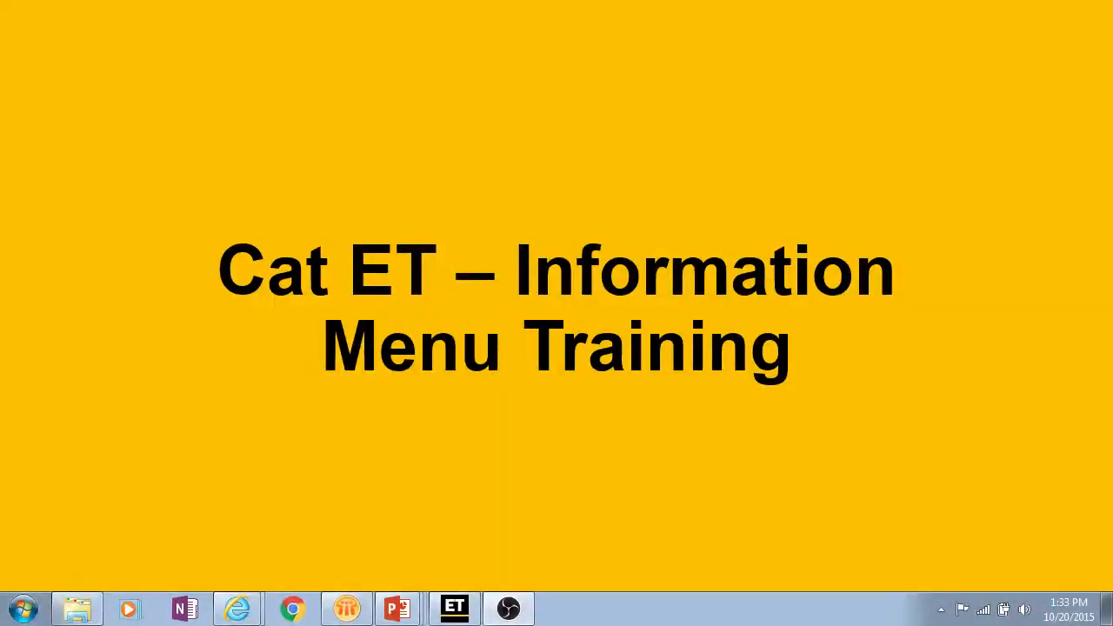
Switch to Cat ET's 795 AC ECM summary in trainer mode and open the Information menu.
click(454, 608)
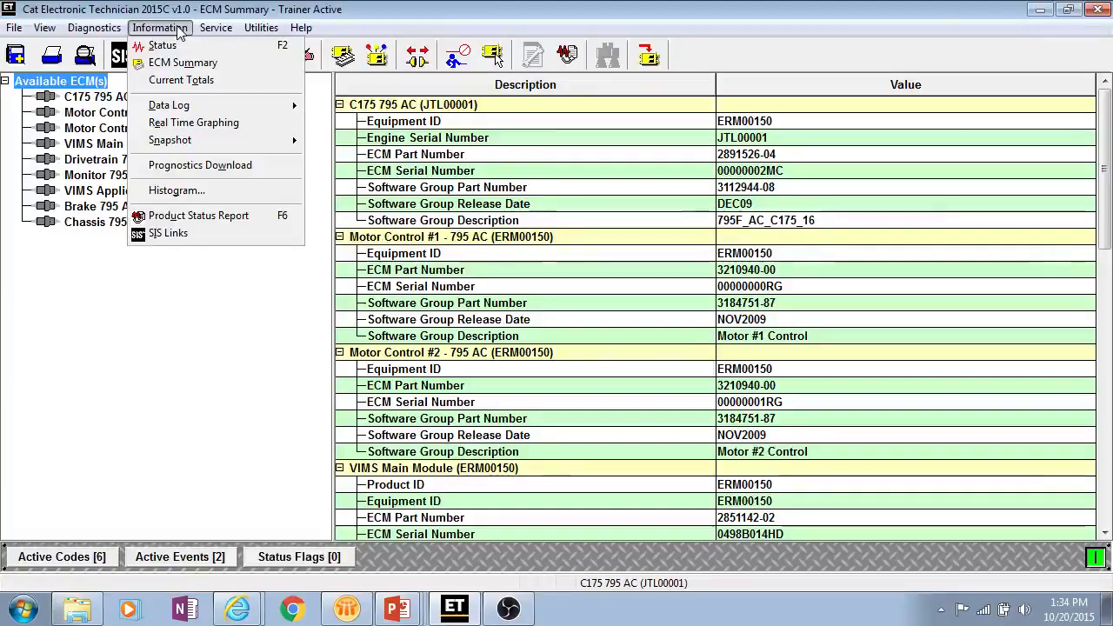
click(216, 27)
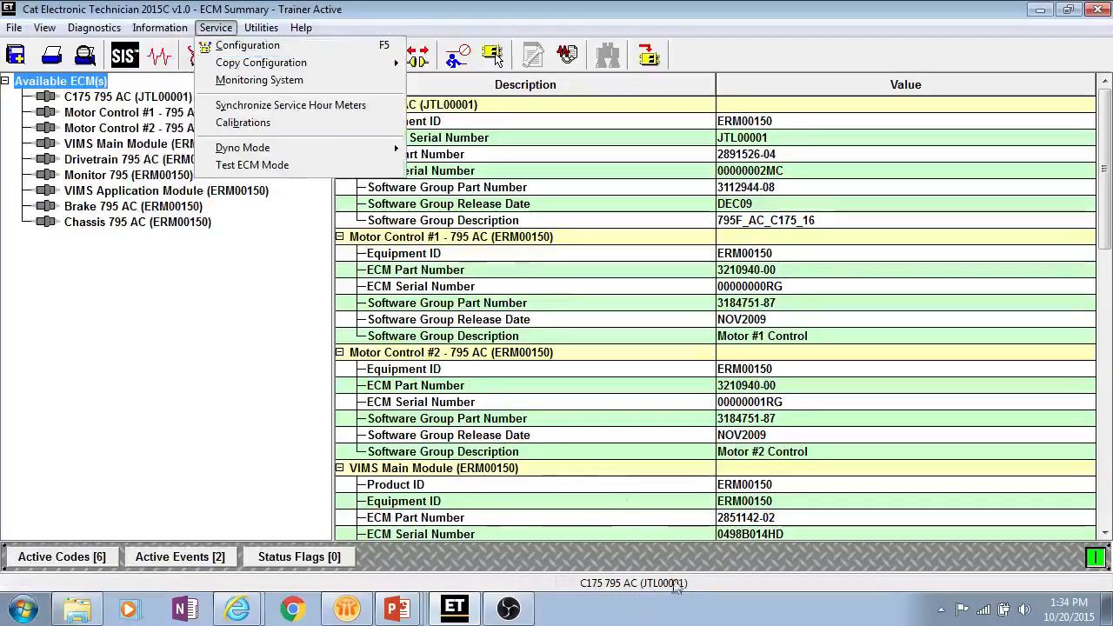
mouse_move(223, 459)
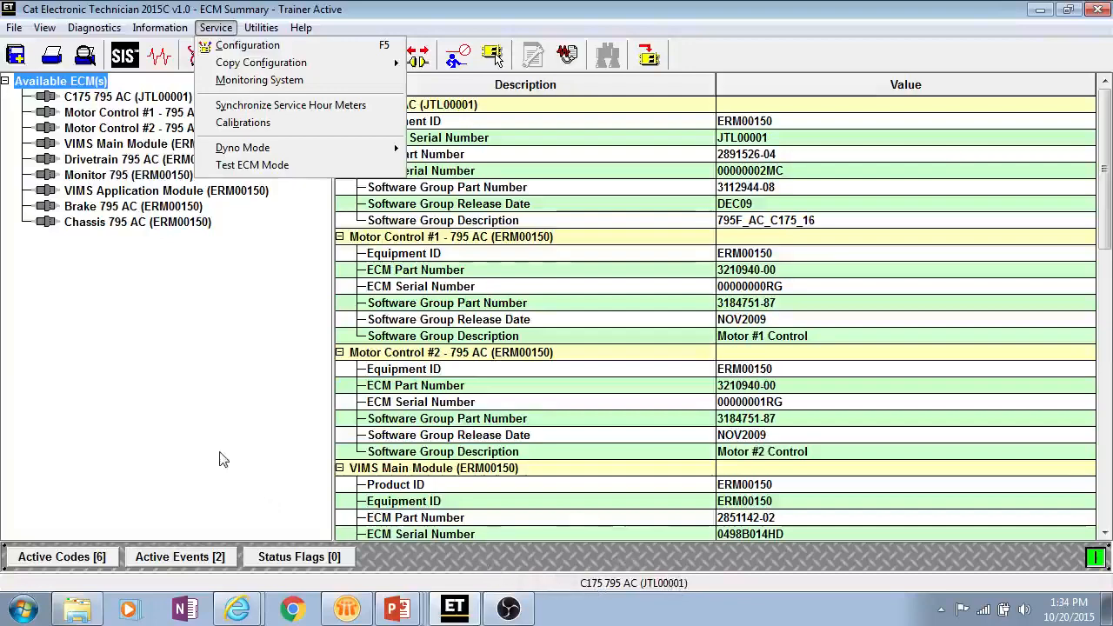
click(159, 27)
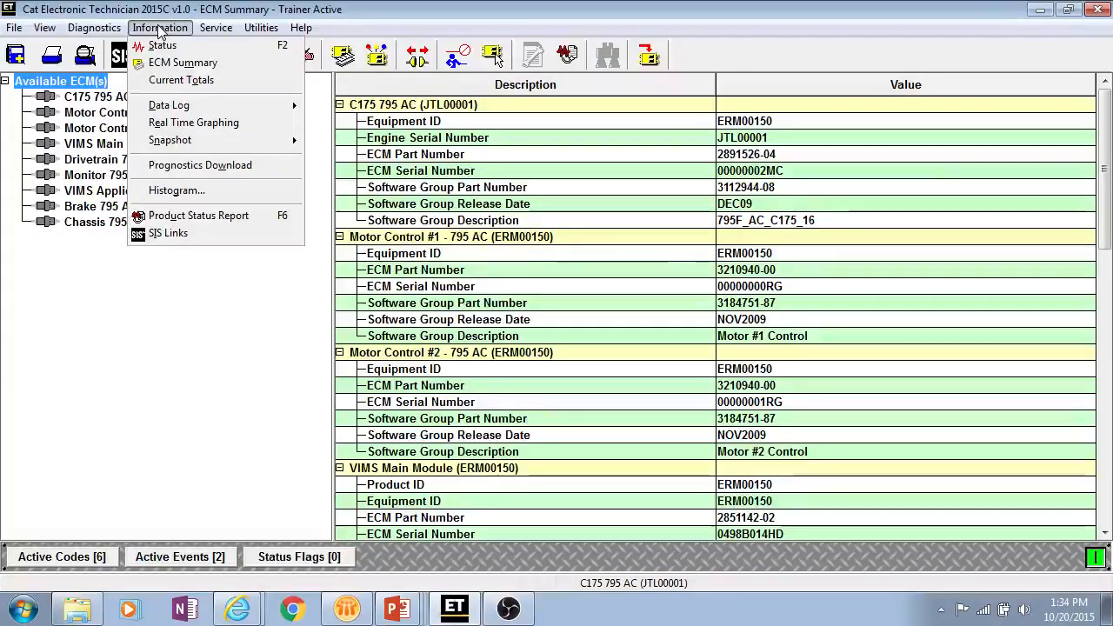
mouse_move(169, 105)
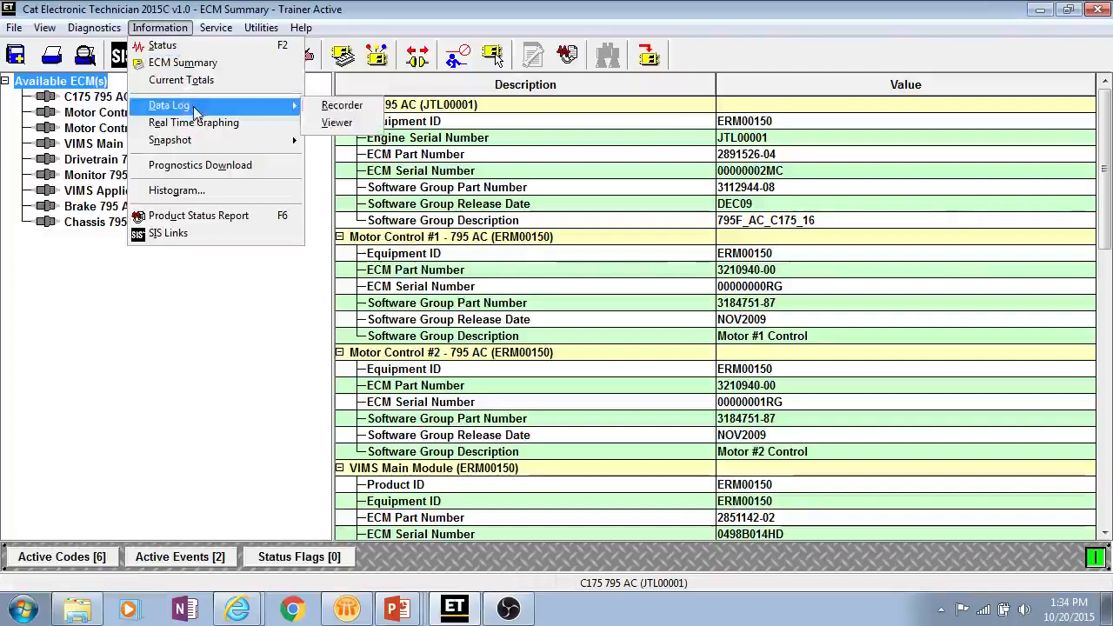
mouse_move(200, 165)
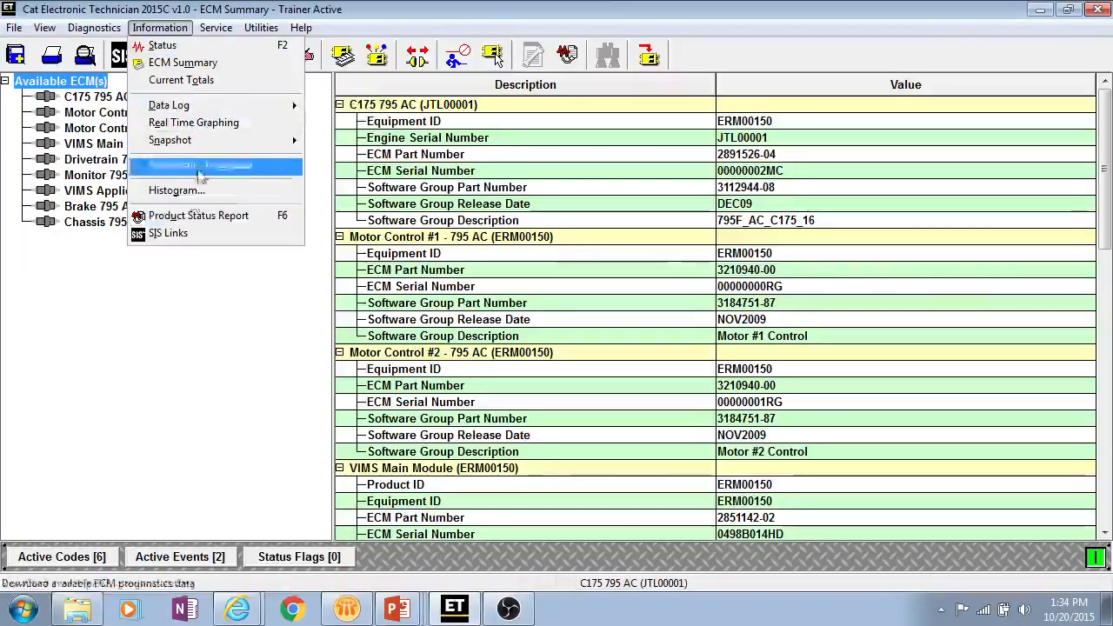
mouse_move(201, 165)
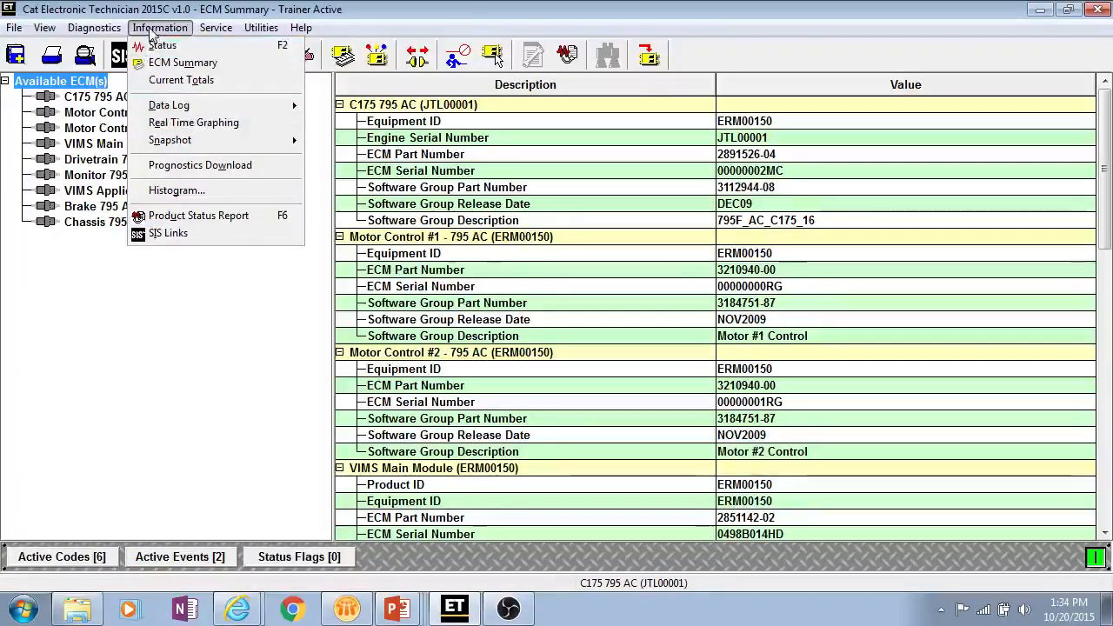
mouse_move(161, 45)
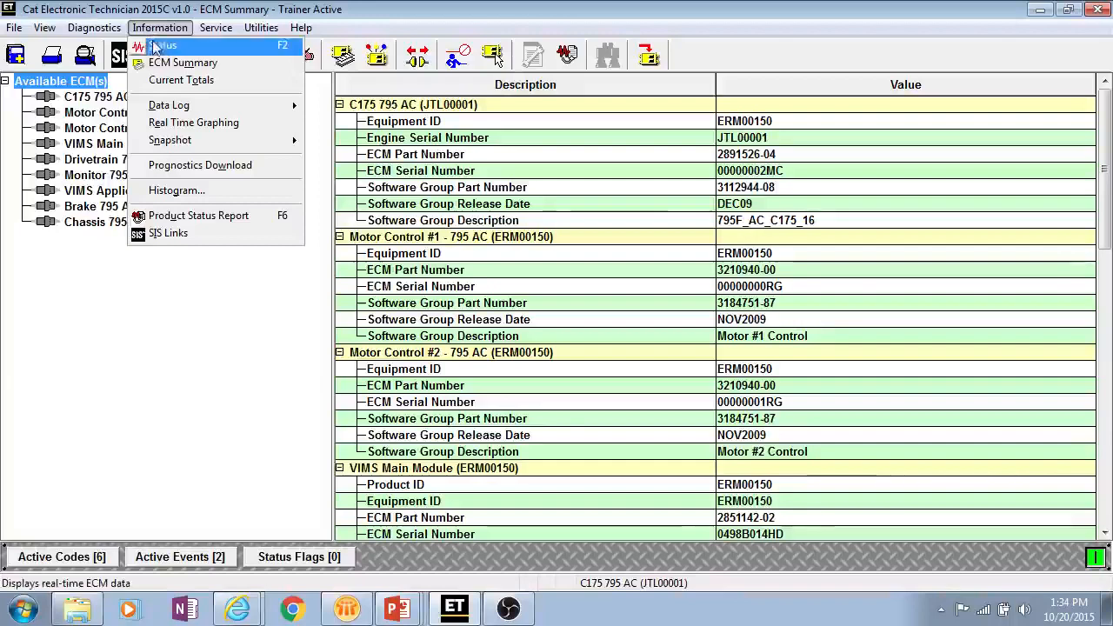
Open Status, step through Fuel Delivery and Temperatures, then show Pressures full width.
click(163, 45)
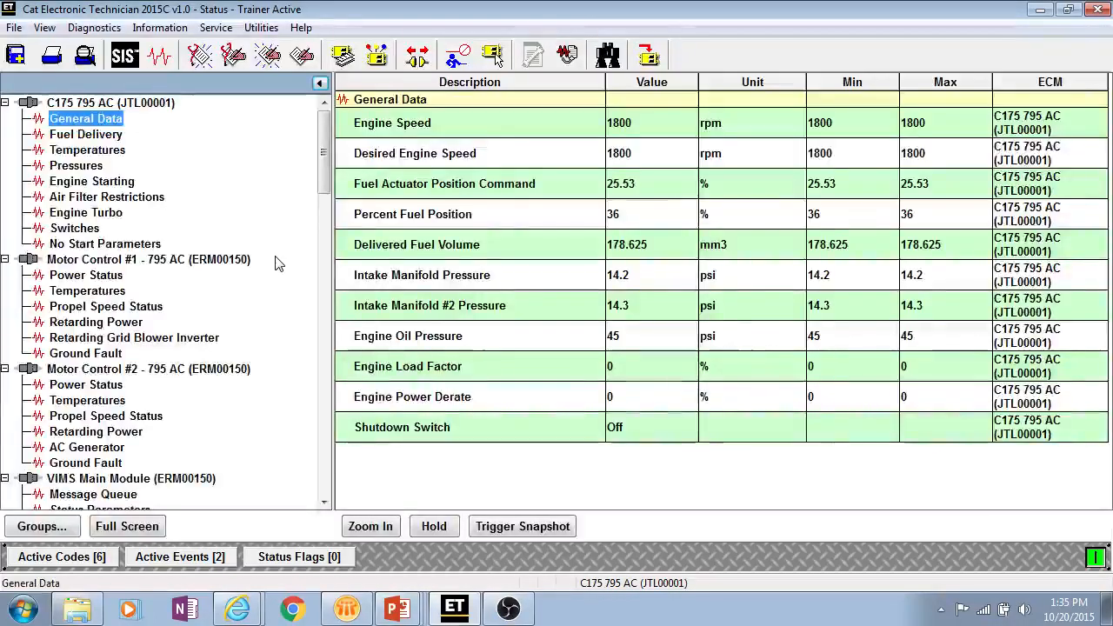
mouse_move(192, 219)
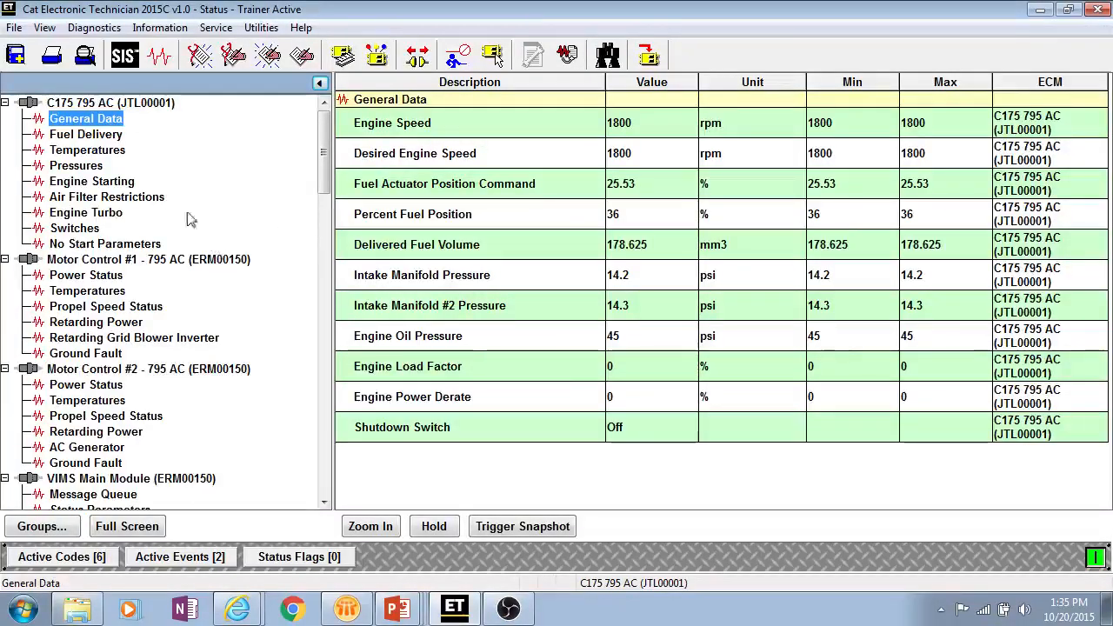
click(85, 134)
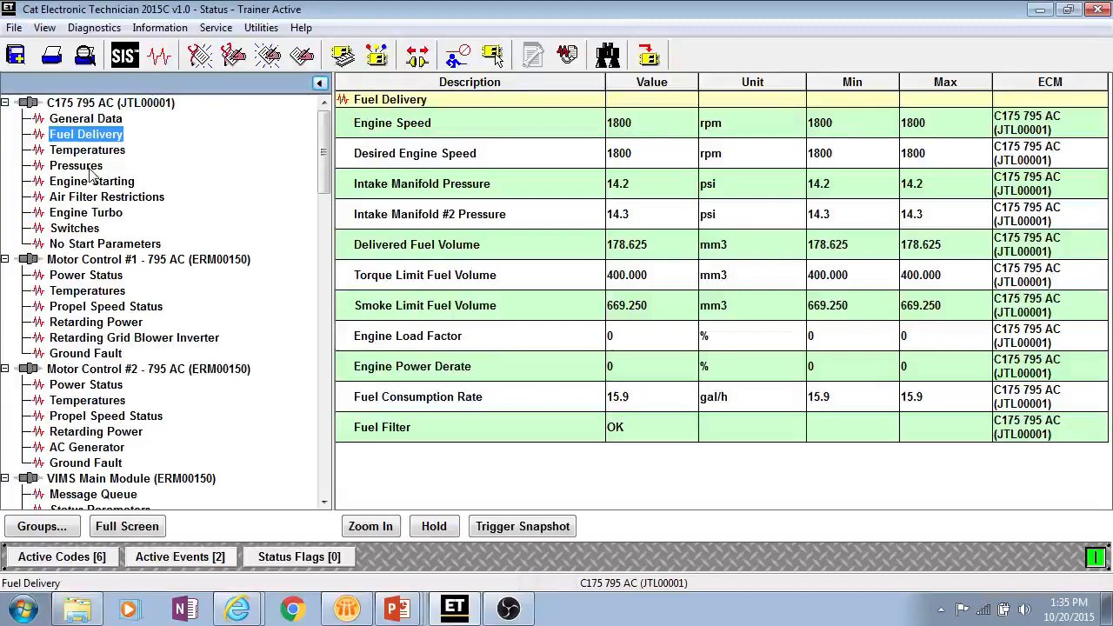
click(87, 150)
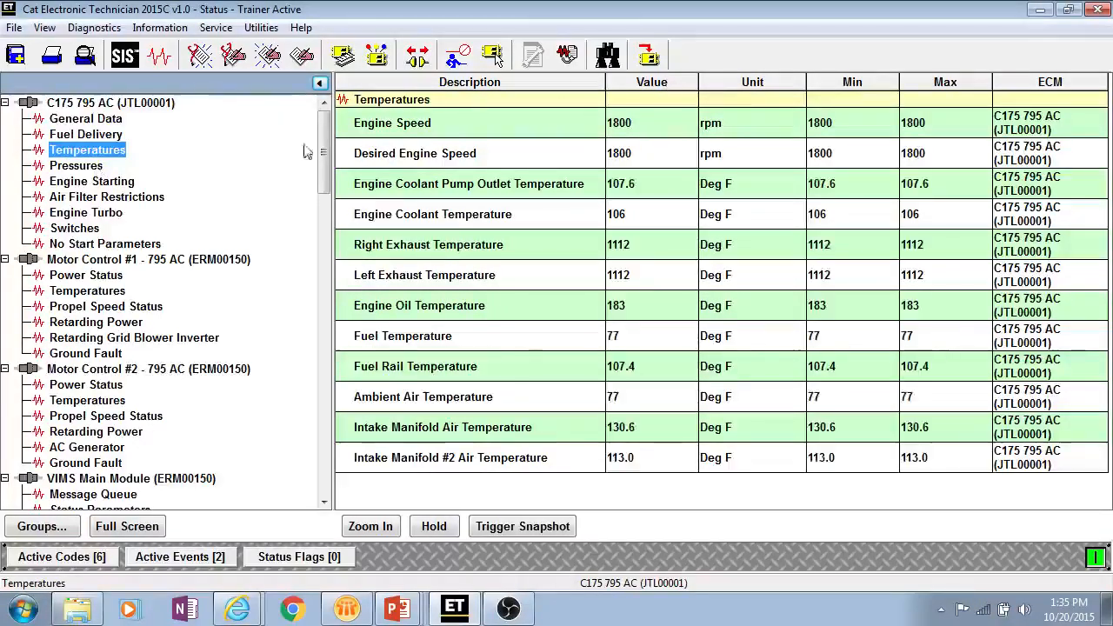
click(77, 165)
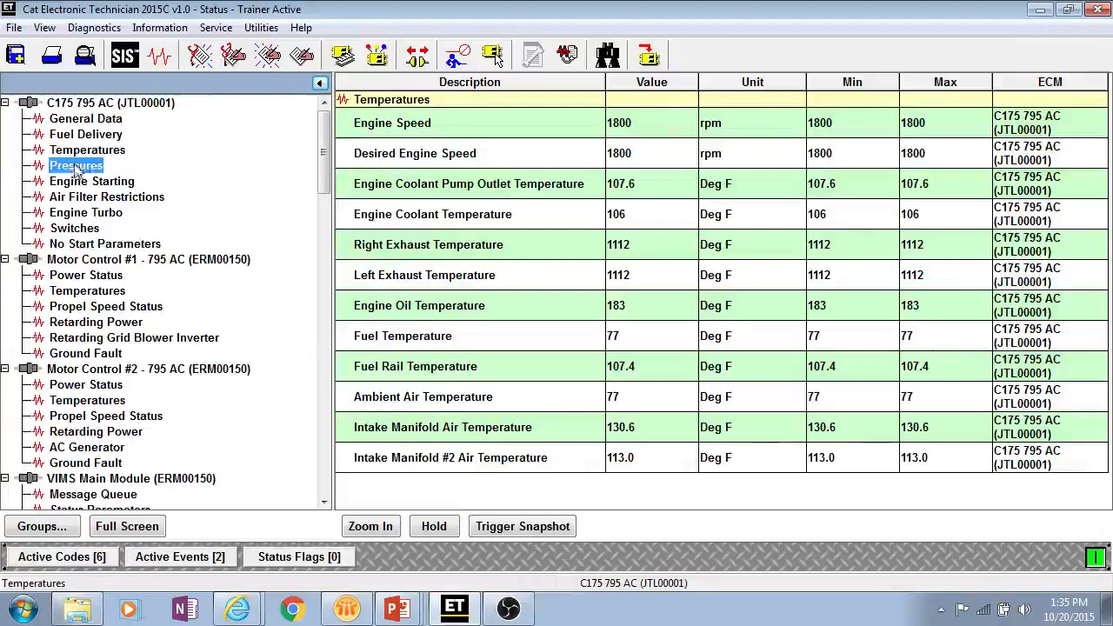
click(76, 166)
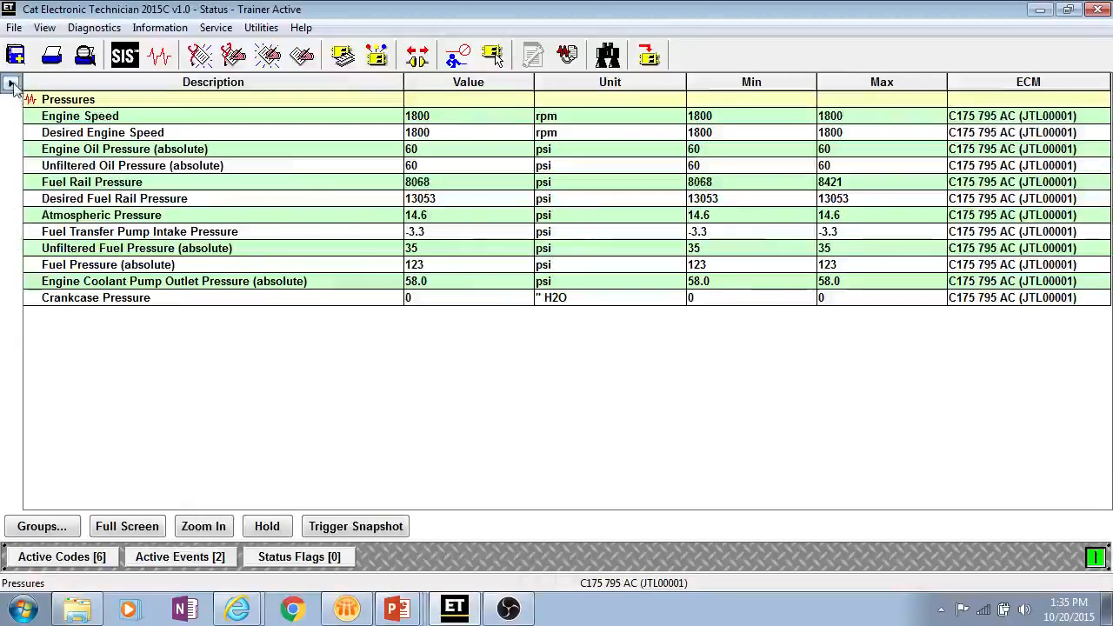
Restore the group tree, show Motor Control #2 Power Status, and scroll to Custom Status Groups.
click(14, 83)
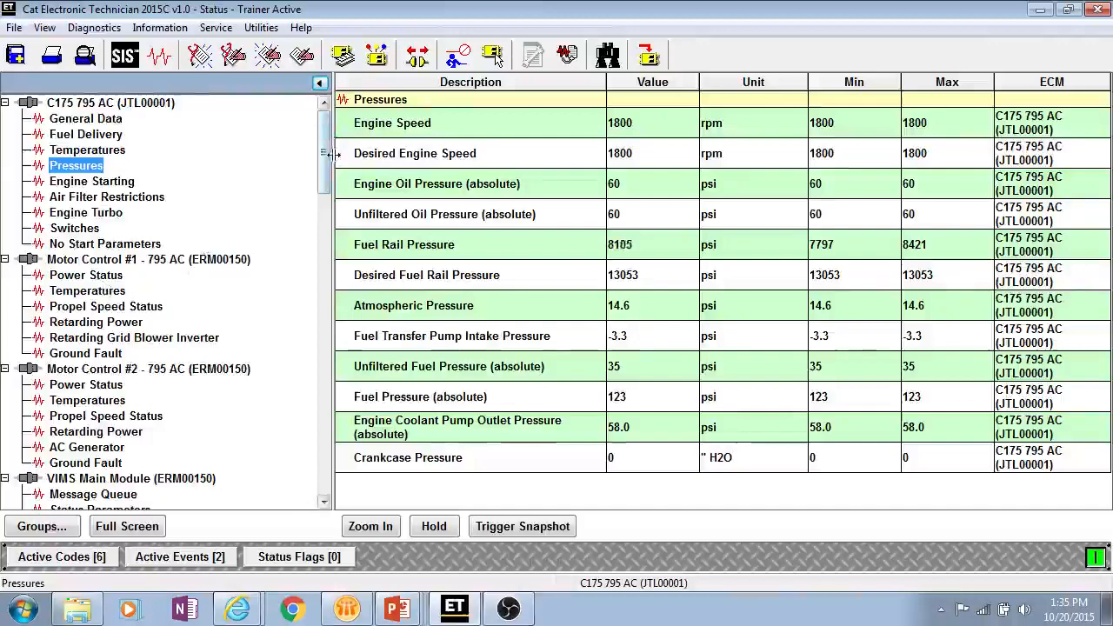
scroll(down, 3)
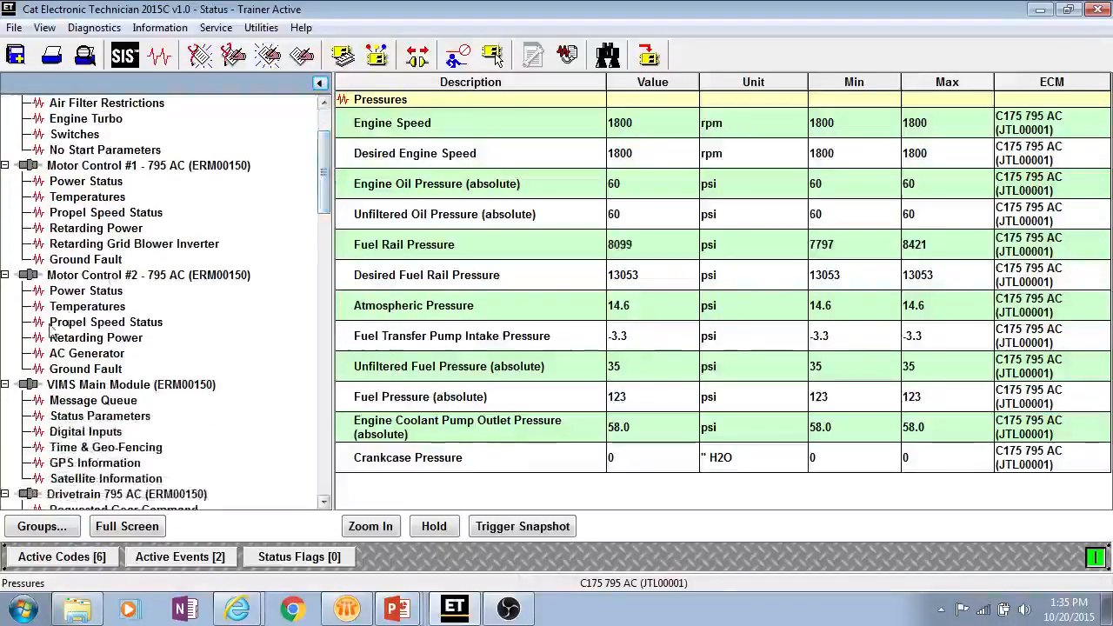
click(86, 291)
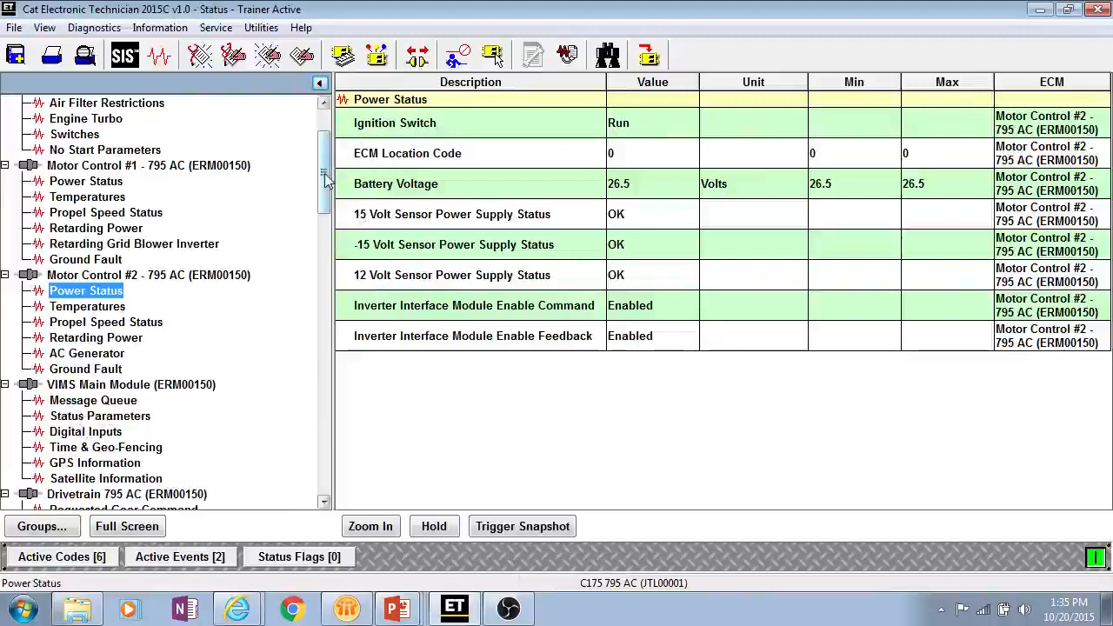
scroll(down, 3)
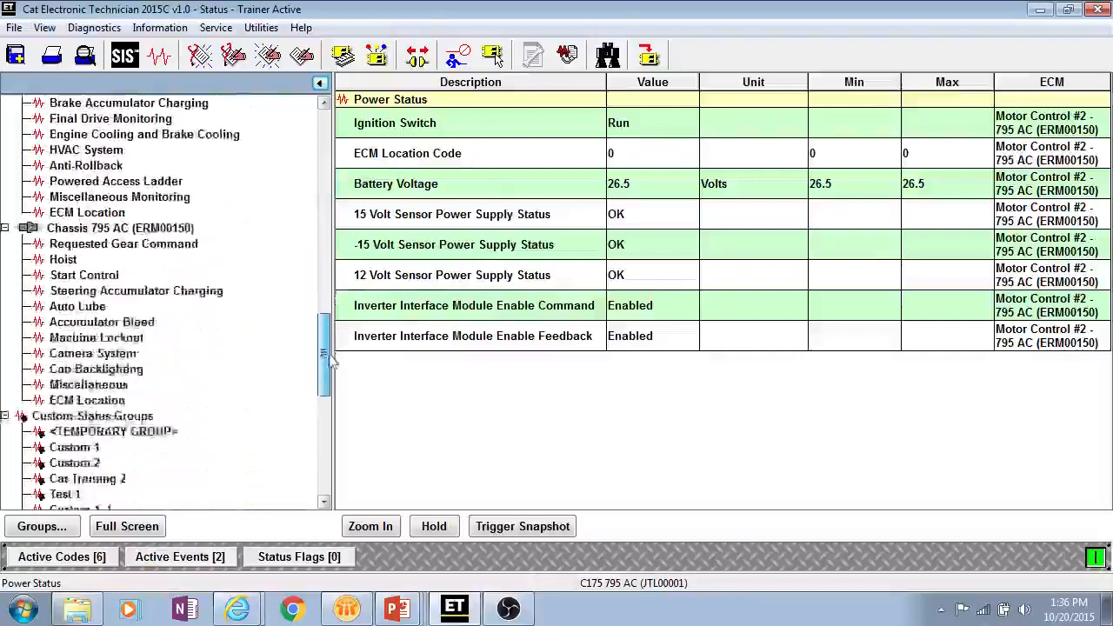
scroll(down, 3)
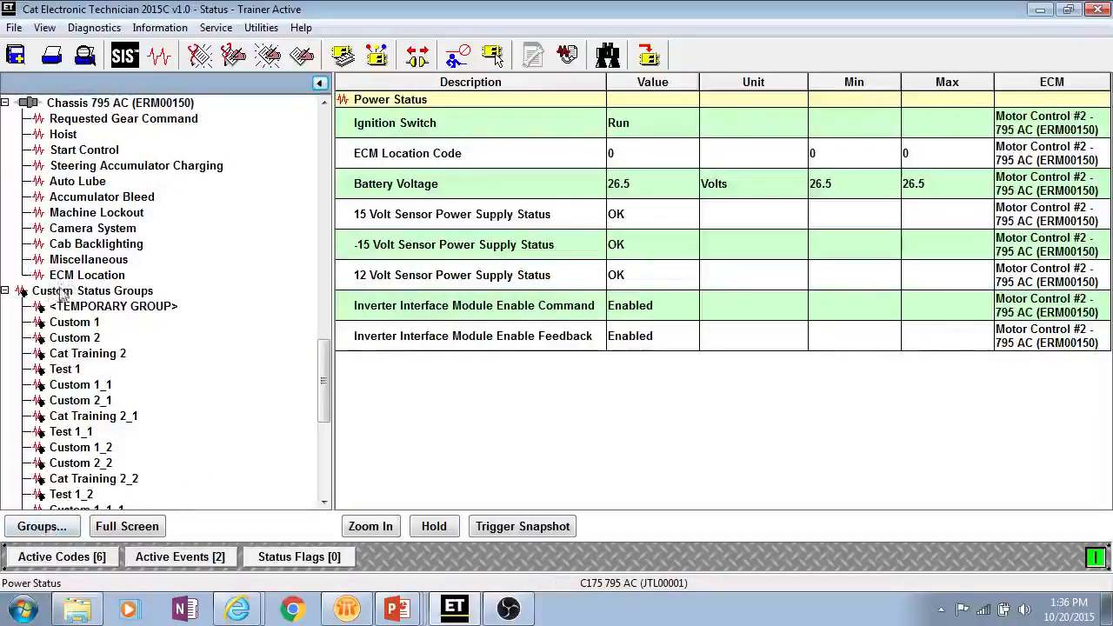
click(41, 526)
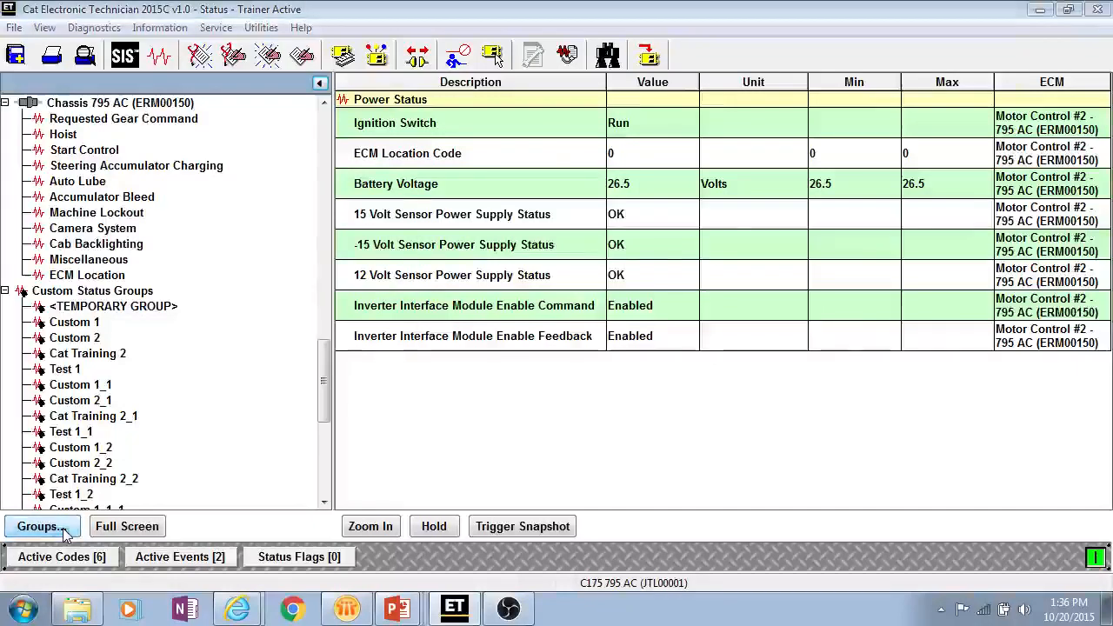
In Select Group, choose <TEMPORARY GROUP> and start a new group.
click(41, 526)
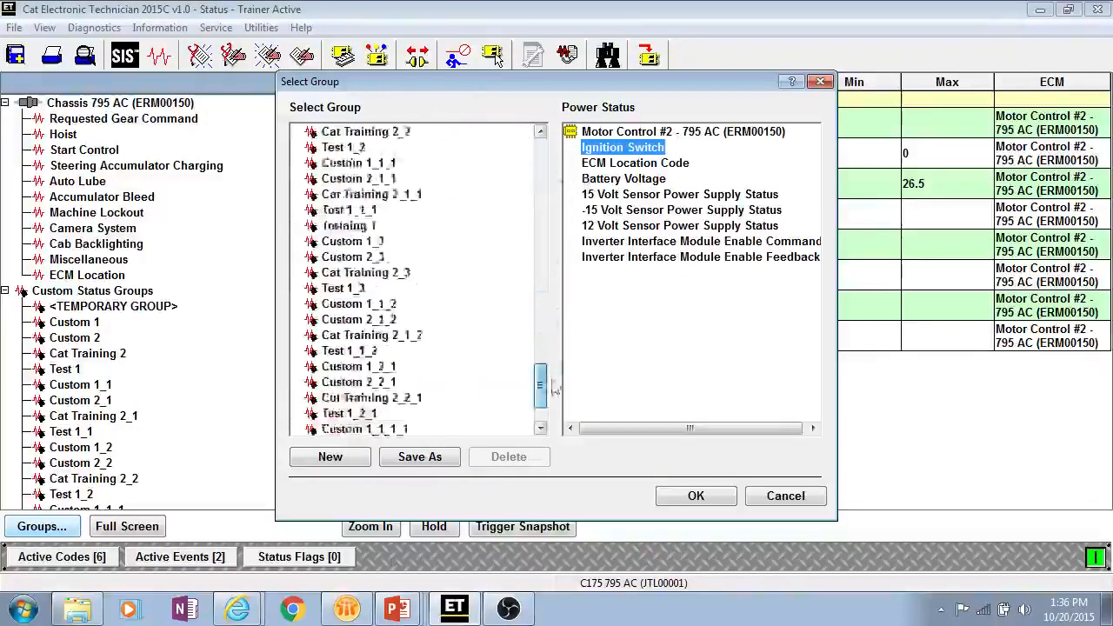
click(375, 272)
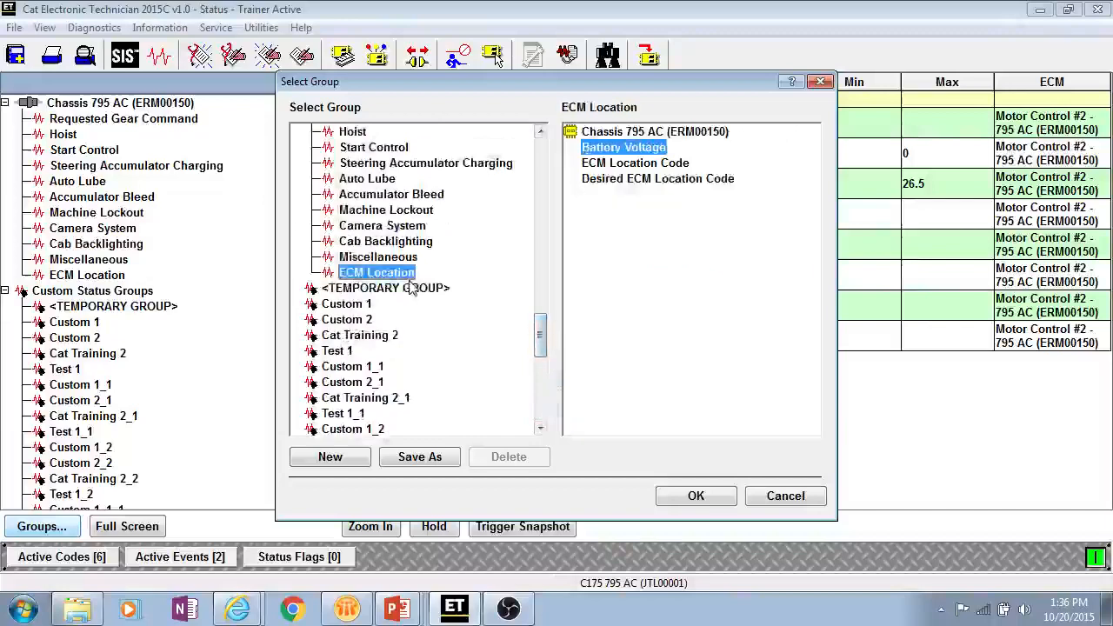
click(385, 287)
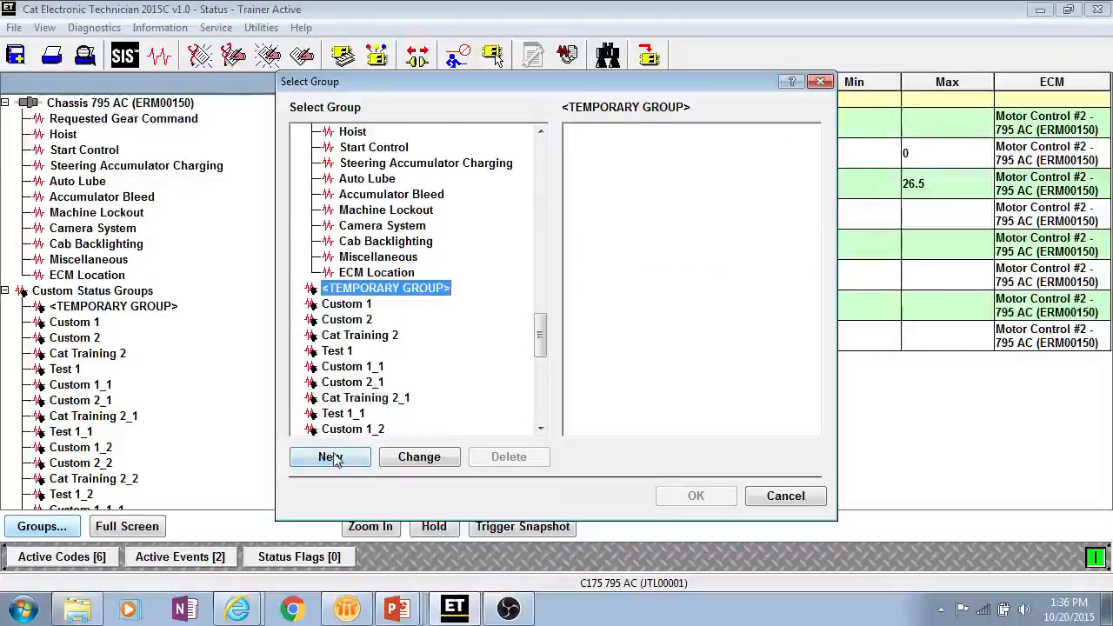
click(329, 456)
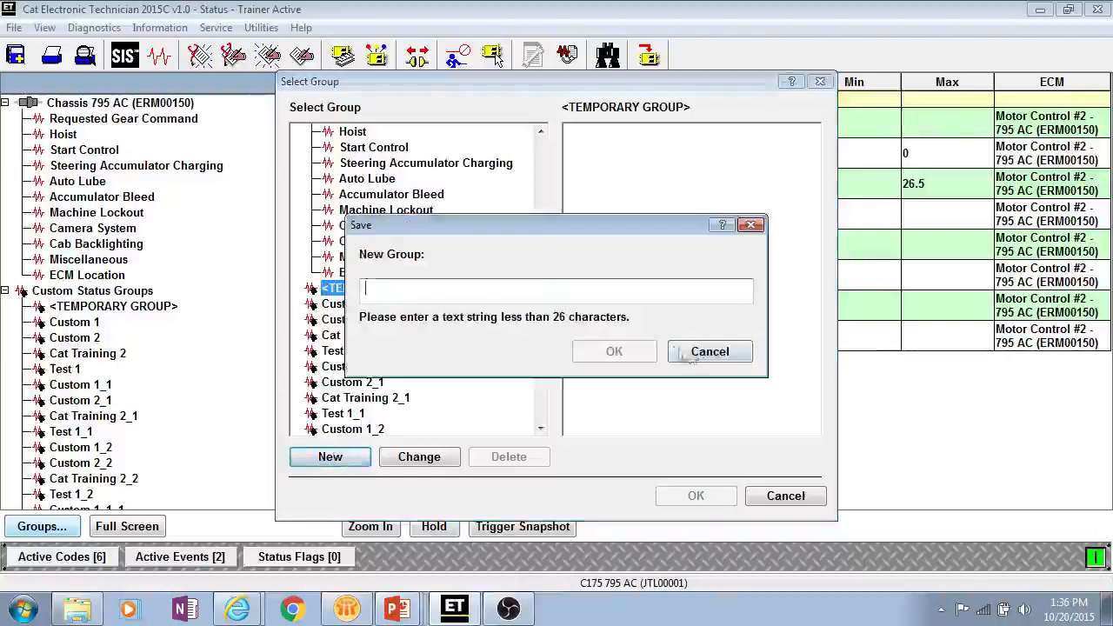
Add engine, Drive Motor Speed #2 and Parking Brake Warning parameters to the temporary group.
click(710, 351)
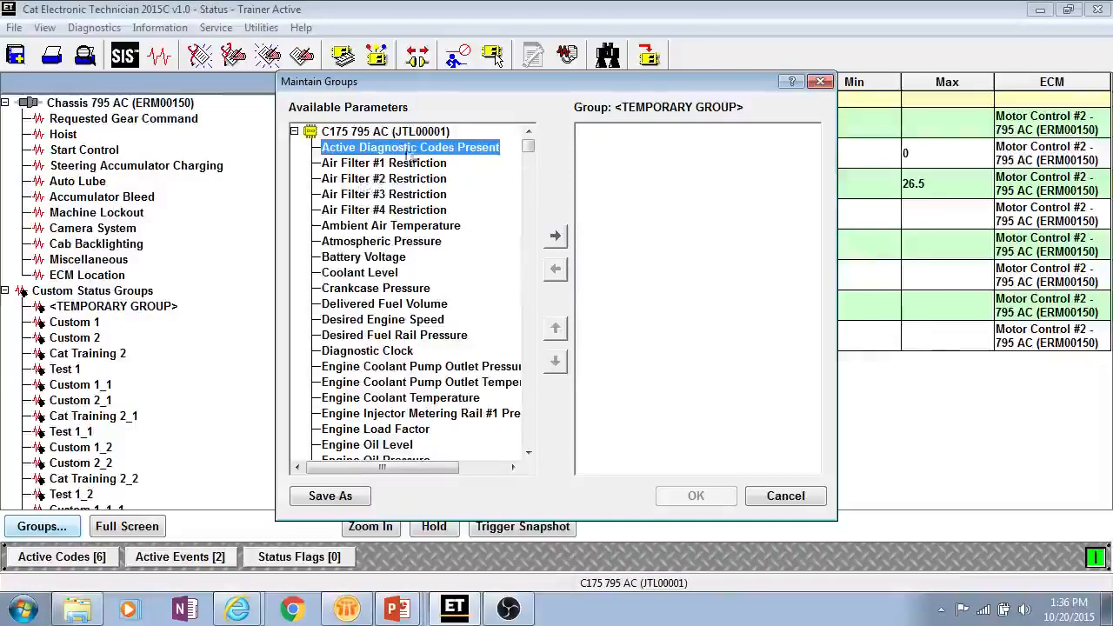
click(555, 236)
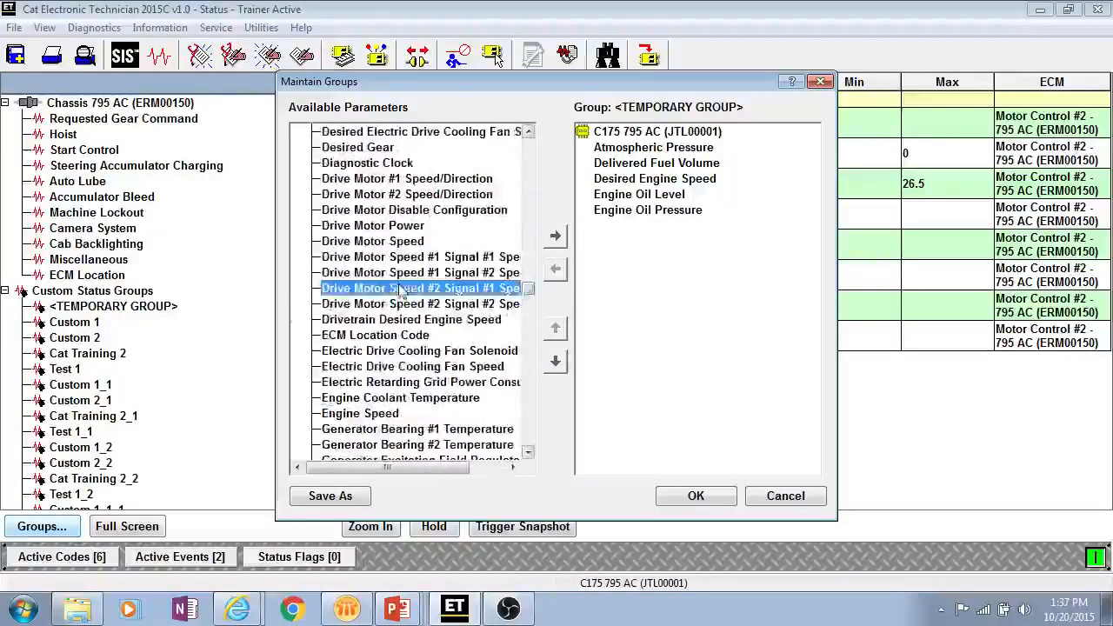
click(555, 236)
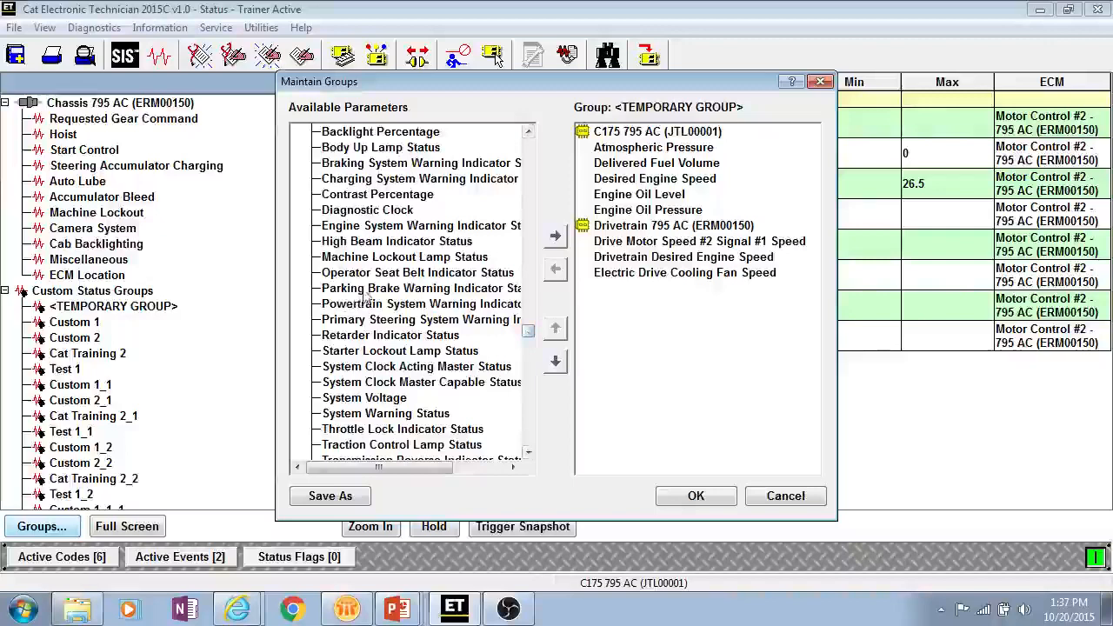
click(555, 236)
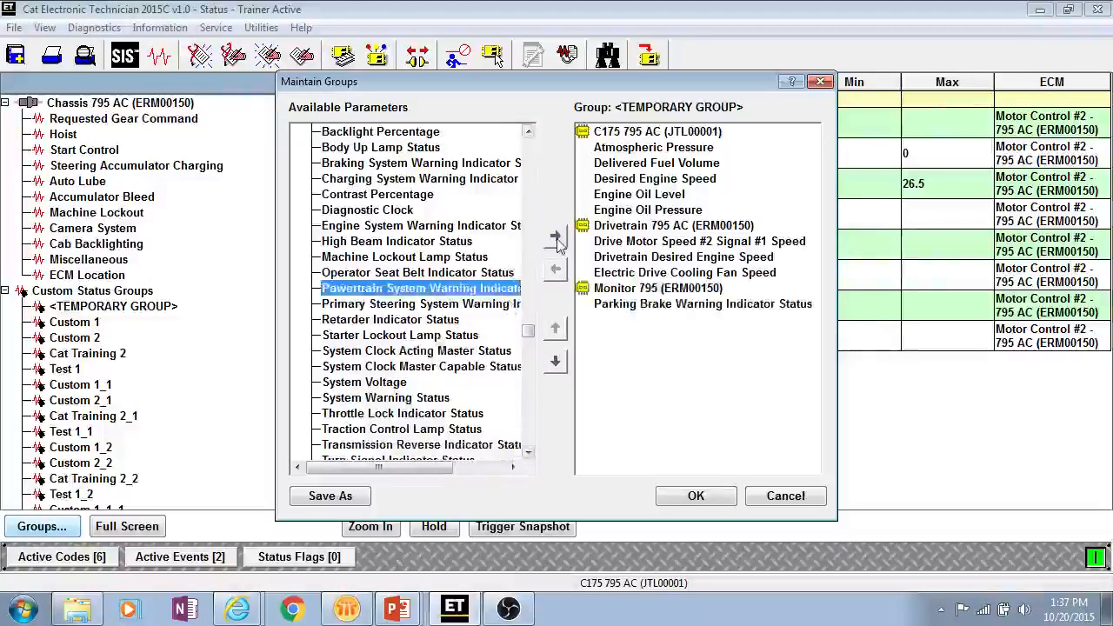
Move Parking Brake Warning Indicator Status up one position and save the group.
click(554, 235)
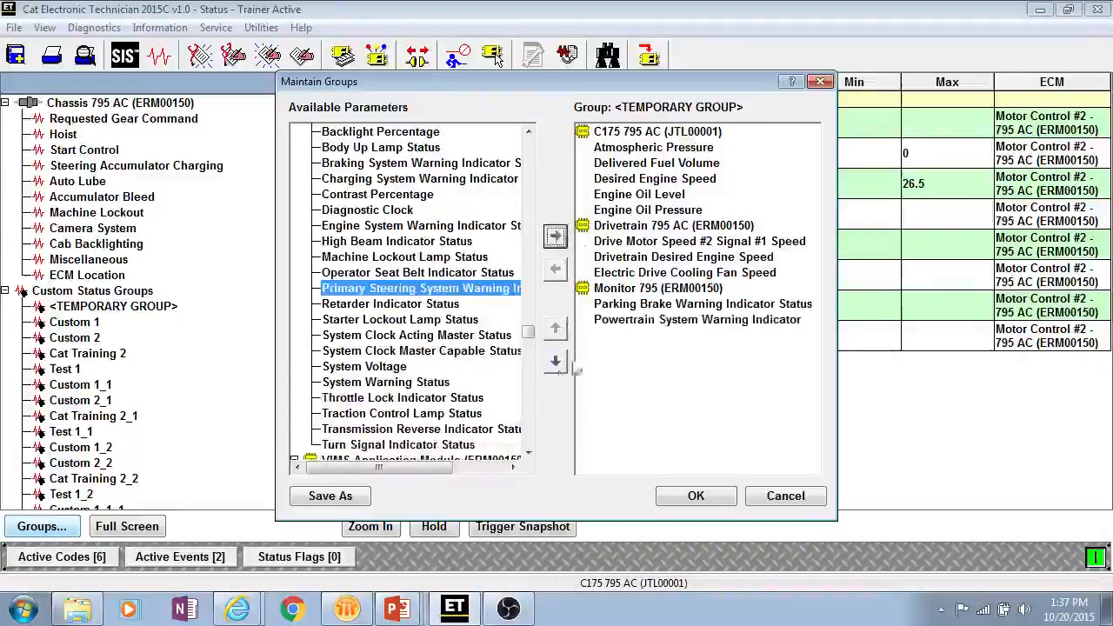
click(555, 329)
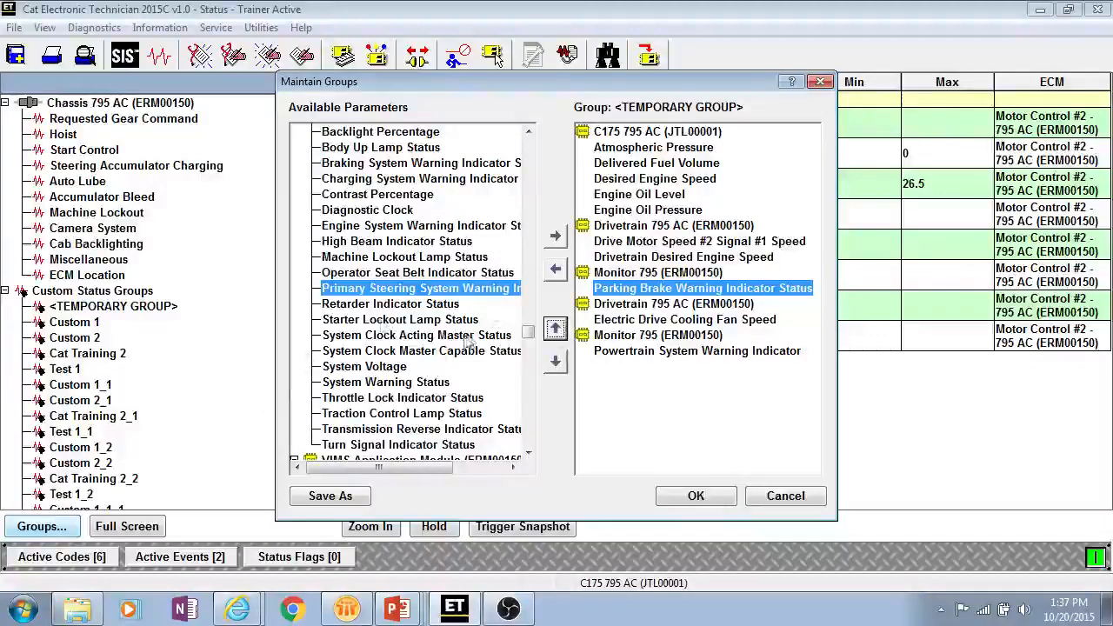
click(421, 351)
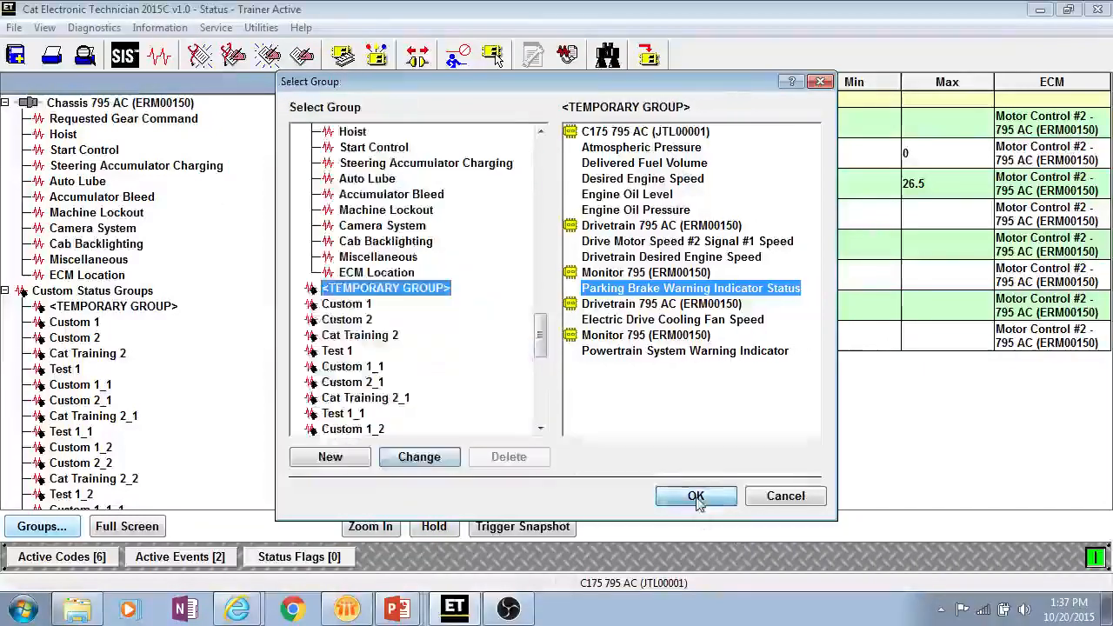
Display the temporary group's ten live readings, then reopen the Select Group window.
click(696, 495)
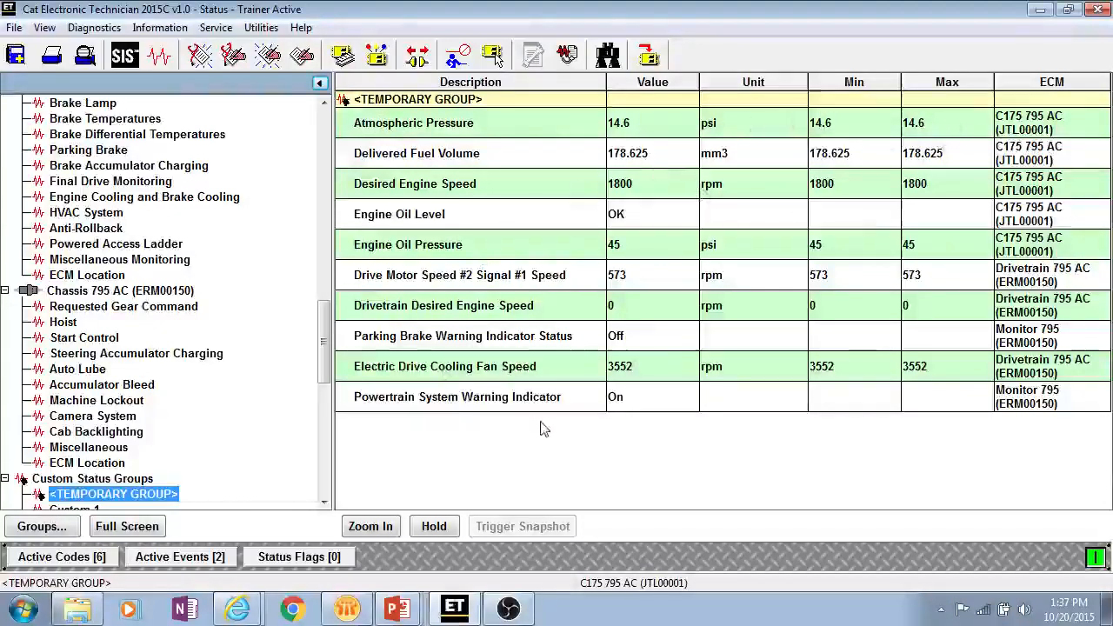
mouse_move(553, 435)
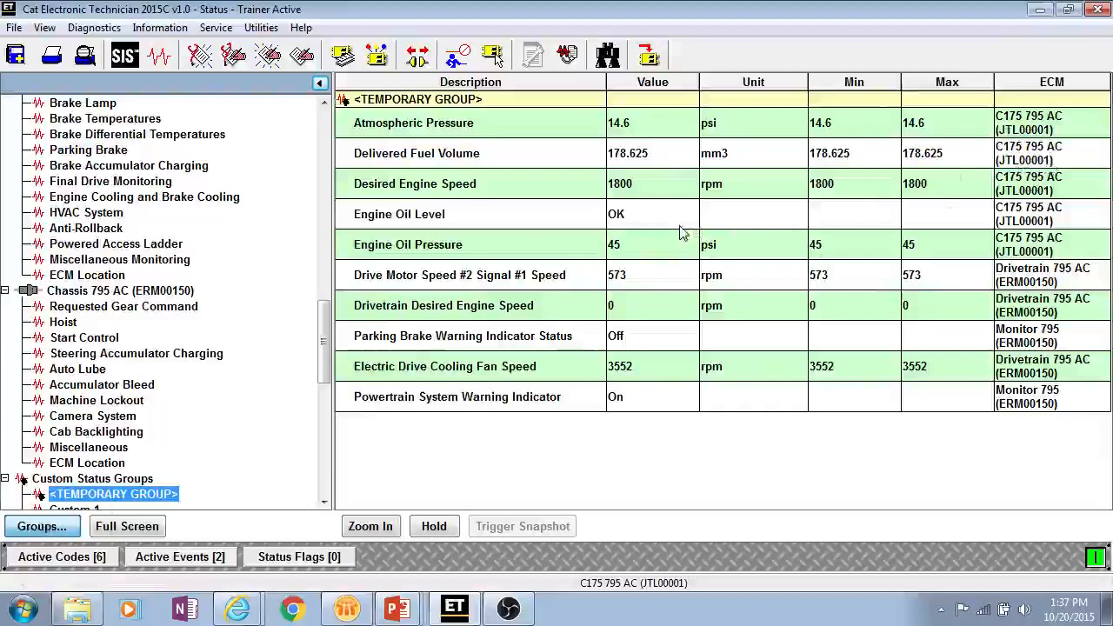
click(41, 527)
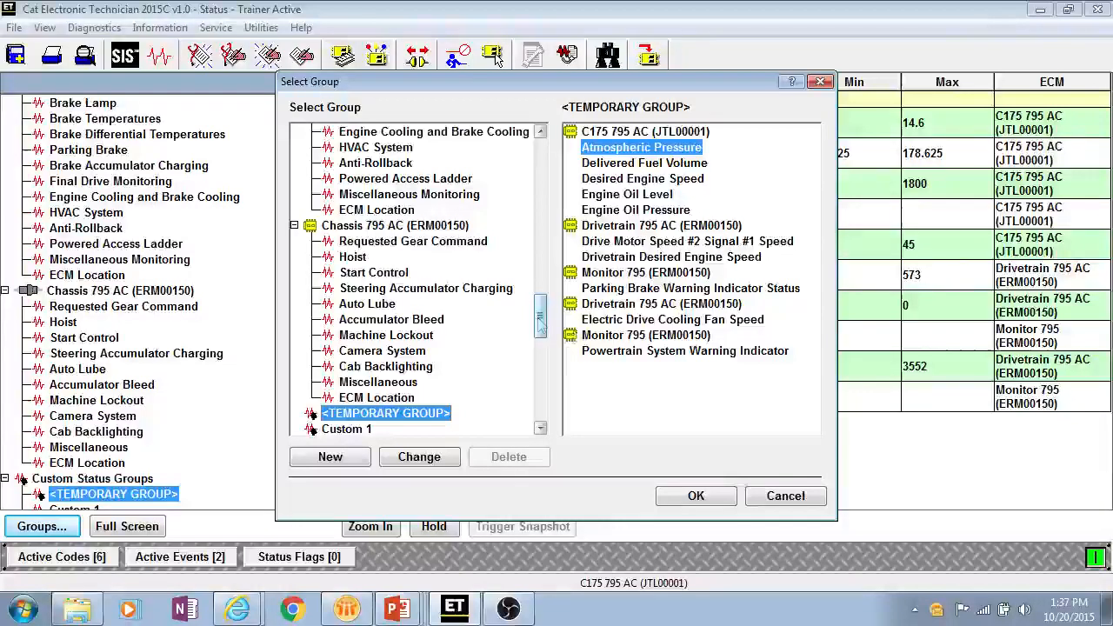
Create a custom status group named 'Training 2' and display its six readings.
scroll(down, 3)
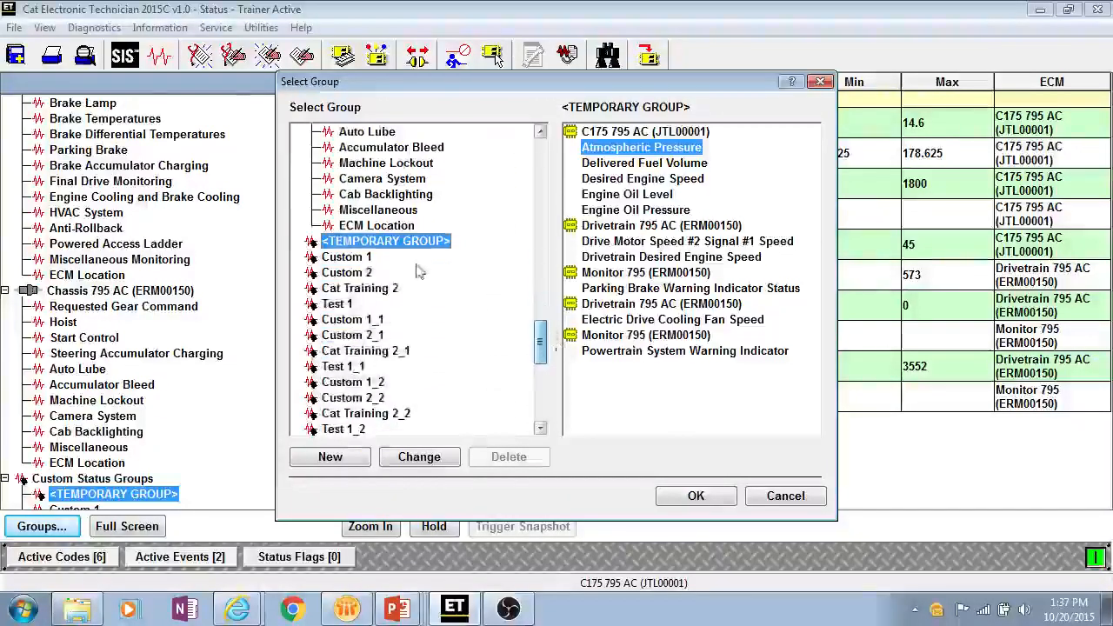
click(346, 272)
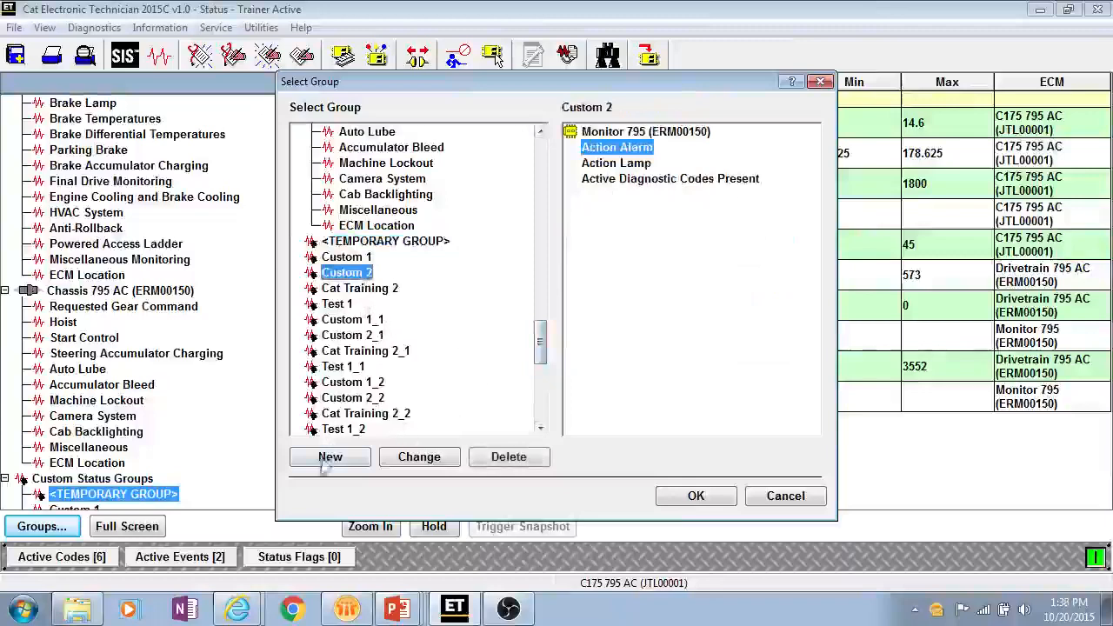
click(330, 457)
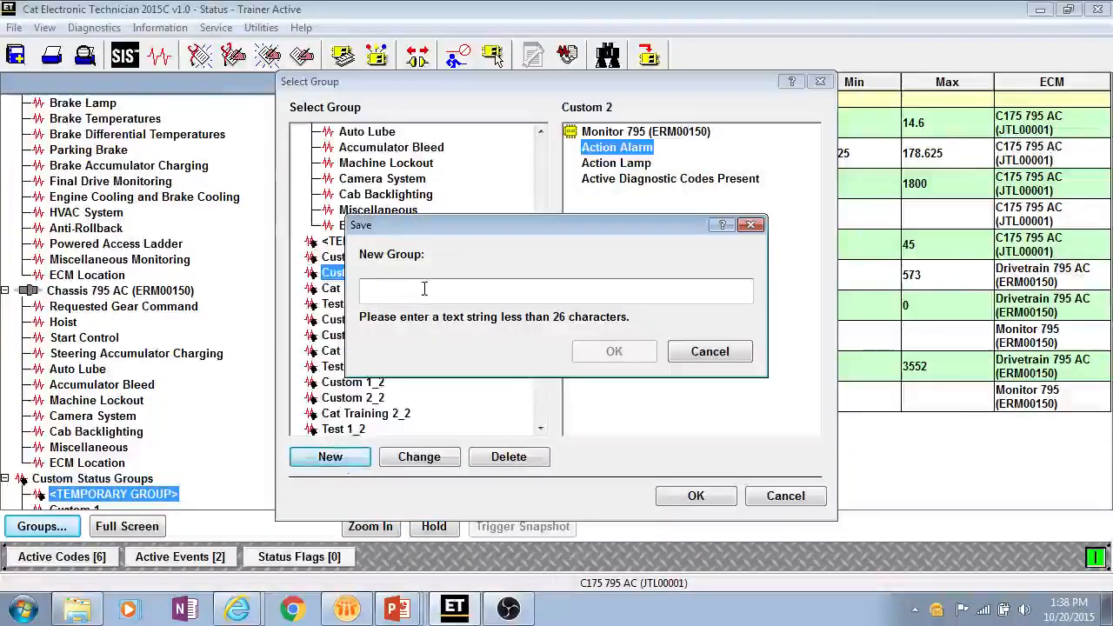
text(Train)
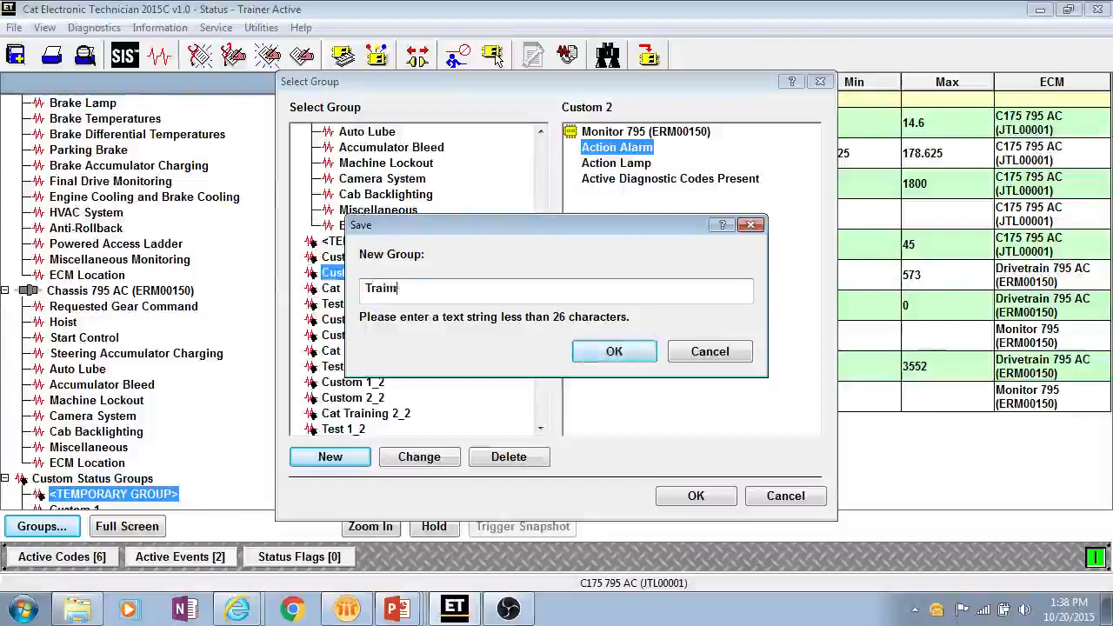
text(Training 2)
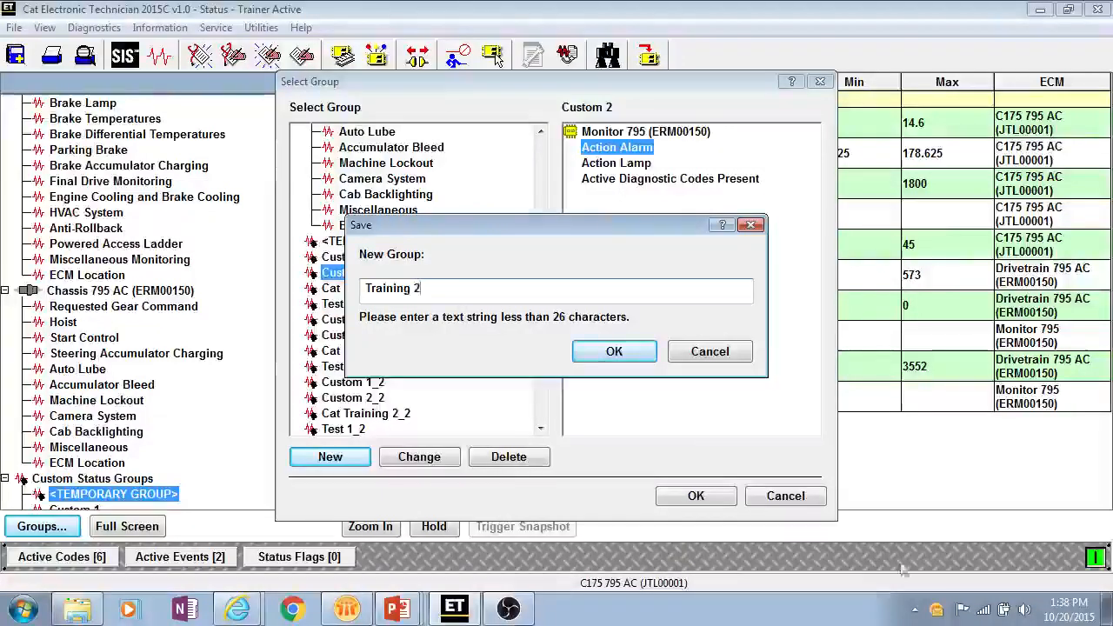
click(614, 351)
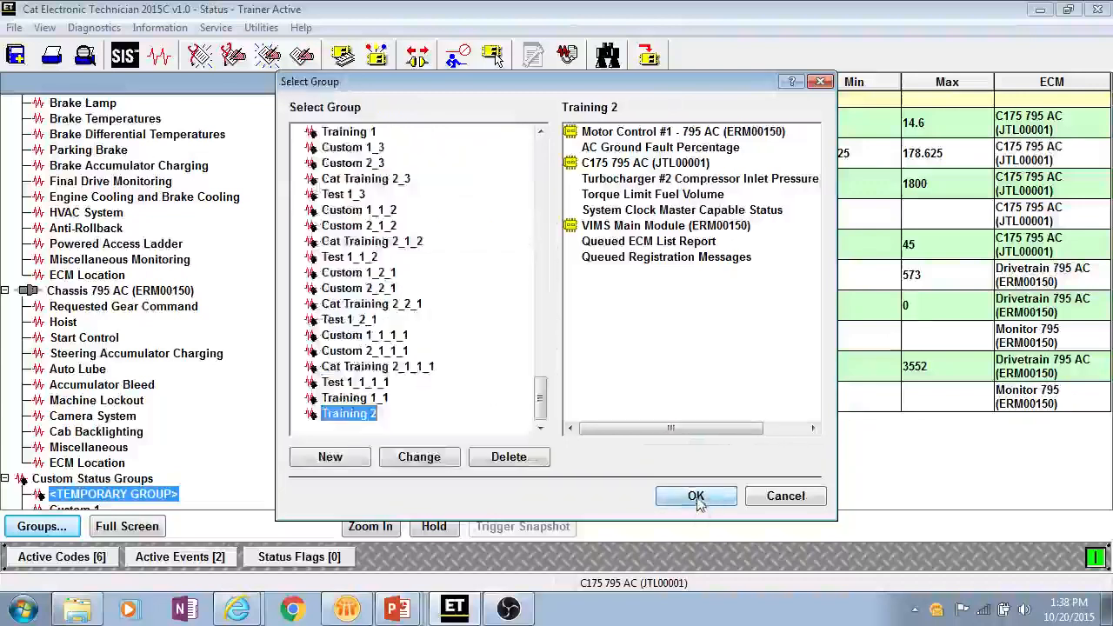
click(696, 496)
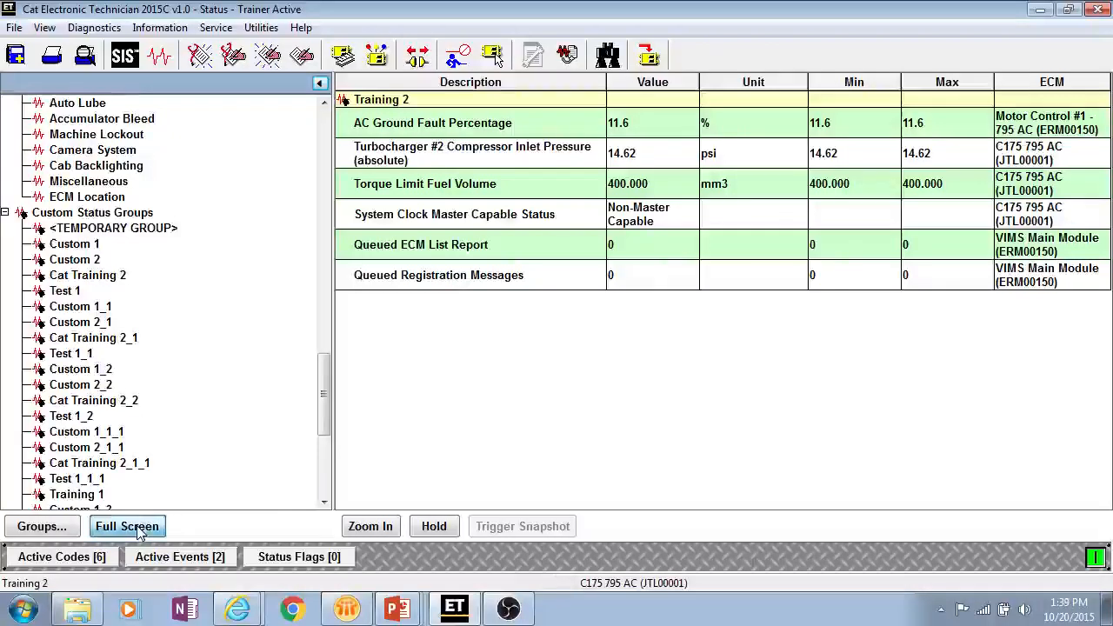
Fill the Full Screen group with six engine parameters, accepting the six-parameter limit warning.
click(126, 526)
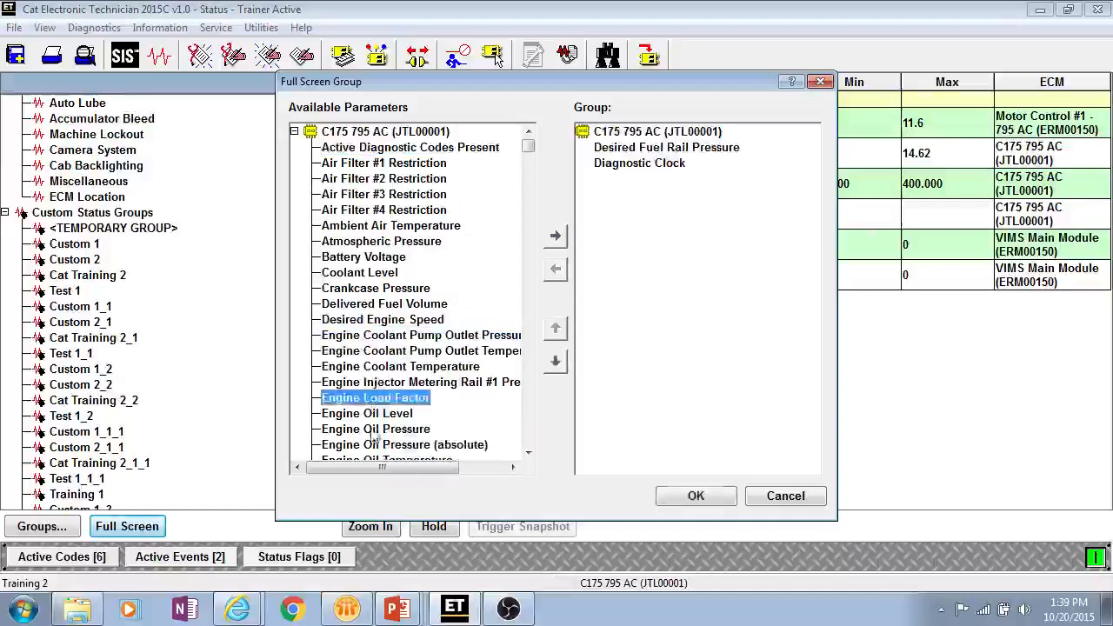
click(555, 236)
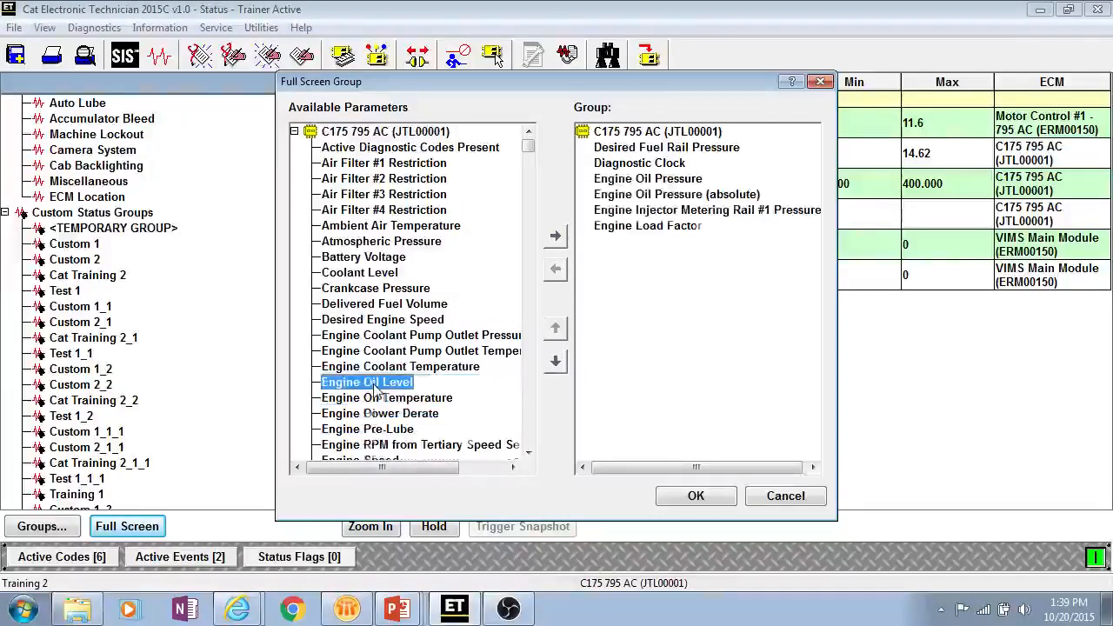
click(554, 236)
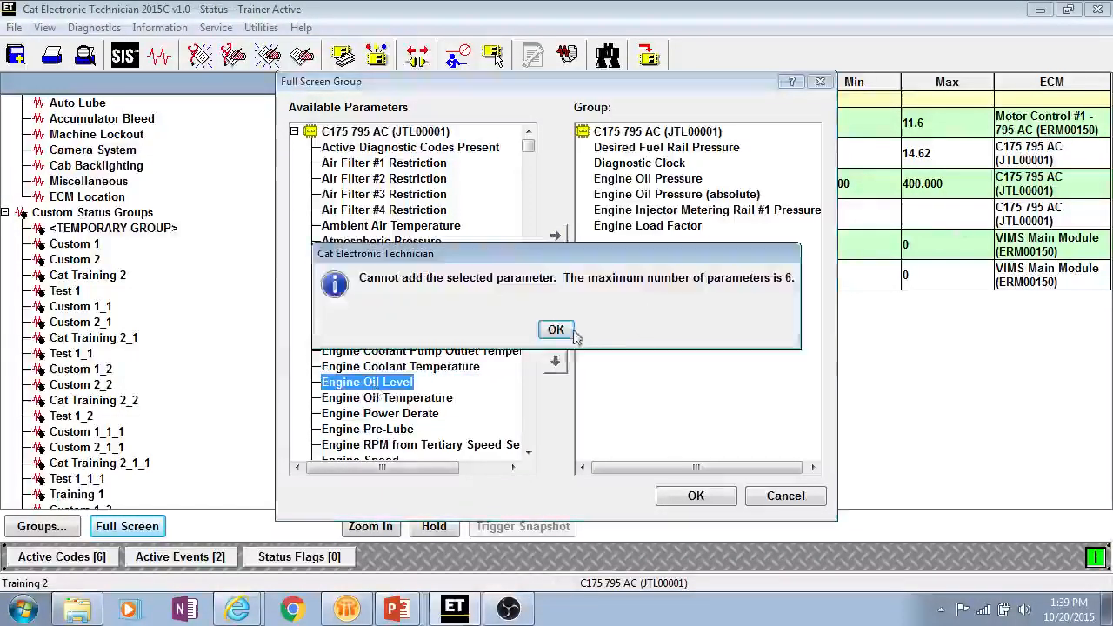
click(556, 330)
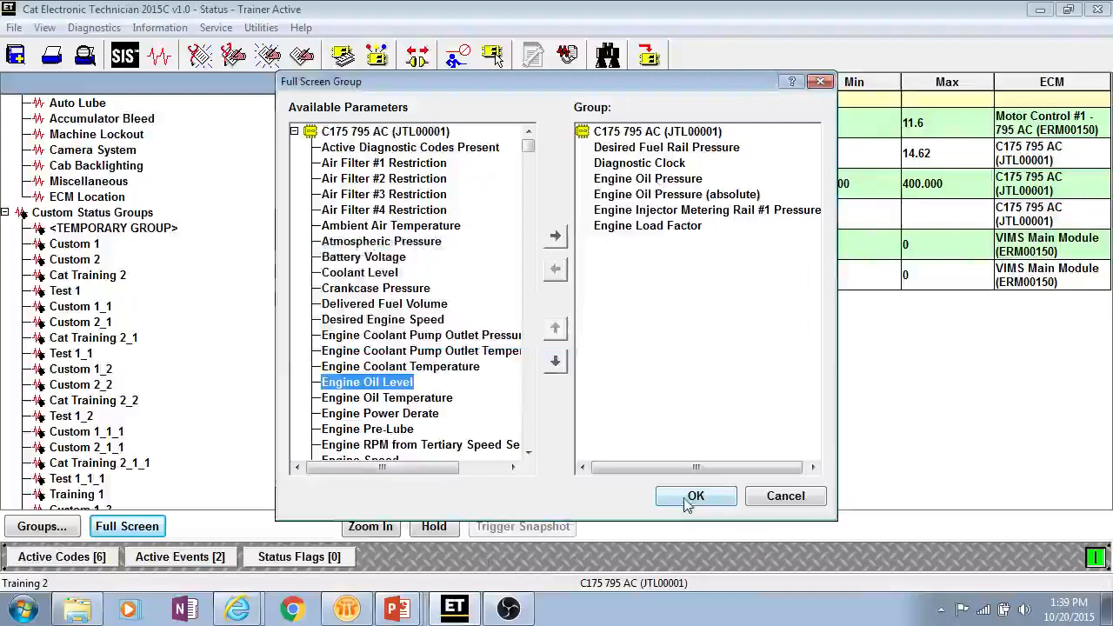
click(696, 496)
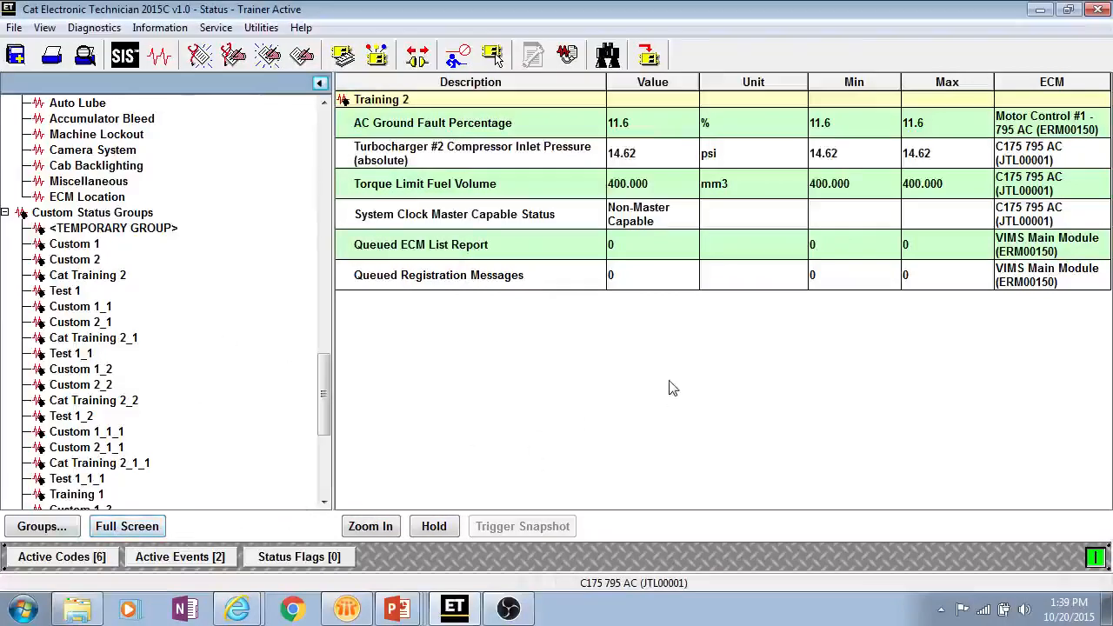
mouse_move(487, 461)
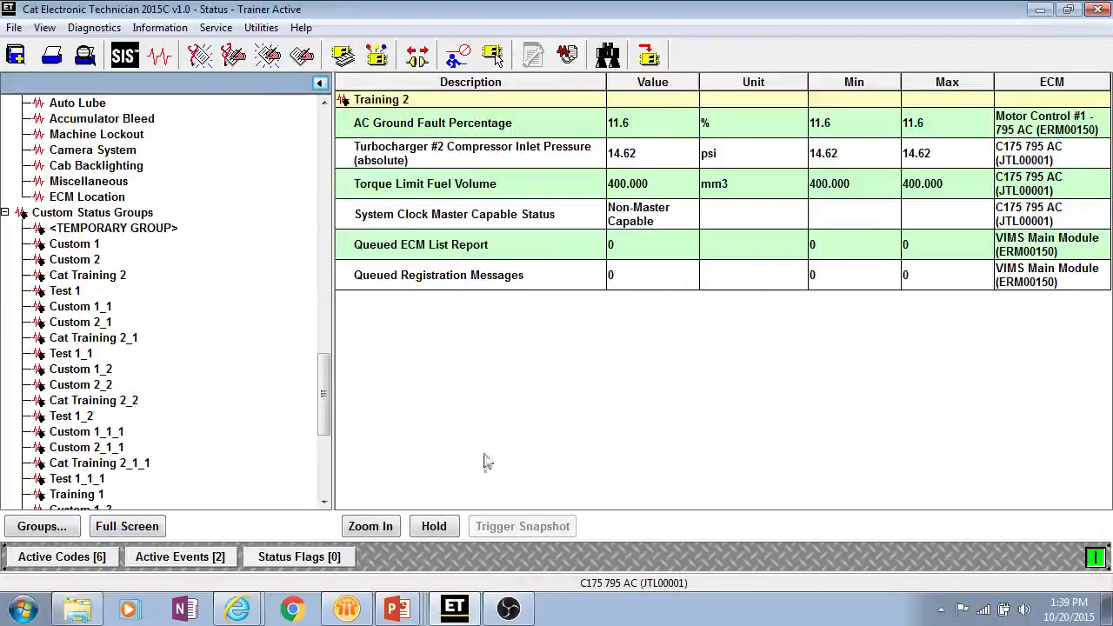
mouse_move(370, 526)
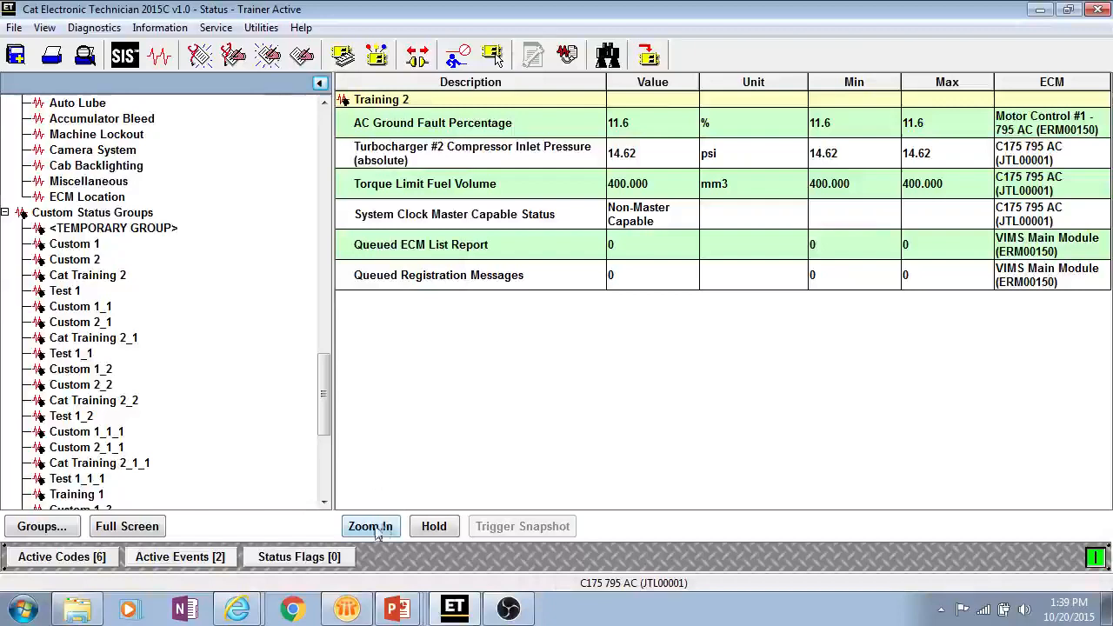
click(371, 526)
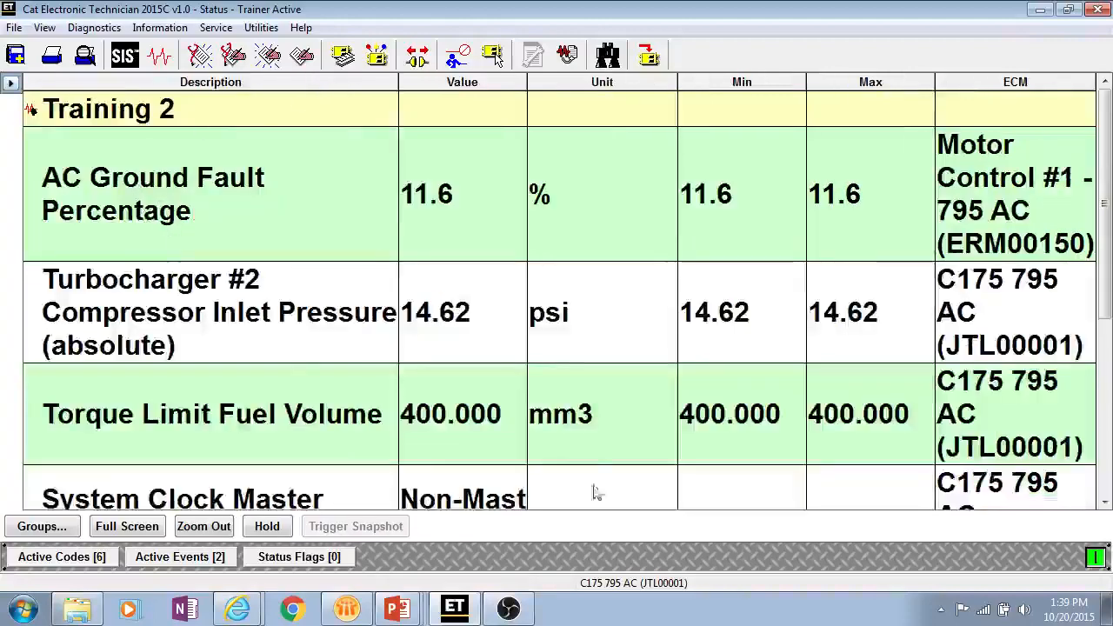
click(548, 313)
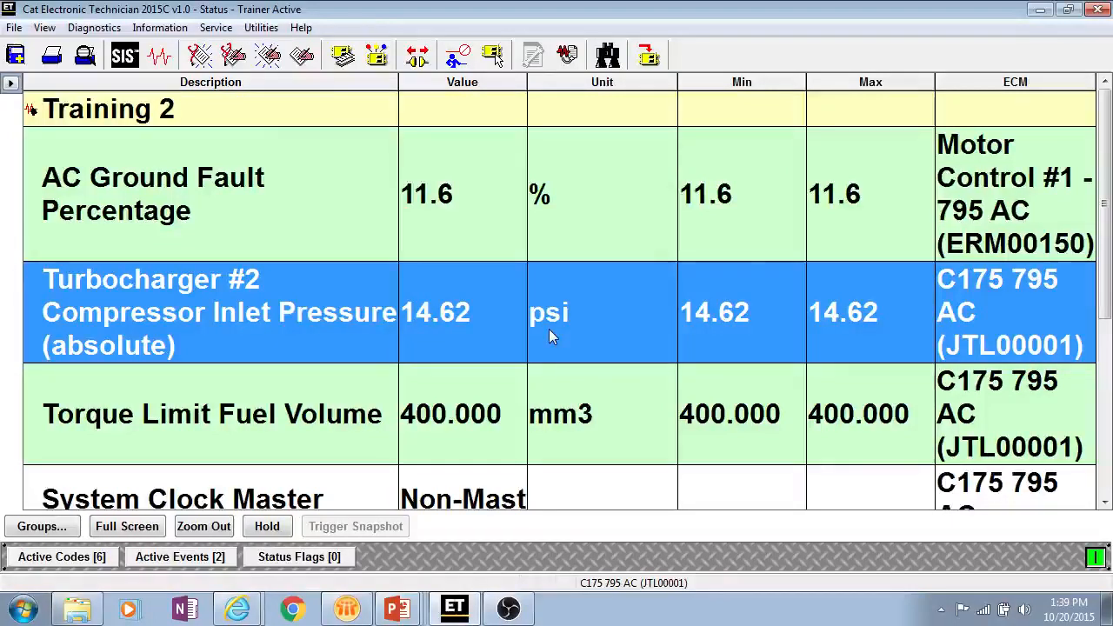
mouse_move(317, 482)
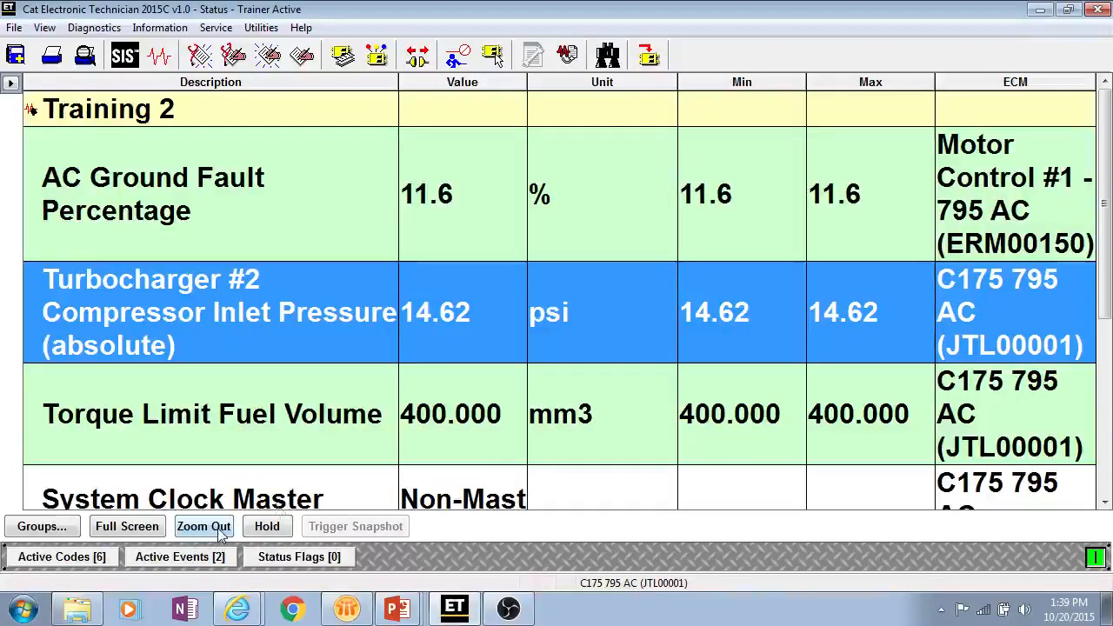
click(204, 526)
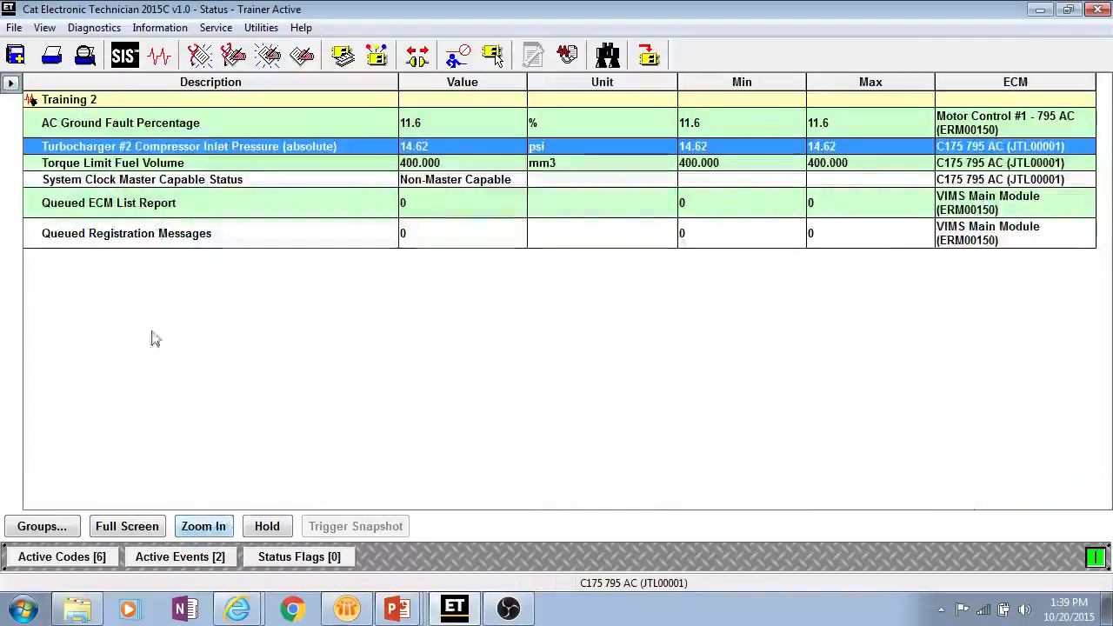
click(41, 526)
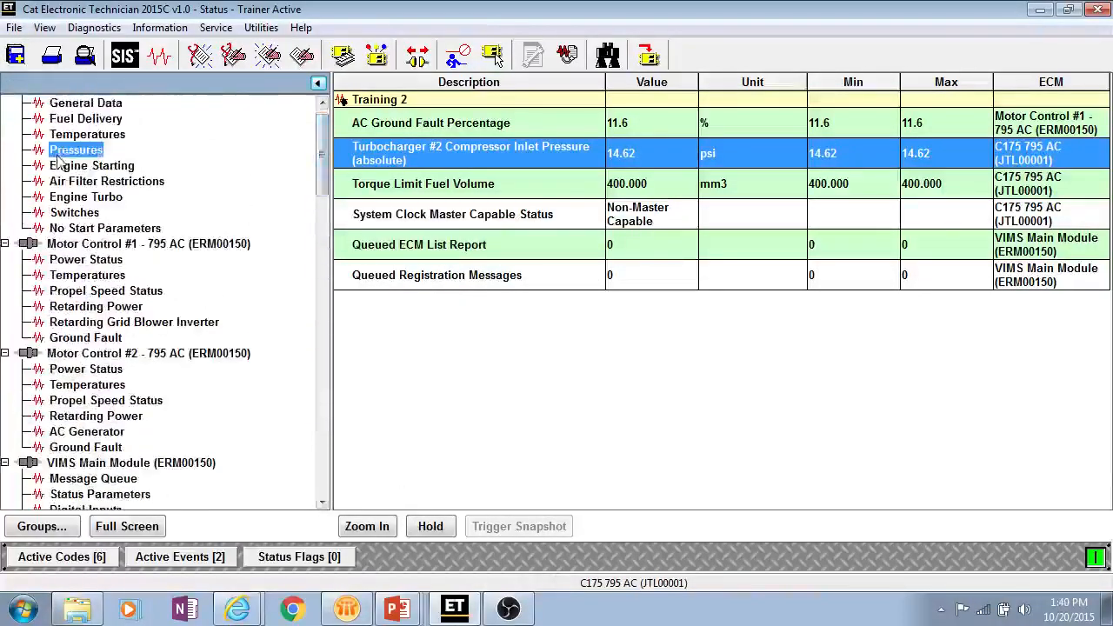
Show Pressures readings, trigger a snapshot, then hold and resume the live updates.
click(77, 150)
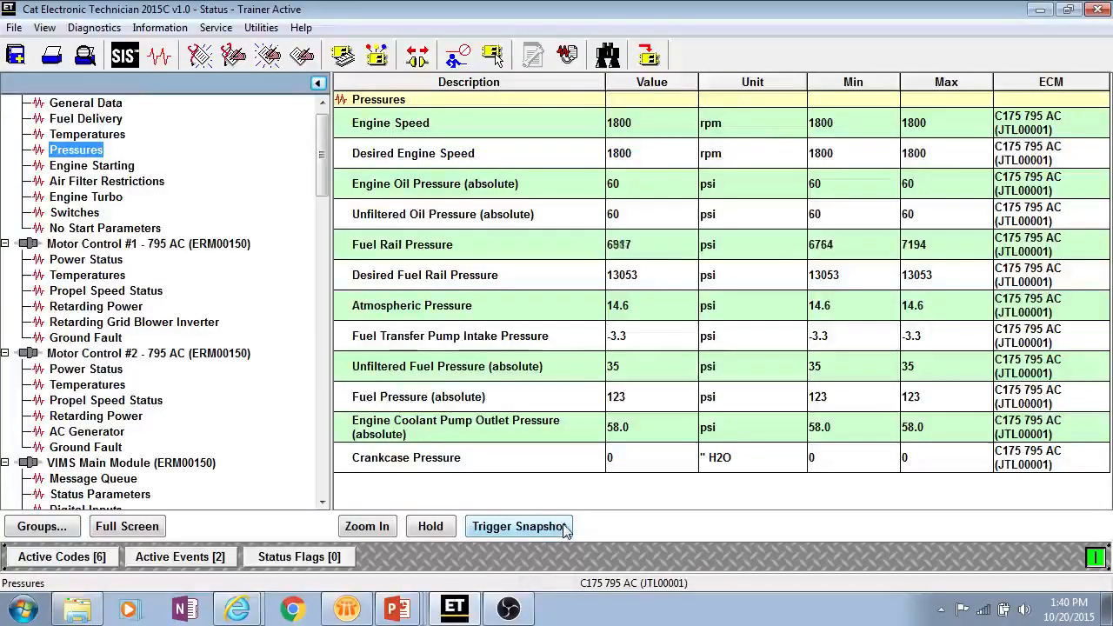
click(431, 526)
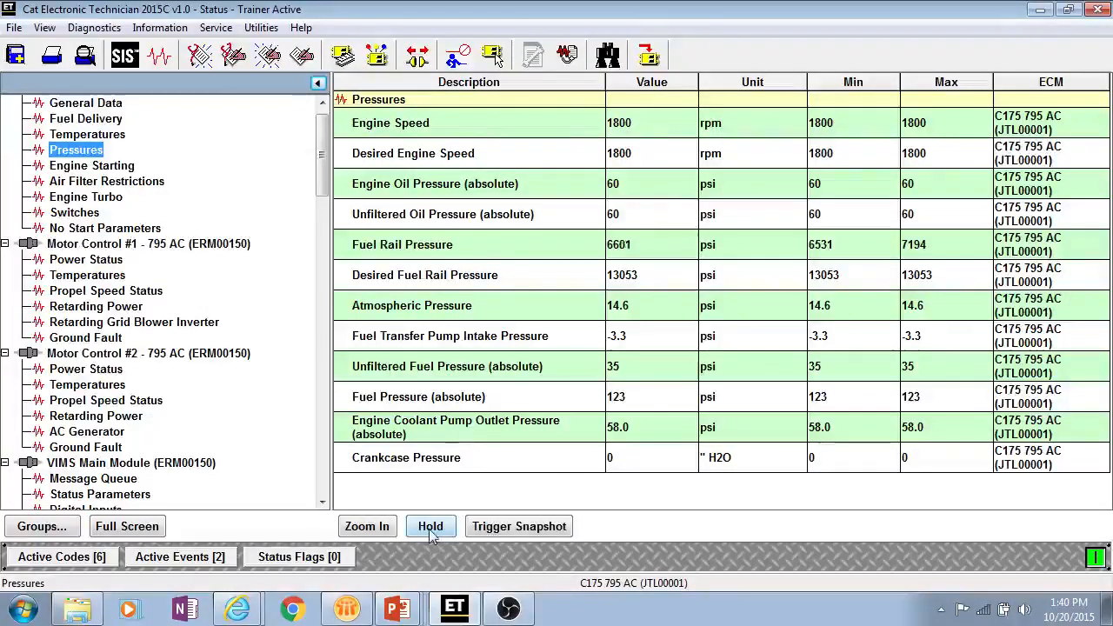
click(430, 526)
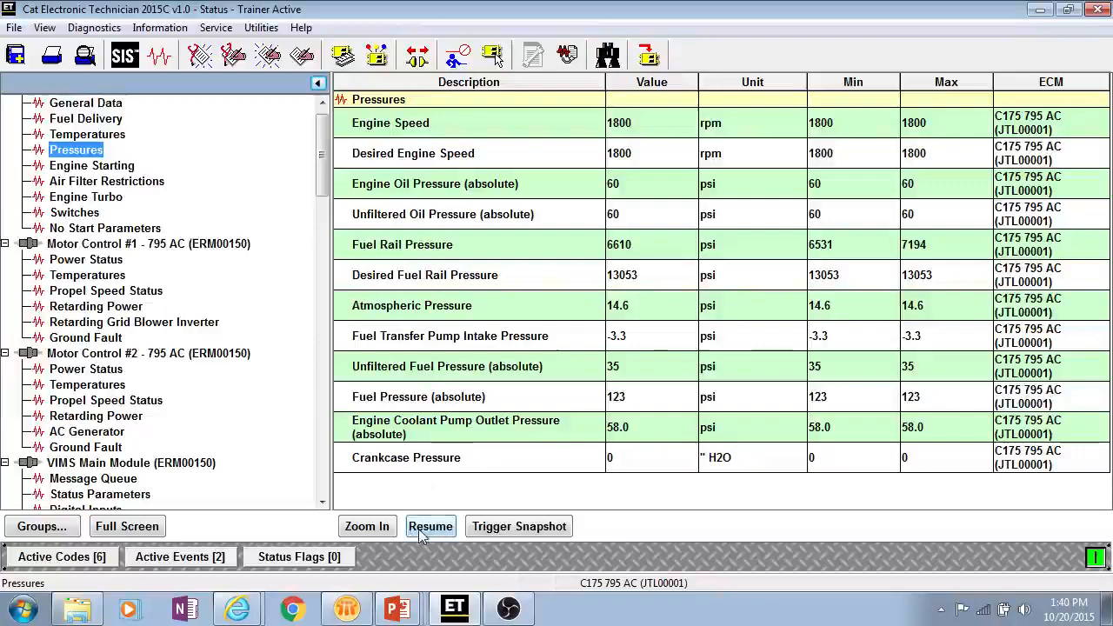
click(431, 526)
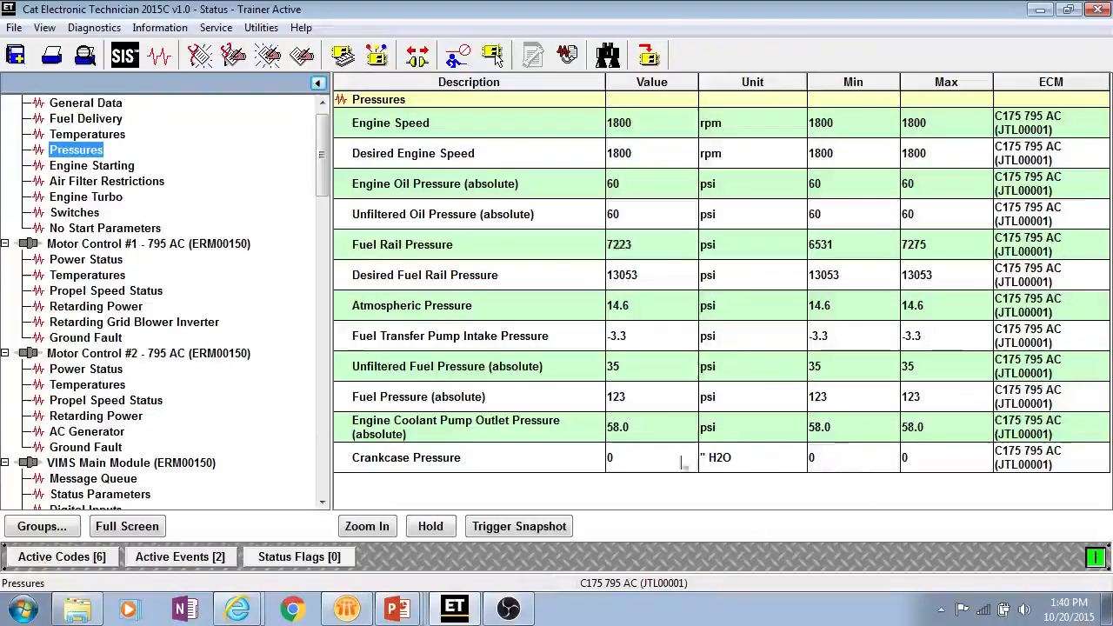
click(159, 27)
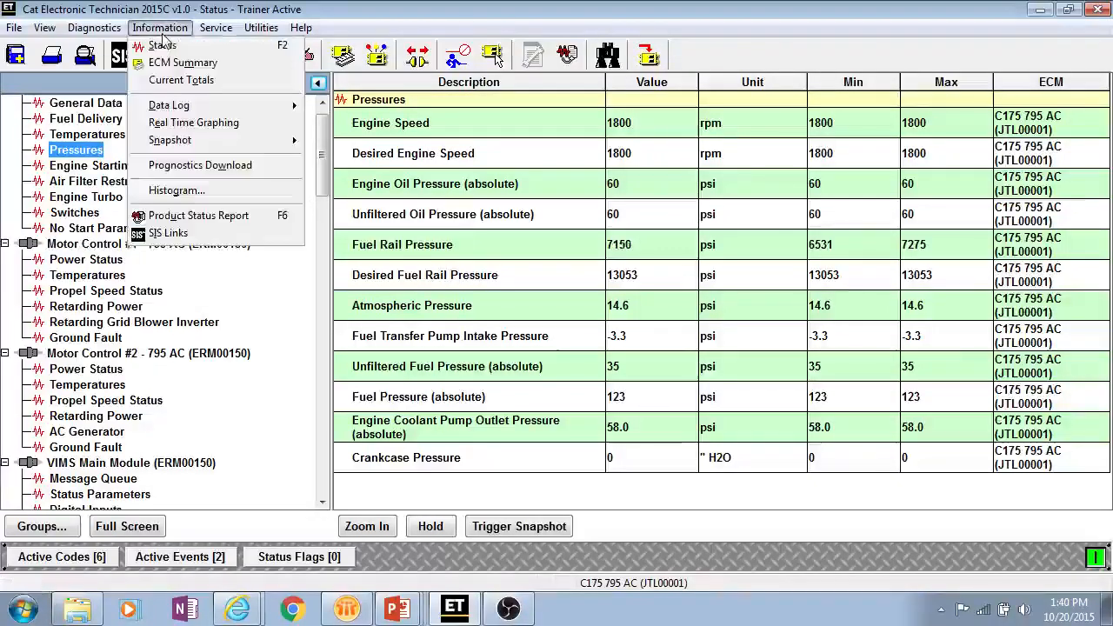
Open ECM Summary and browse the modules' part, serial and software details.
click(159, 27)
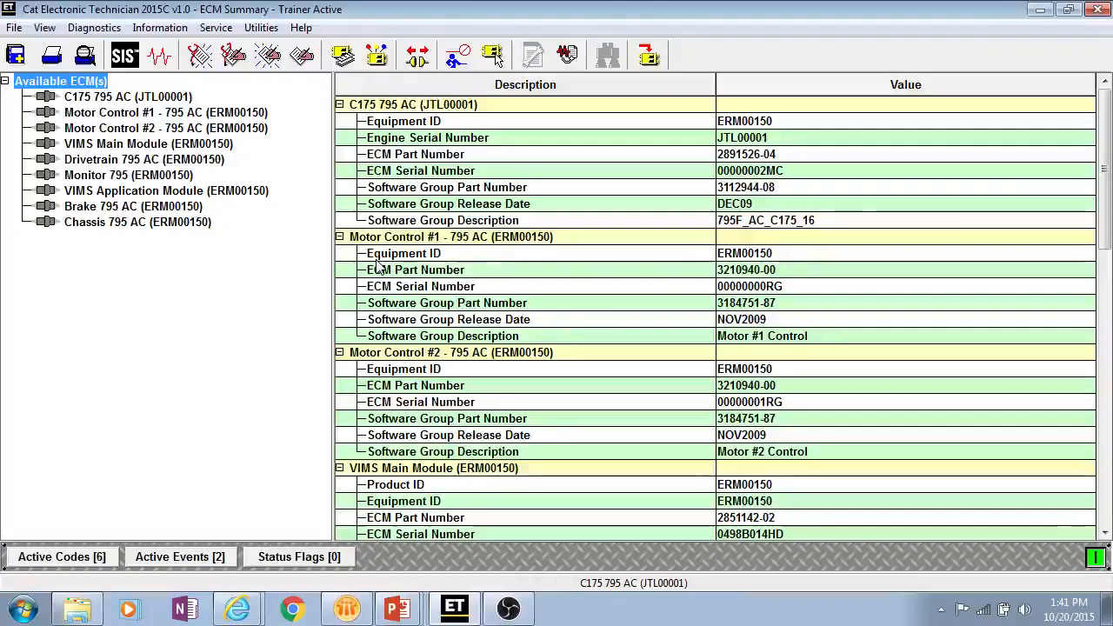
mouse_move(363, 182)
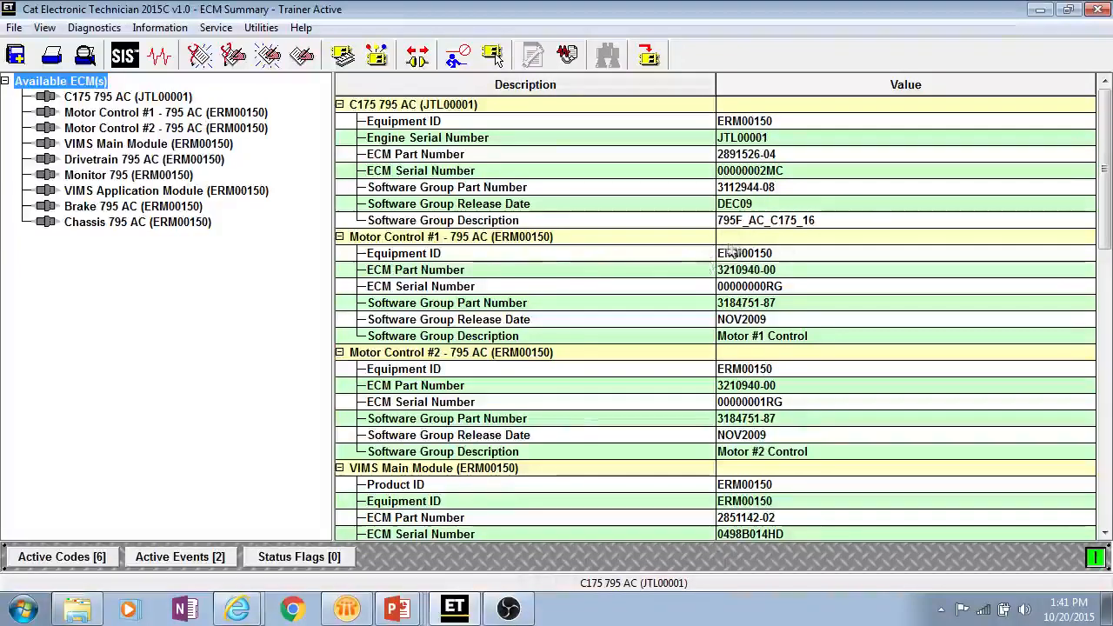
click(403, 369)
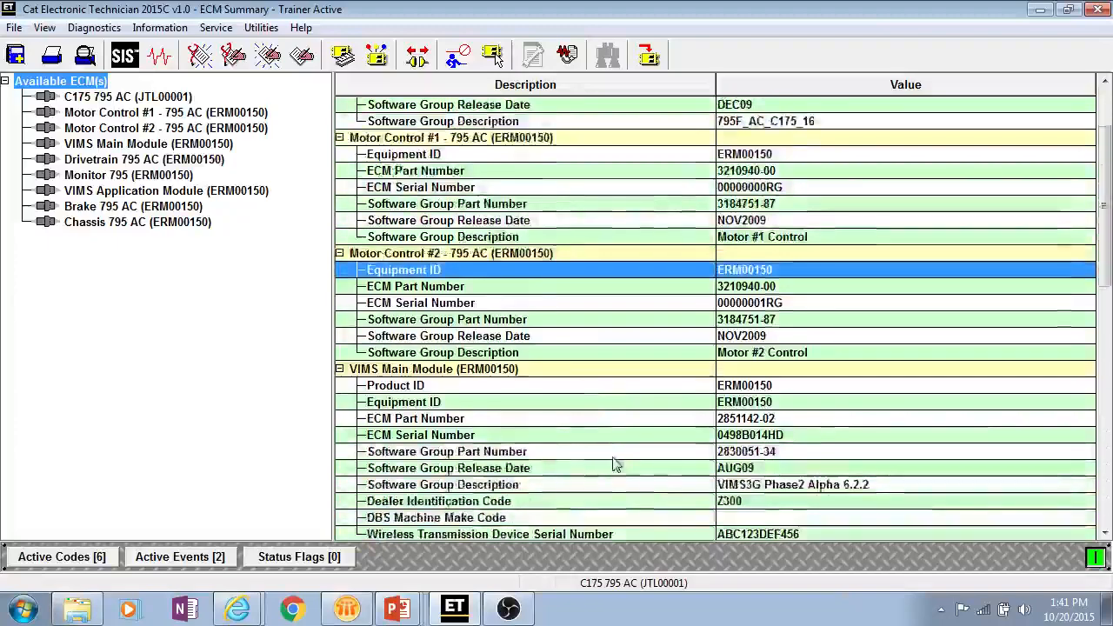
scroll(down, 3)
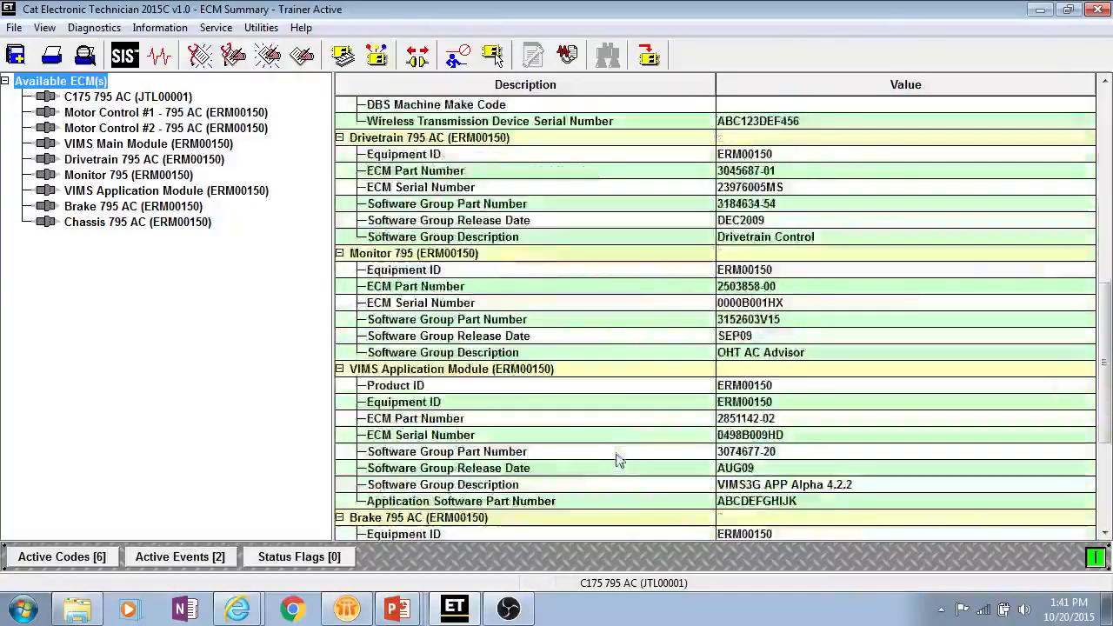
click(160, 27)
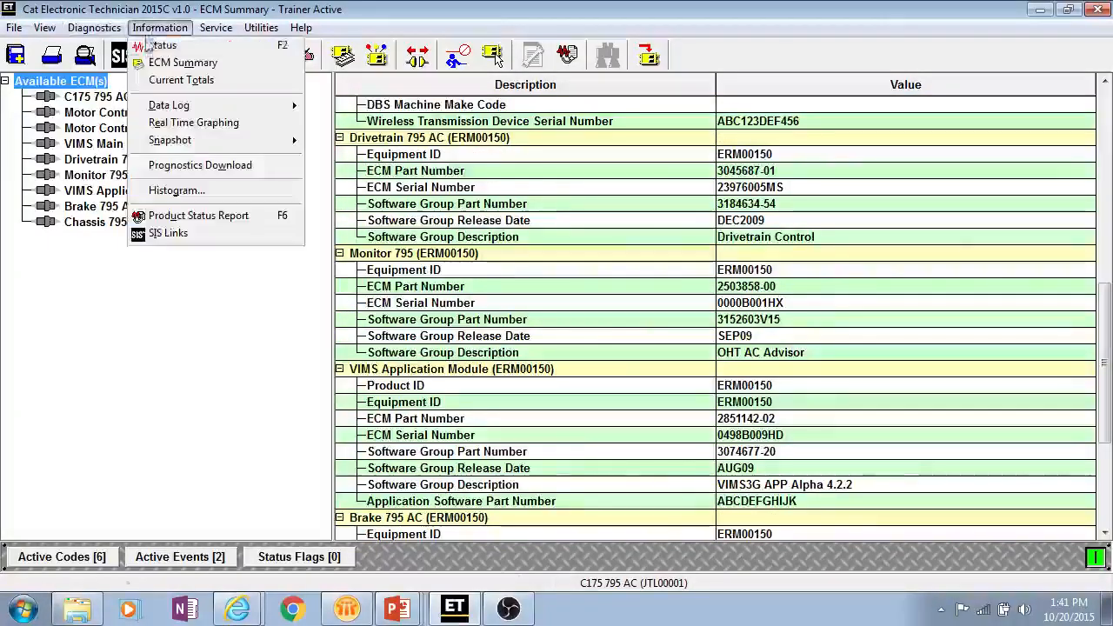
mouse_move(162, 45)
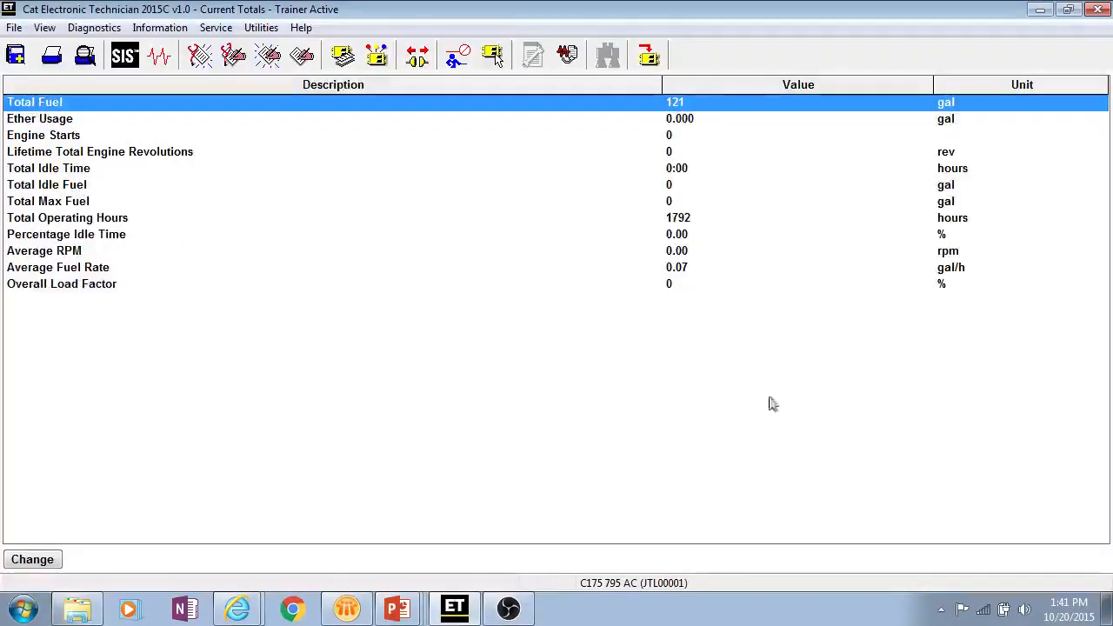
View the engine's current totals: 121 gal total fuel and 1792 operating hours.
click(159, 27)
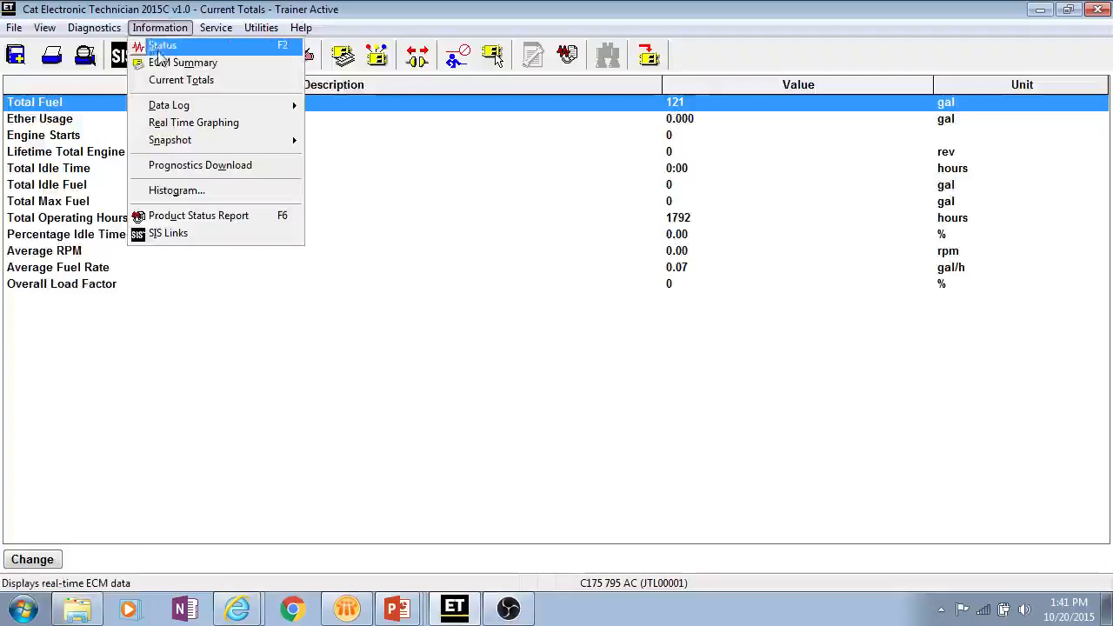
mouse_move(193, 122)
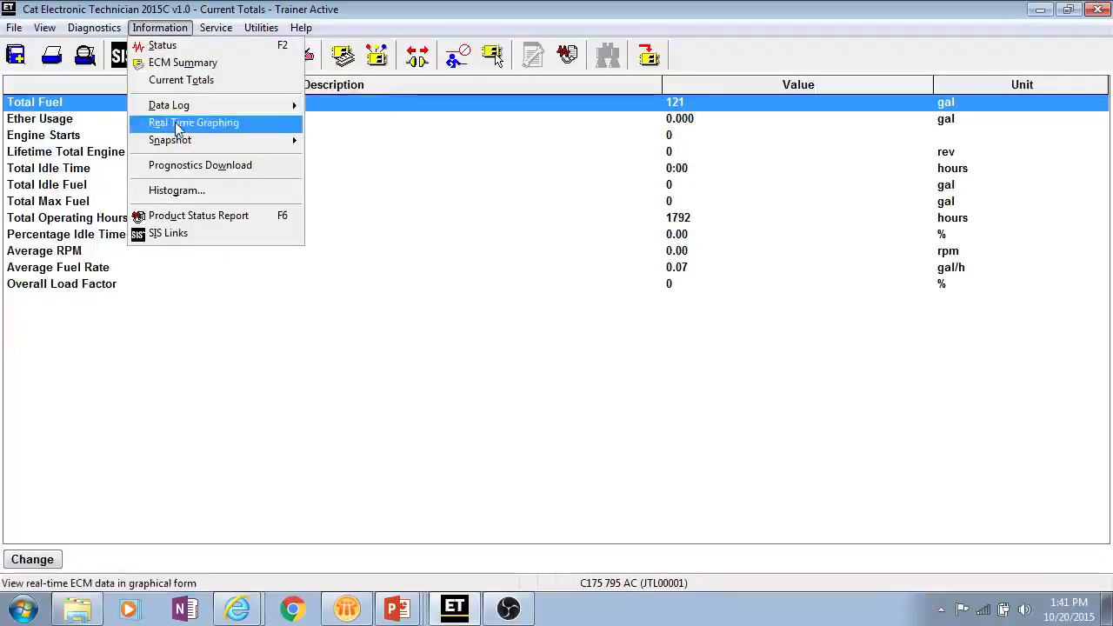
Create an unnamed six-parameter graph set, Battery Voltage through Desired Fuel Rail Pressure.
click(193, 122)
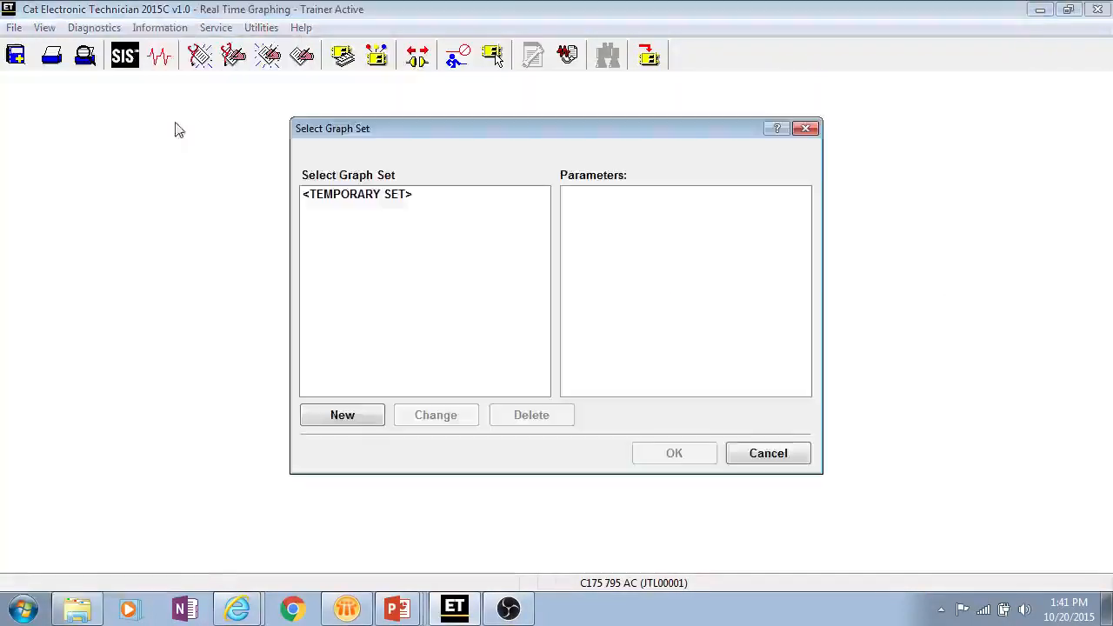
mouse_move(615, 293)
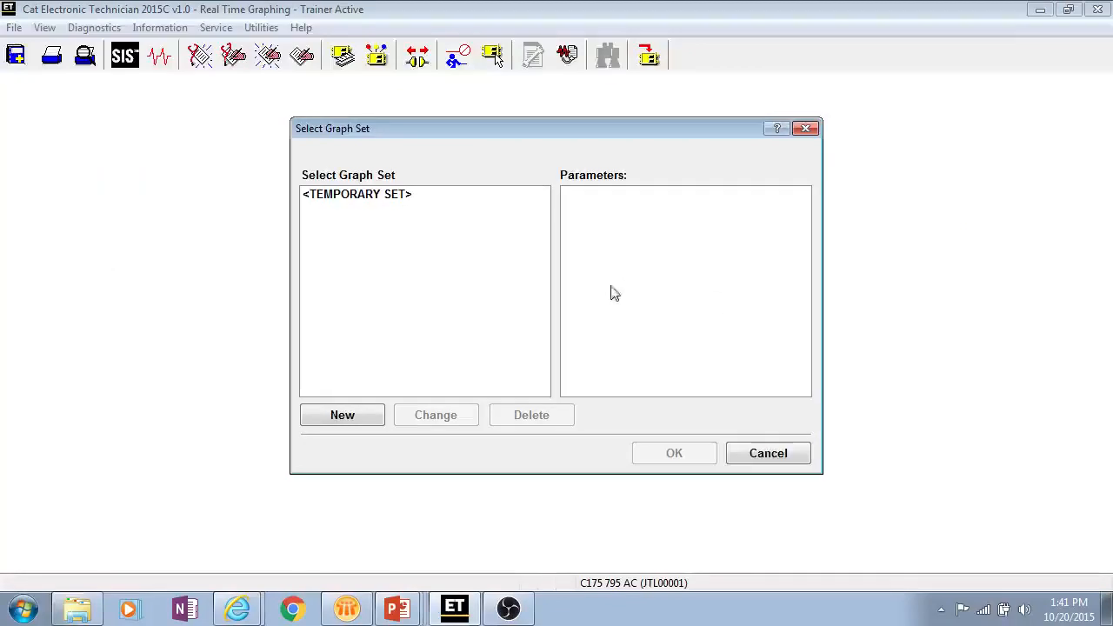
click(342, 415)
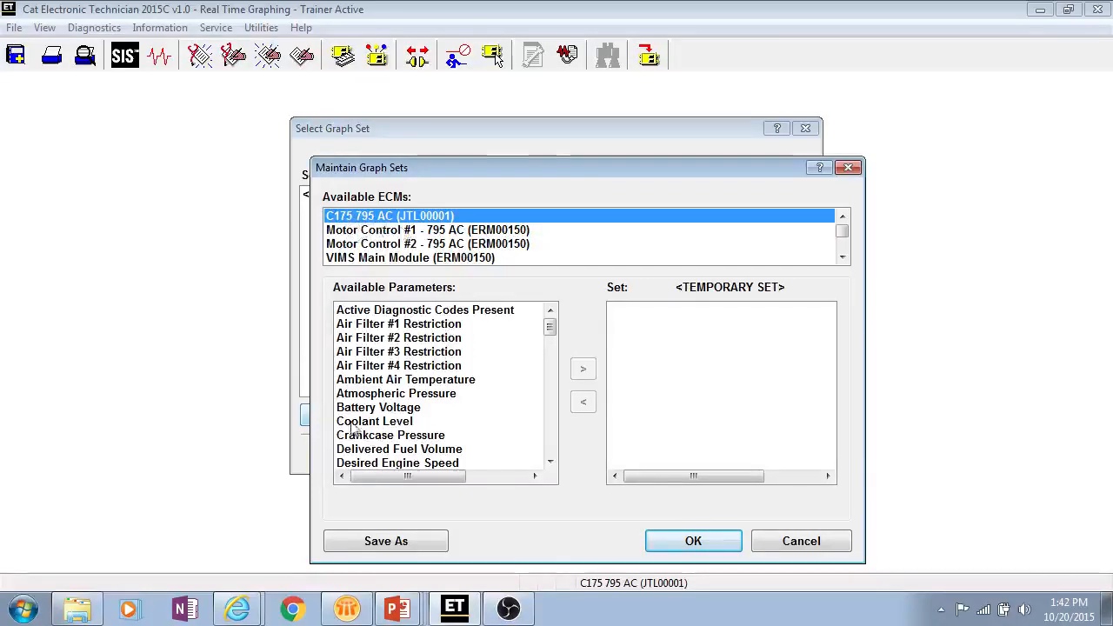
mouse_move(393, 266)
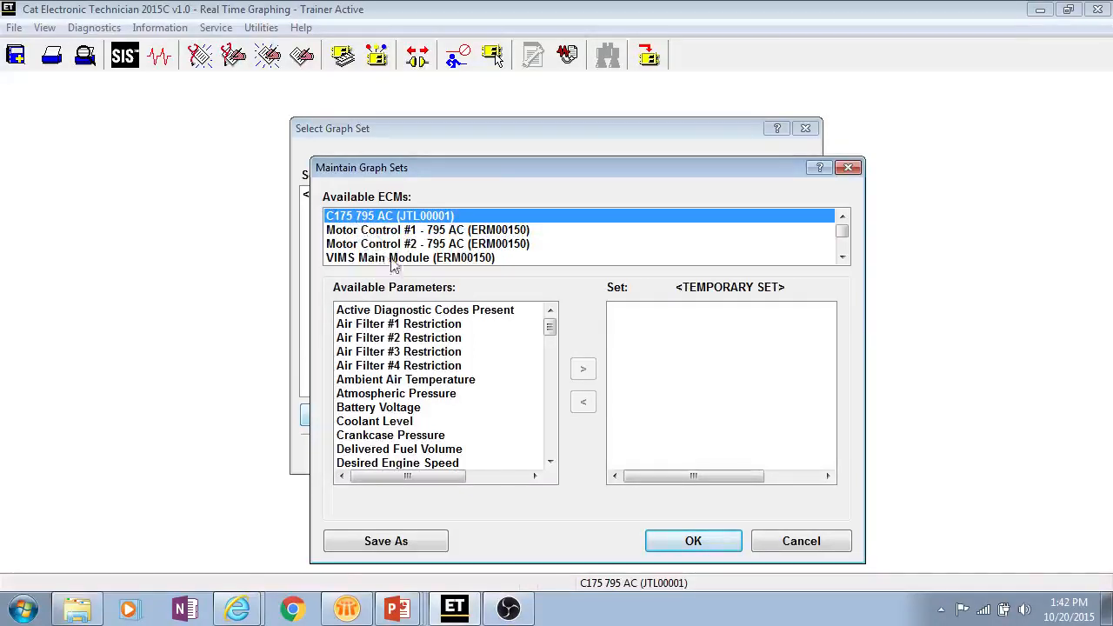
click(390, 407)
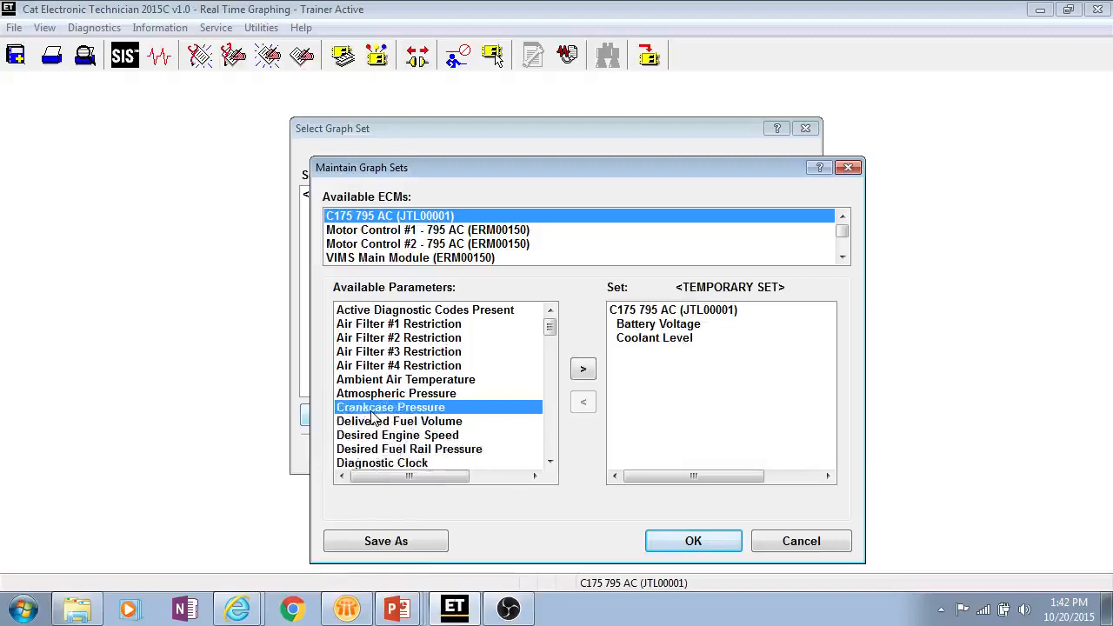
click(583, 369)
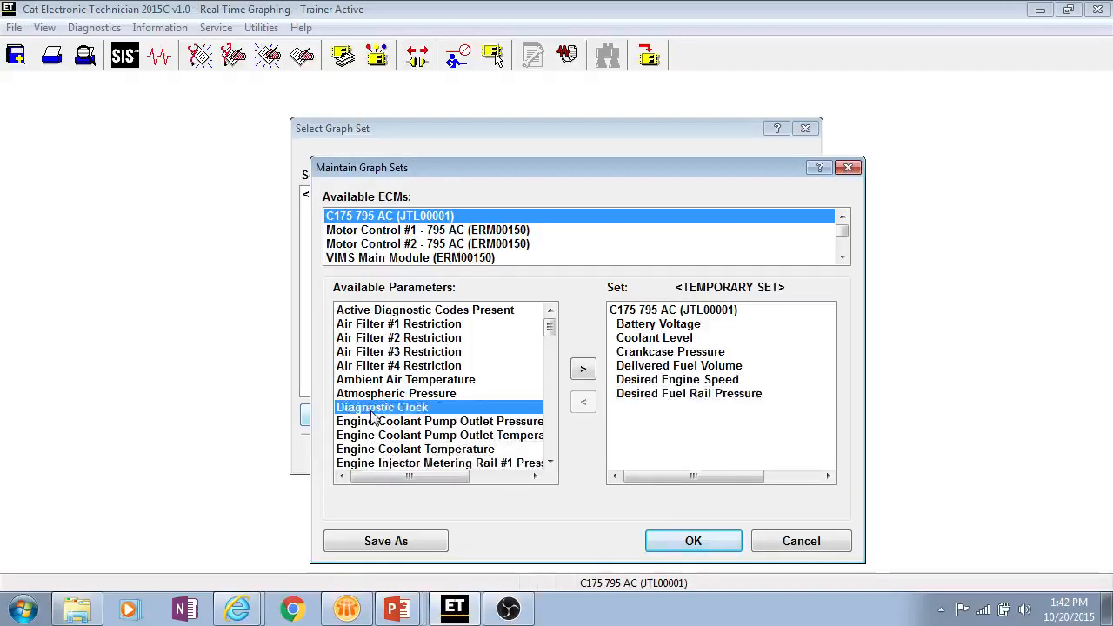
click(583, 369)
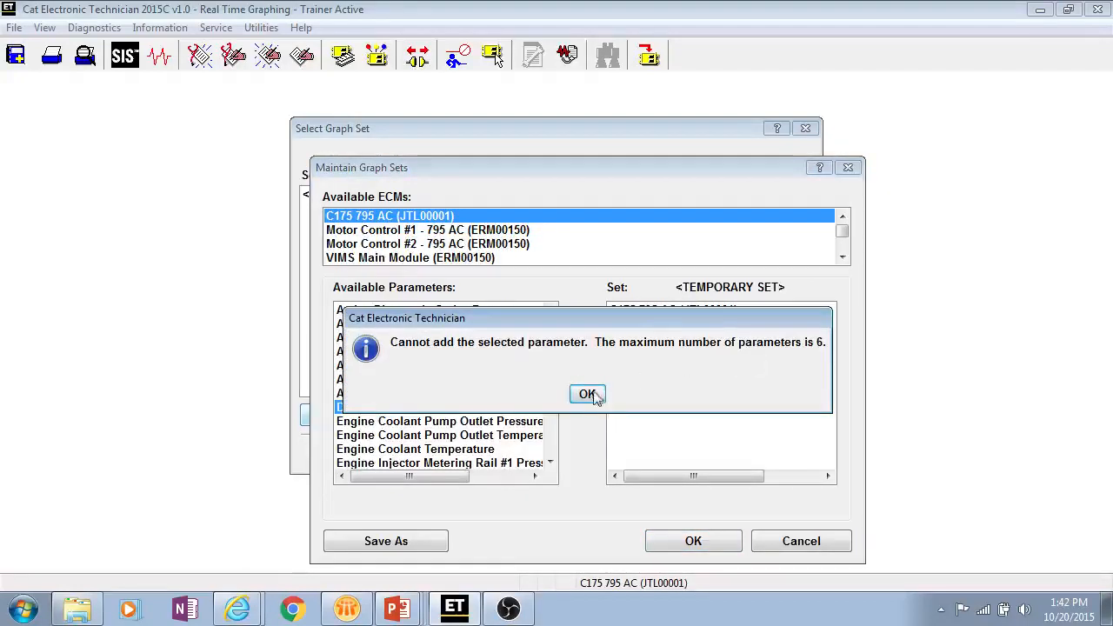
click(587, 394)
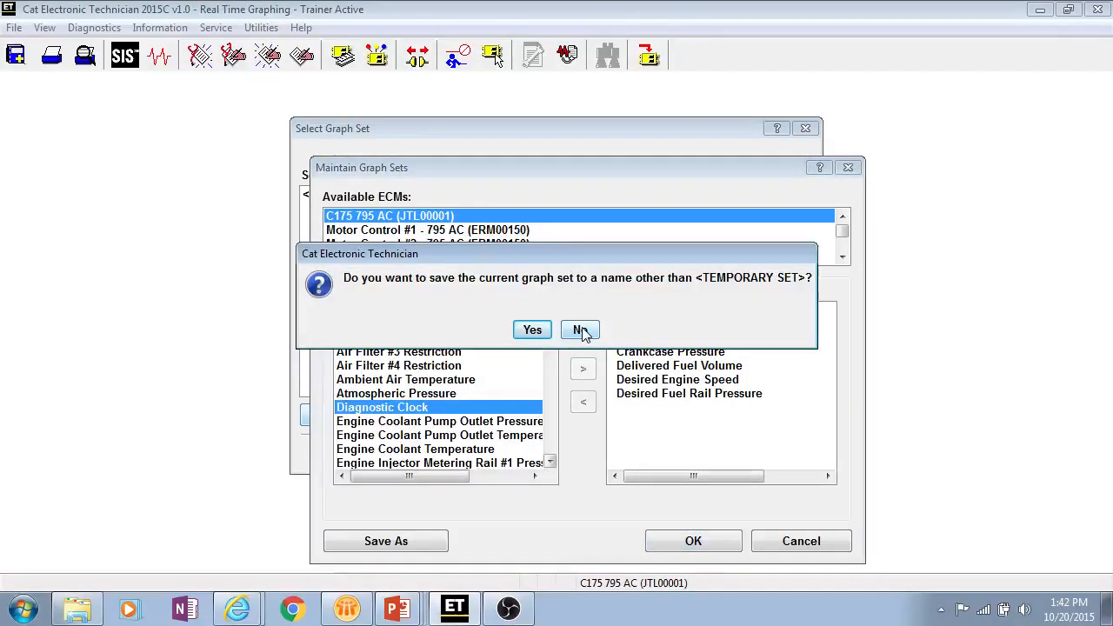
click(579, 330)
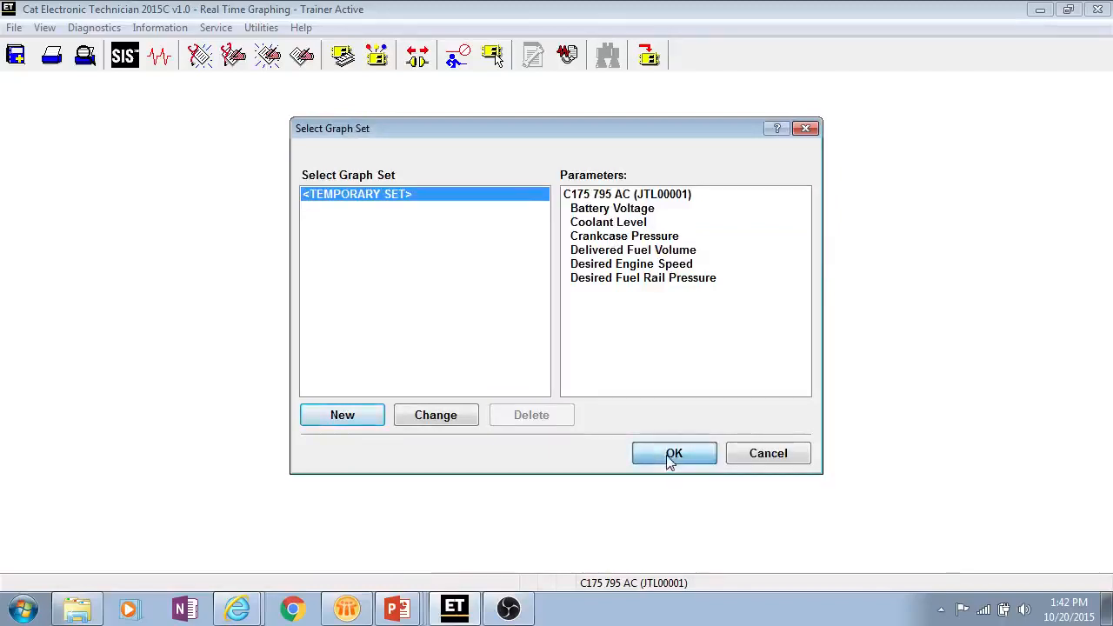
Graph the set live, hiding Delivered Fuel Volume and Desired Engine Speed in the legend.
click(675, 454)
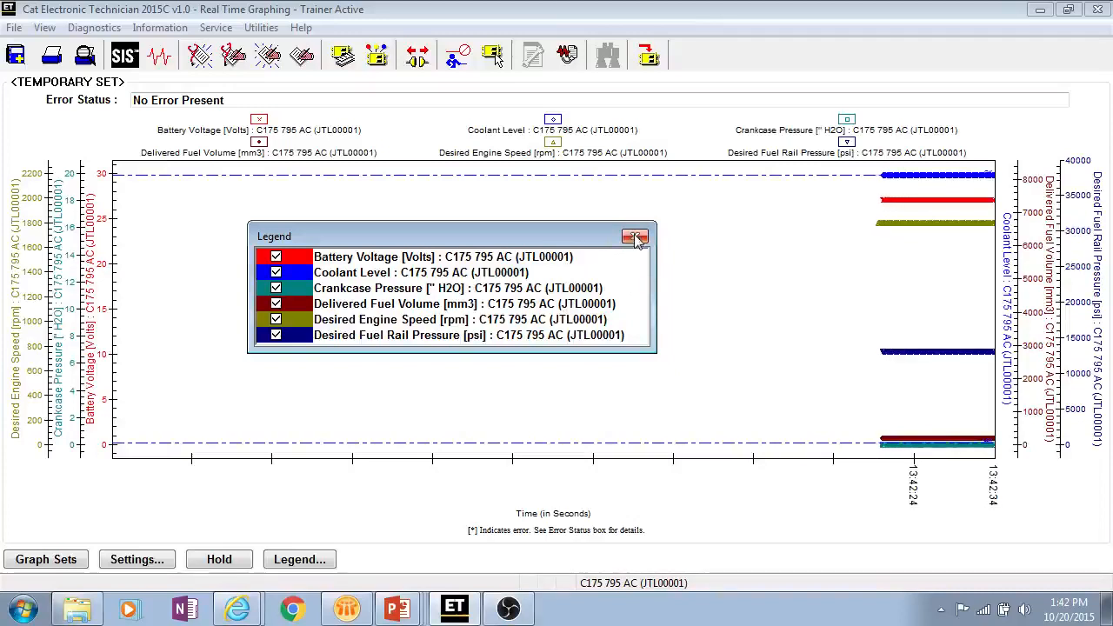
click(636, 237)
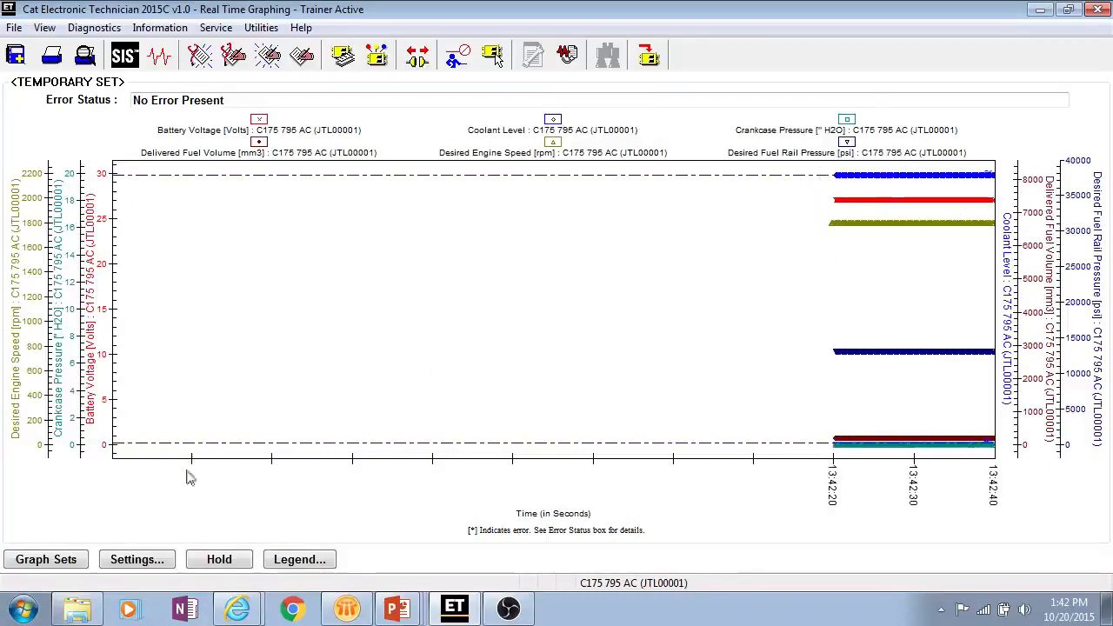
click(299, 559)
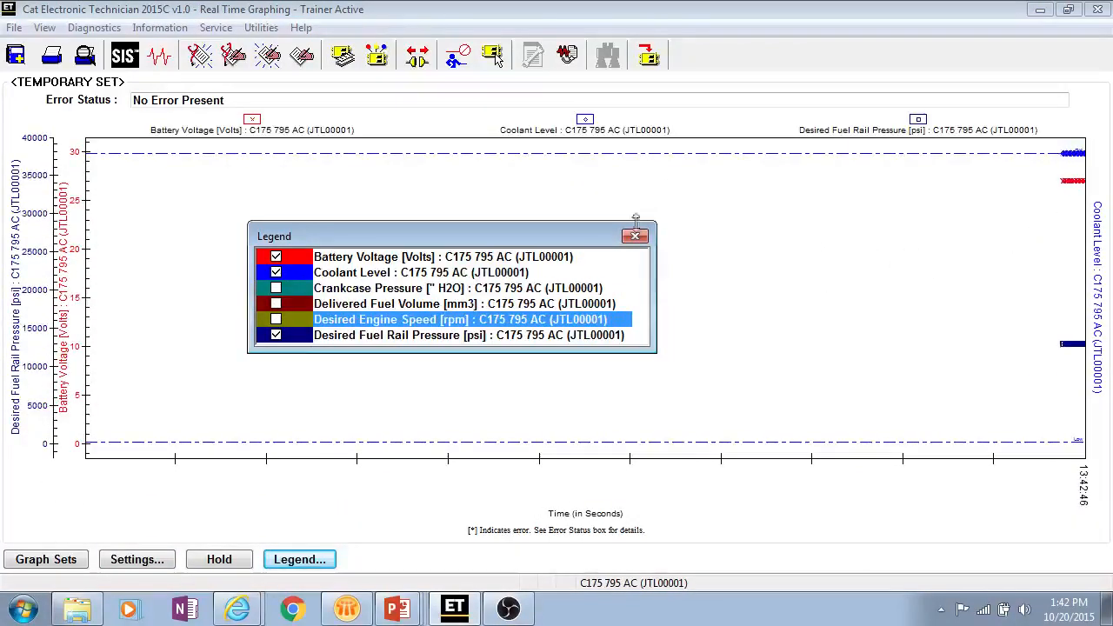
click(275, 288)
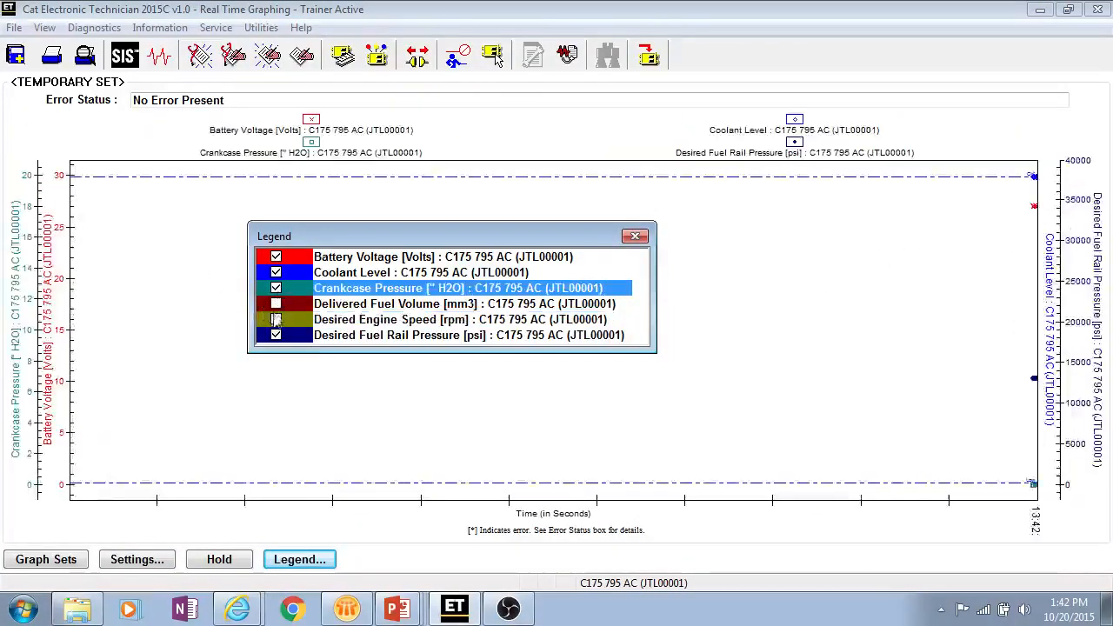
click(636, 236)
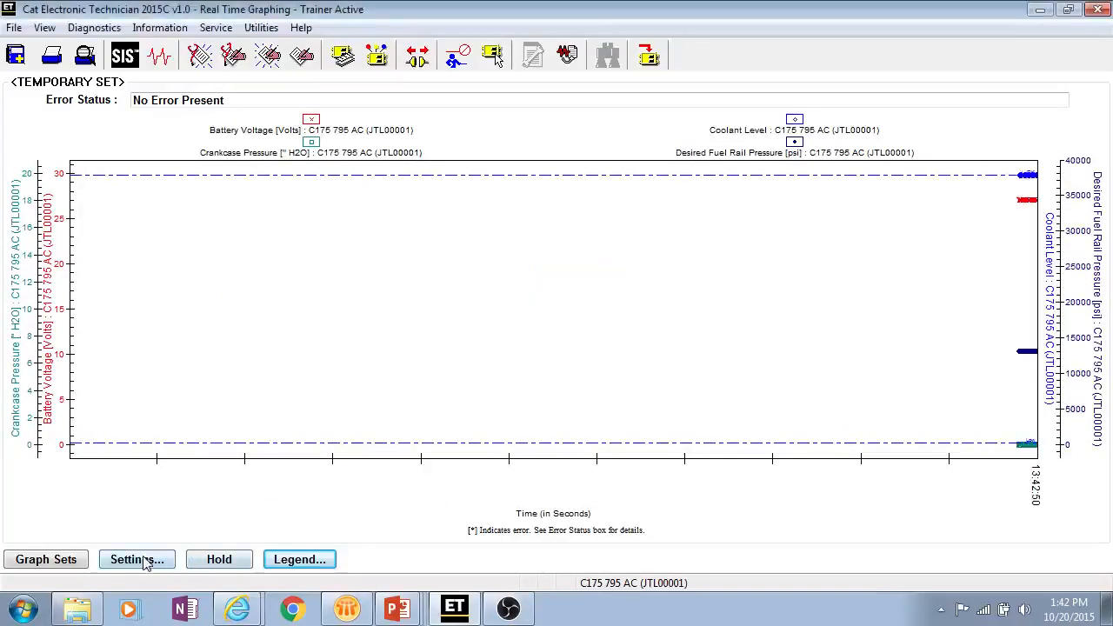
click(137, 559)
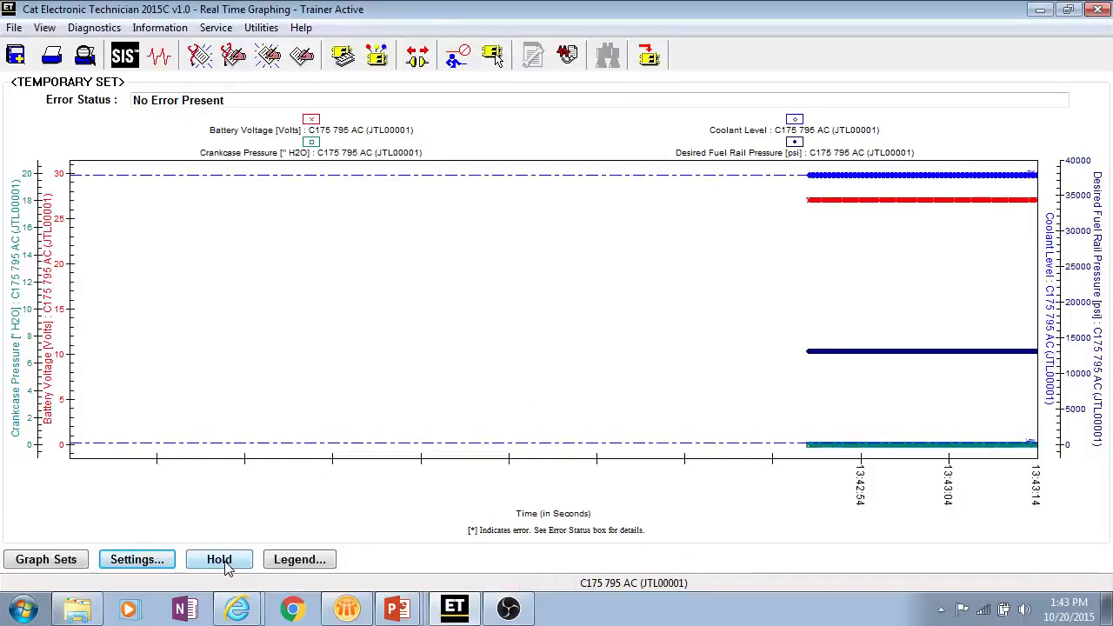
Hold the live graph, then resume plotting, leaving a gap in the four traces.
click(219, 559)
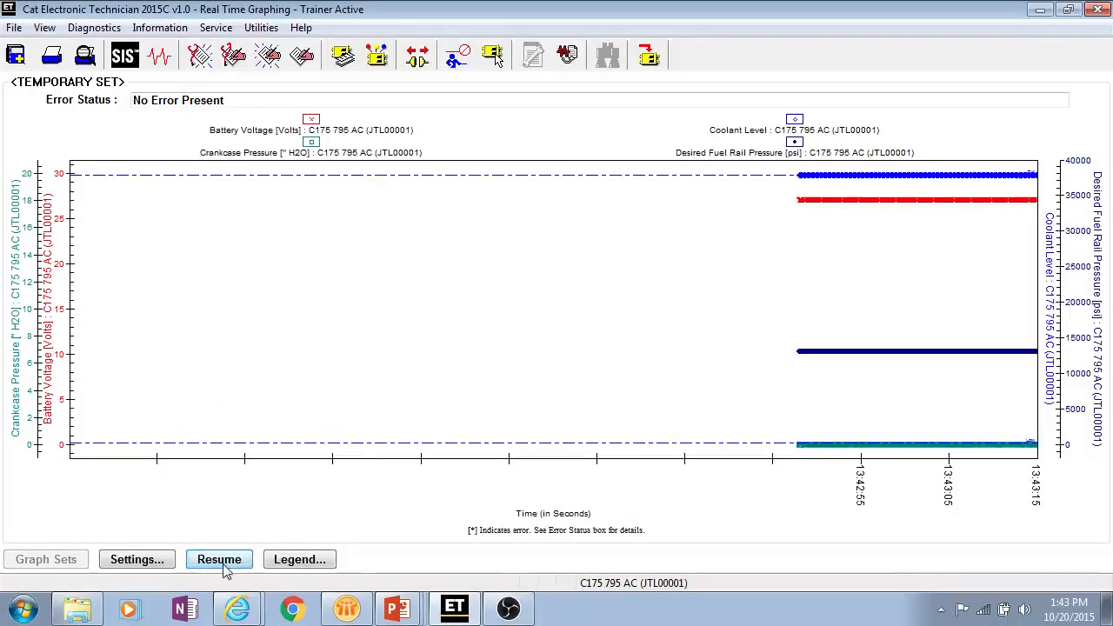
click(219, 559)
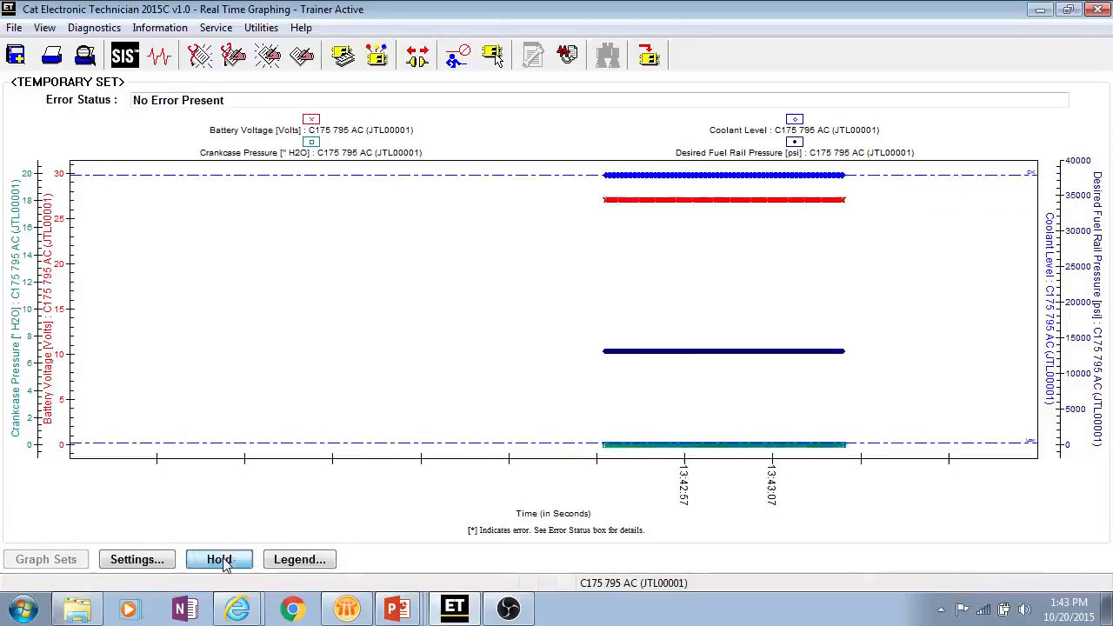
click(219, 559)
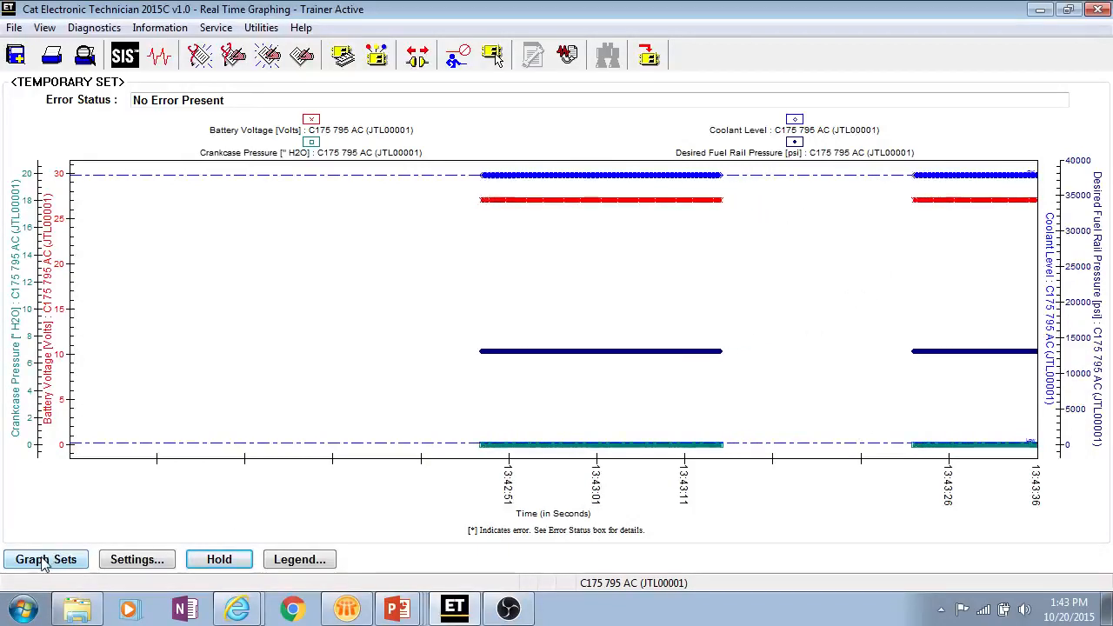
Remove the selected parameter from the temporary graph set, keeping the set unnamed.
click(45, 559)
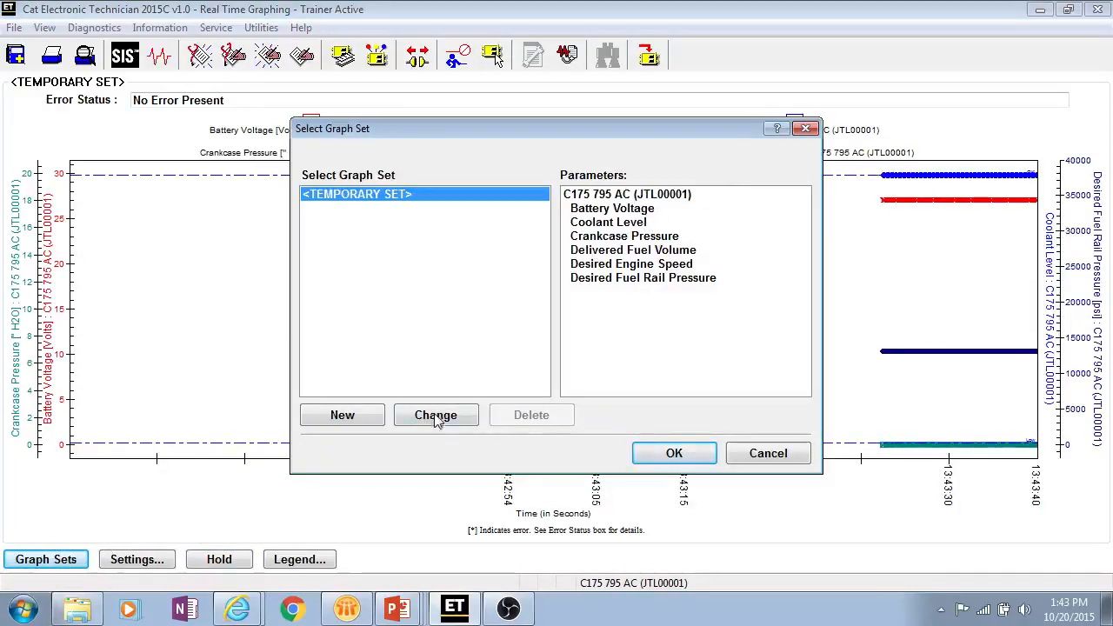
click(436, 415)
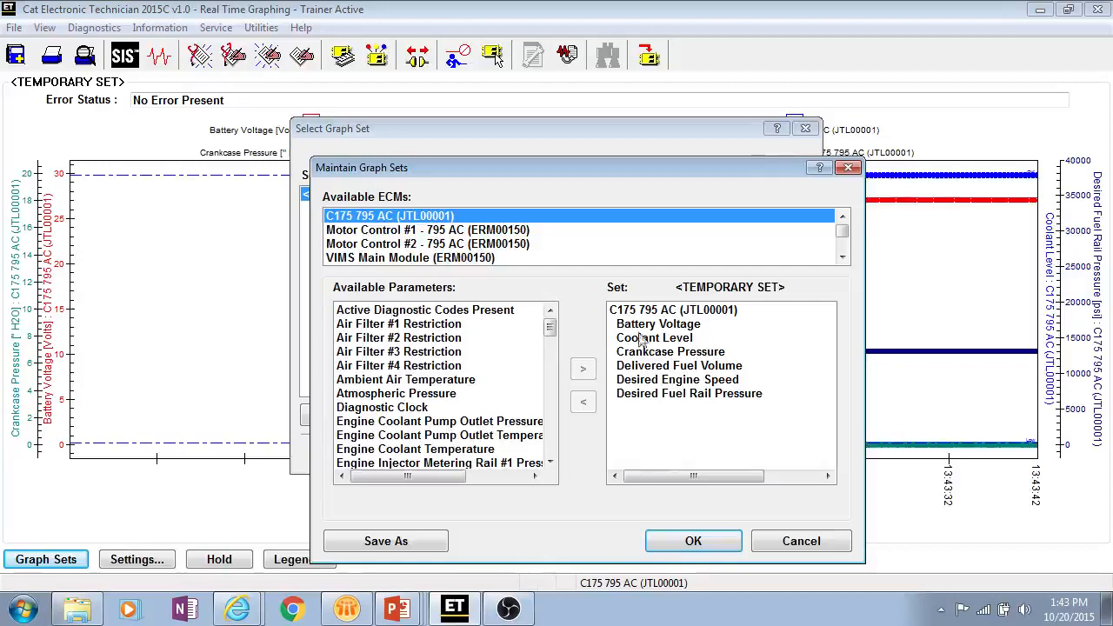
click(583, 403)
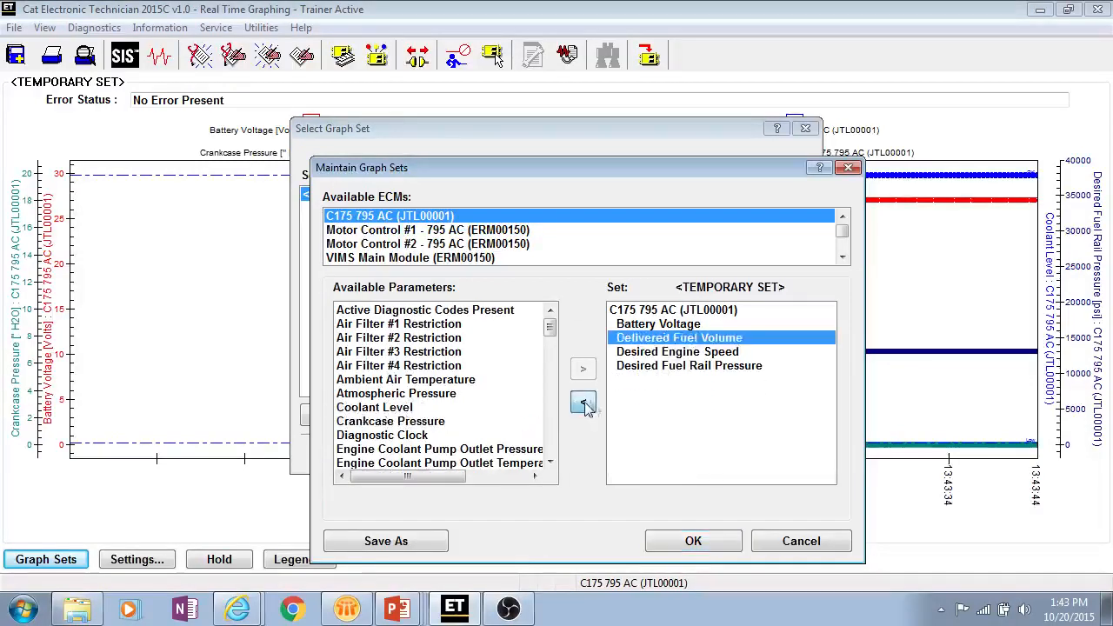
click(693, 541)
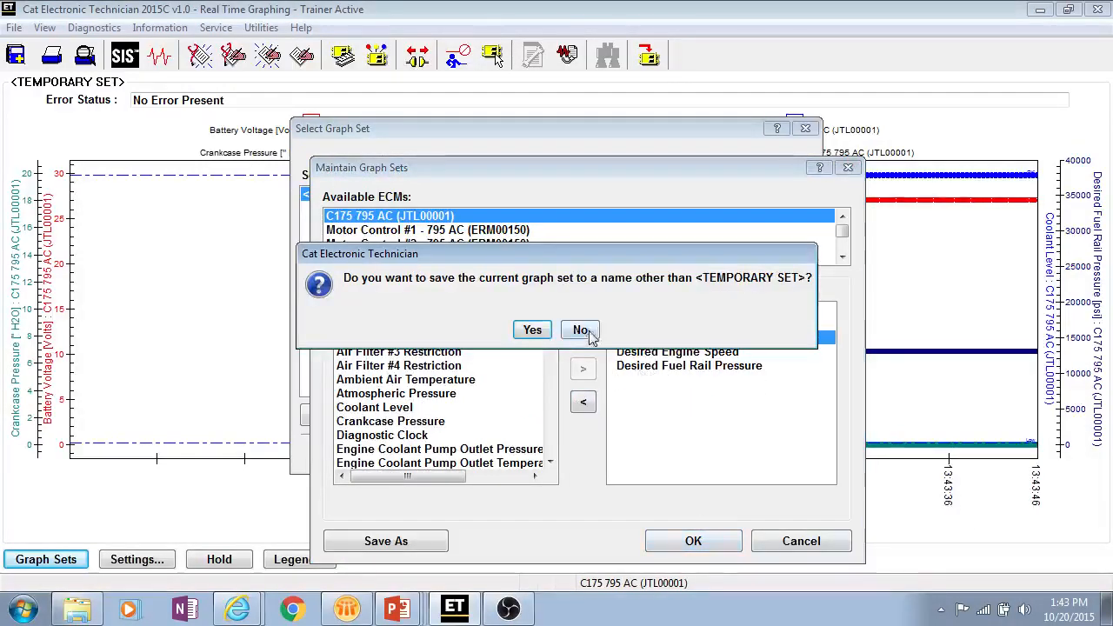
click(580, 330)
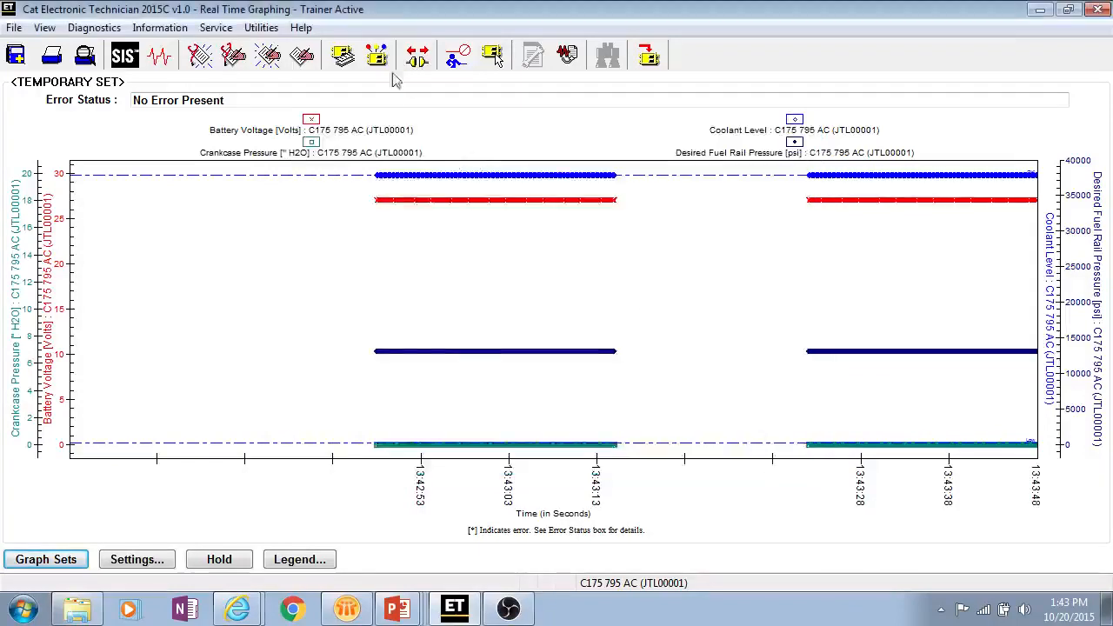
Open the Snapshot Recorder with the Pressures parameter group loaded.
click(159, 27)
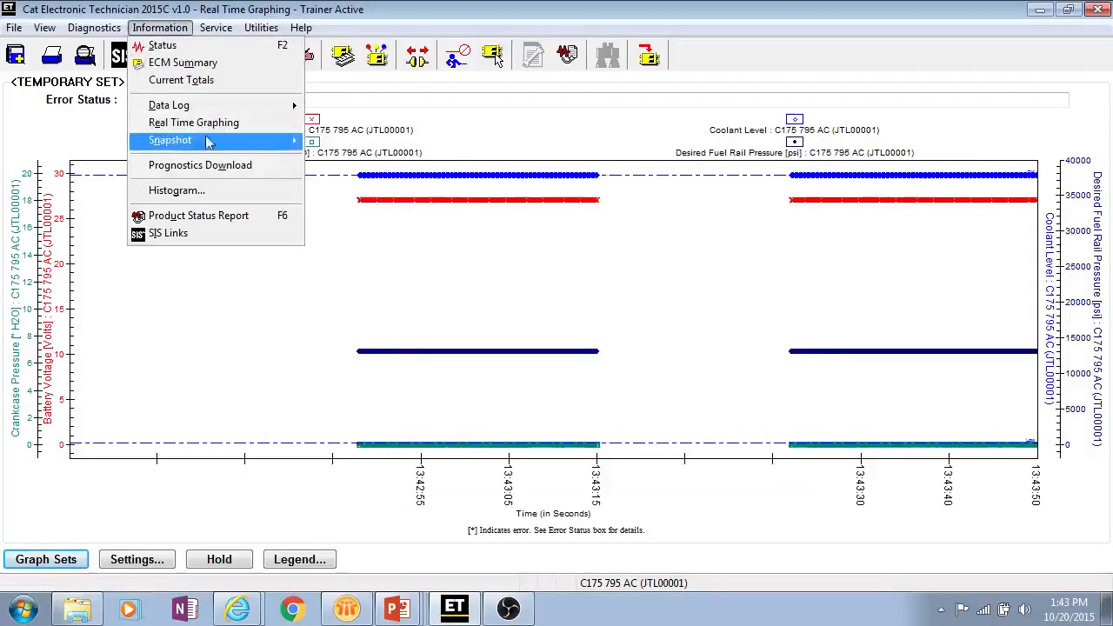
mouse_move(171, 140)
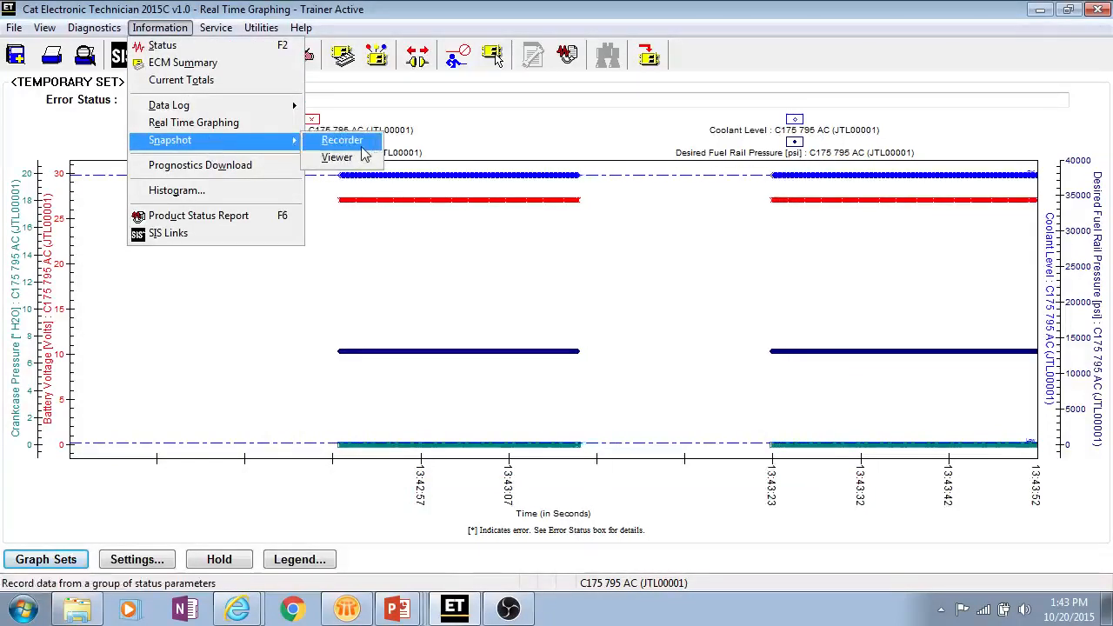
click(341, 140)
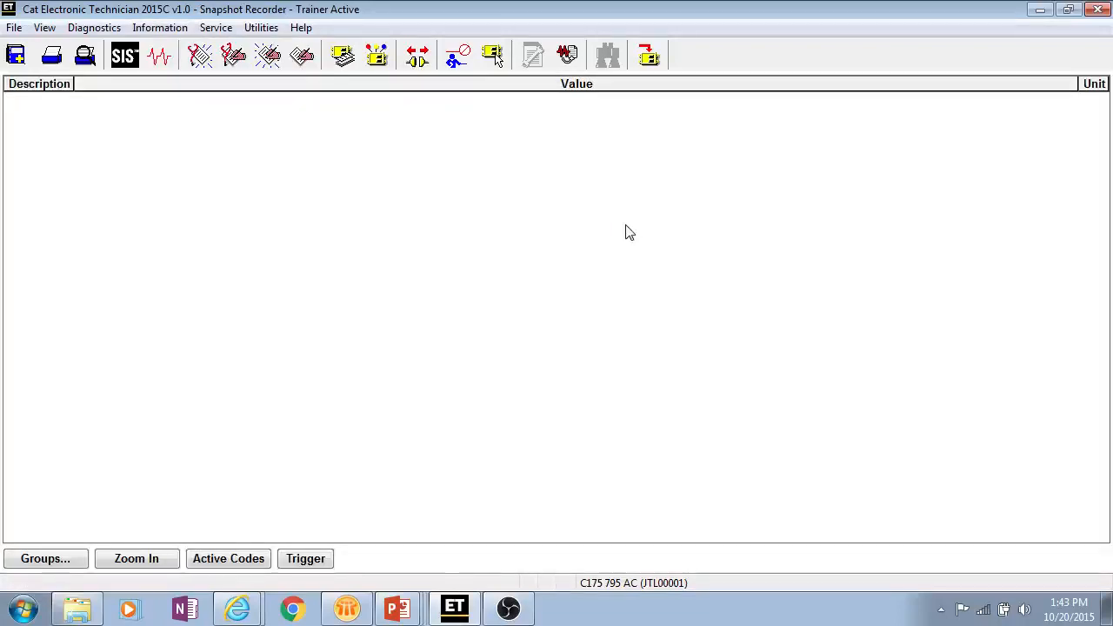
click(44, 558)
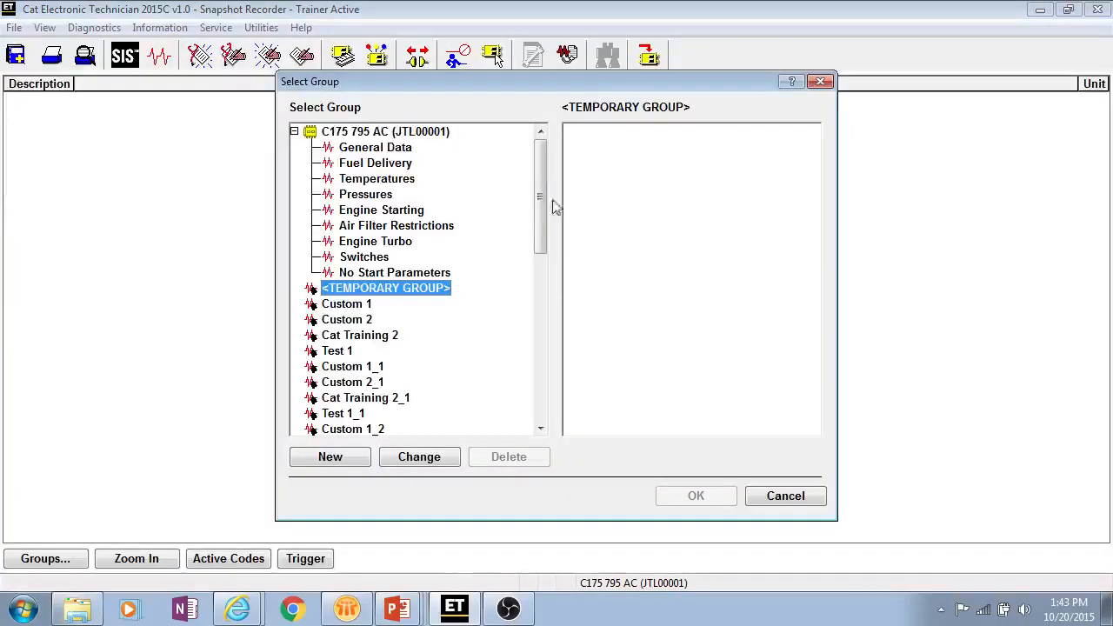
click(365, 194)
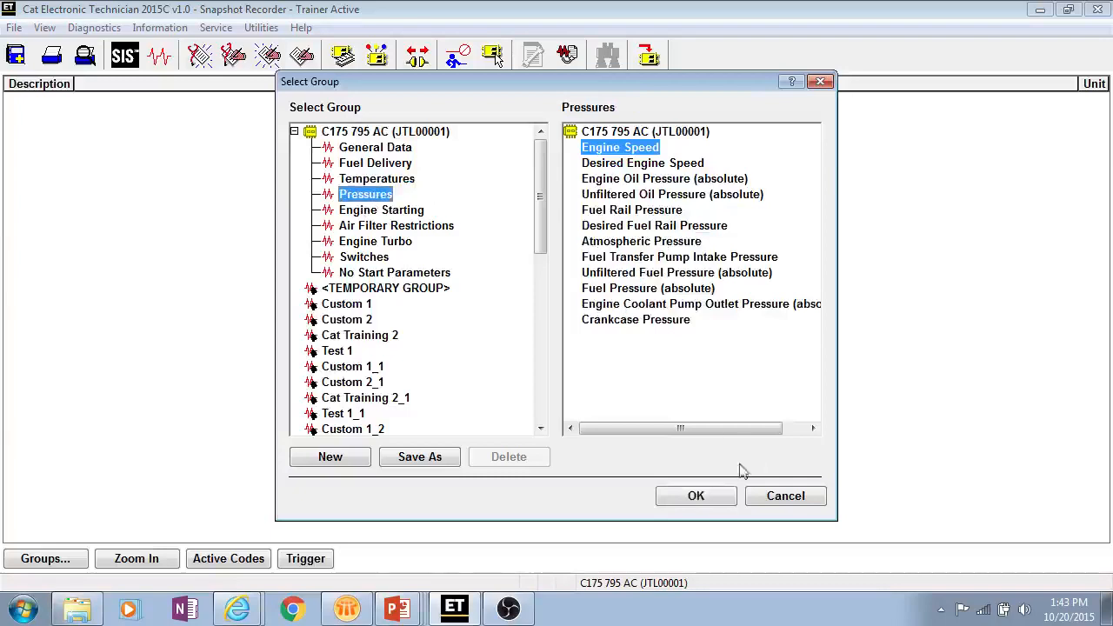
click(696, 496)
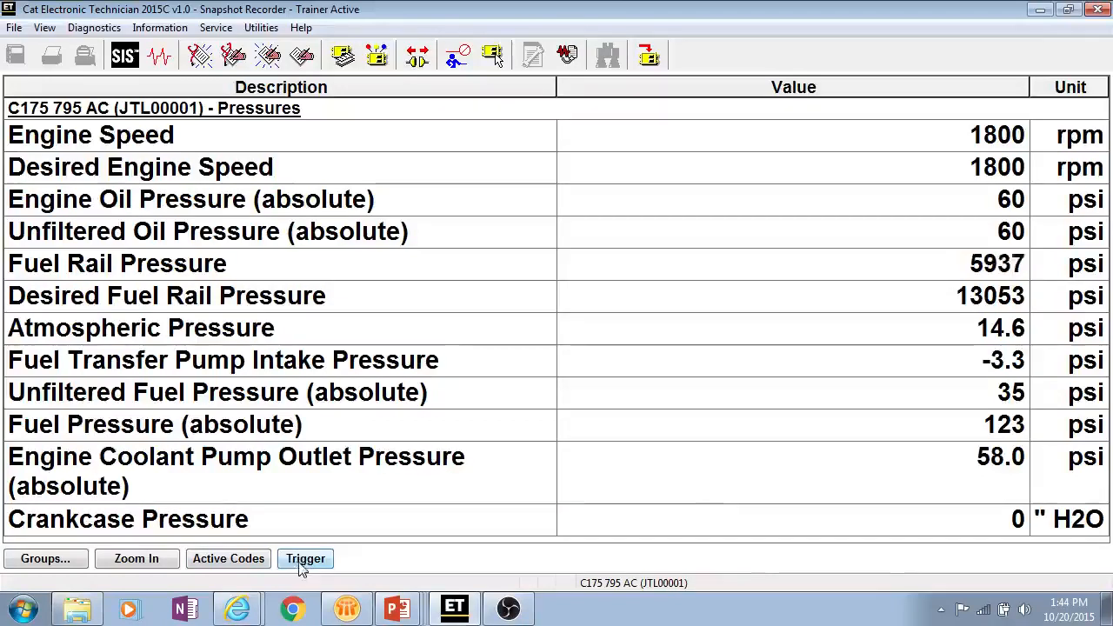
Try triggering a snapshot and dismiss the failure message.
click(306, 558)
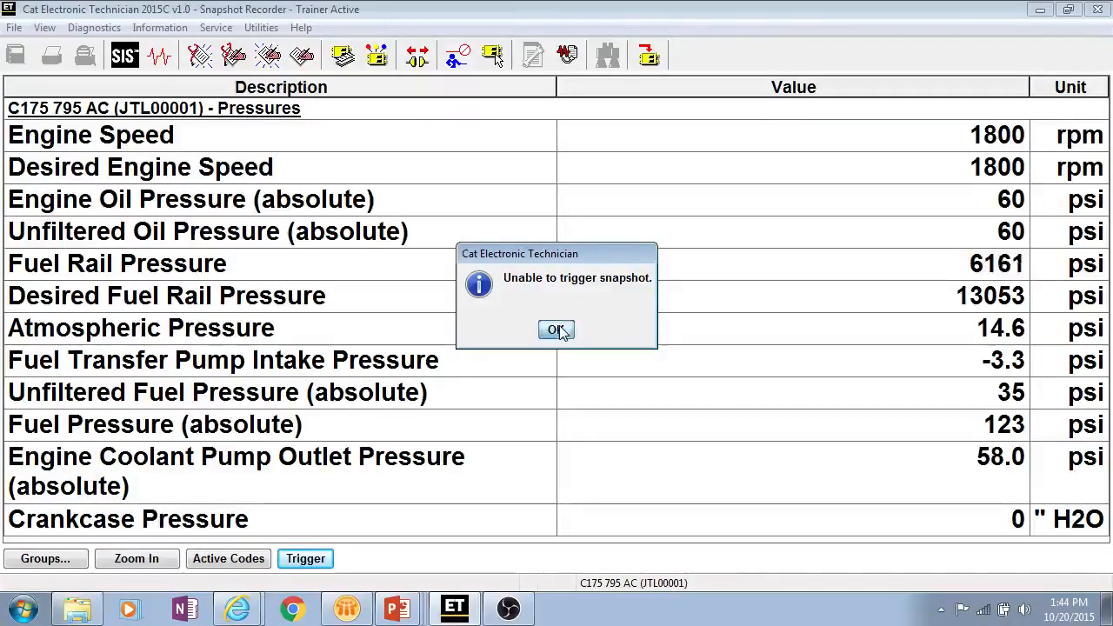
click(556, 330)
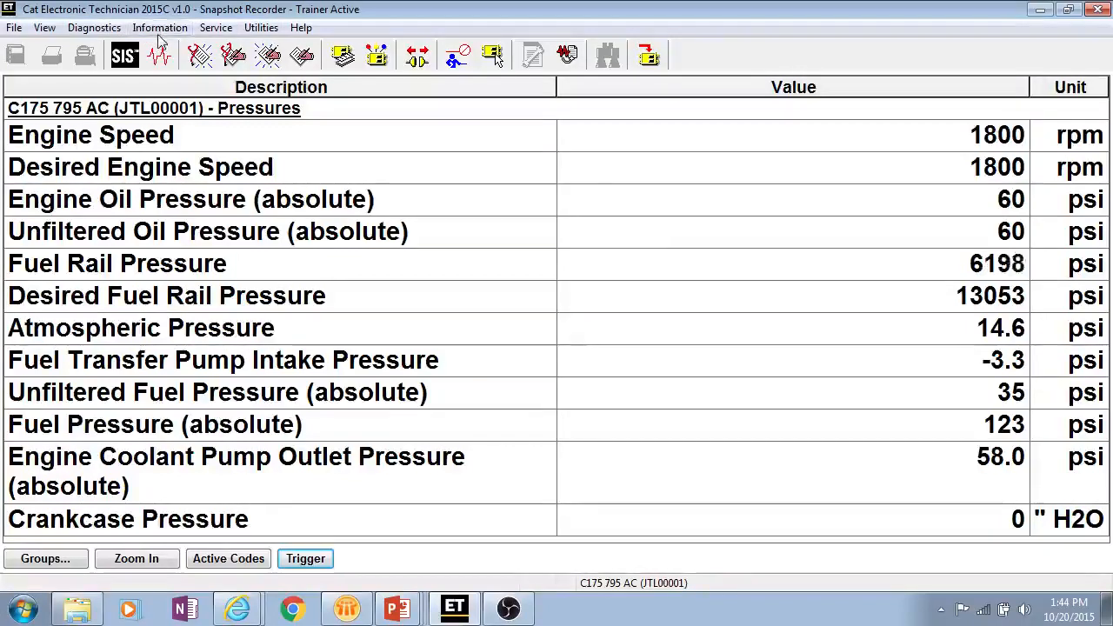
click(160, 27)
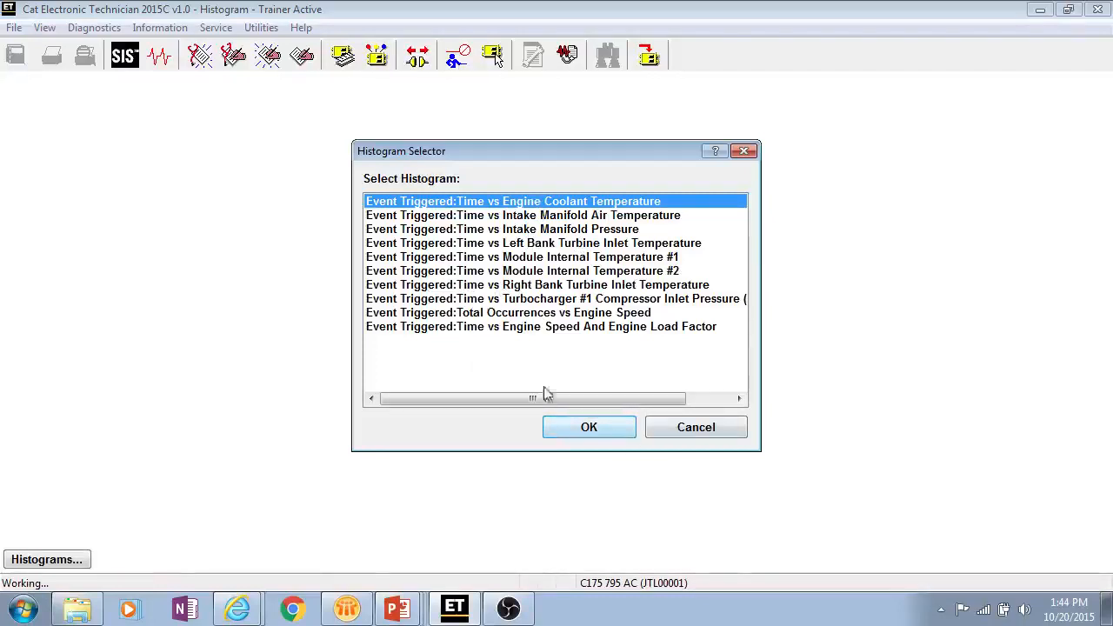
Open the Turbocharger #1 Compressor Inlet Pressure (absolute) histogram from Histogram Selector.
click(589, 427)
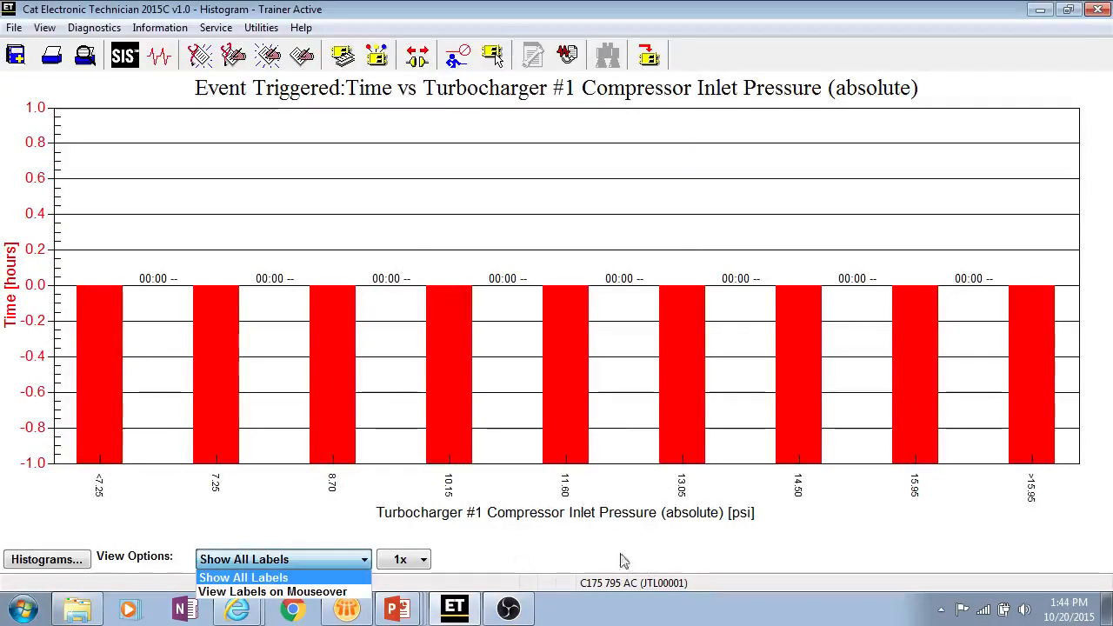
mouse_move(147, 35)
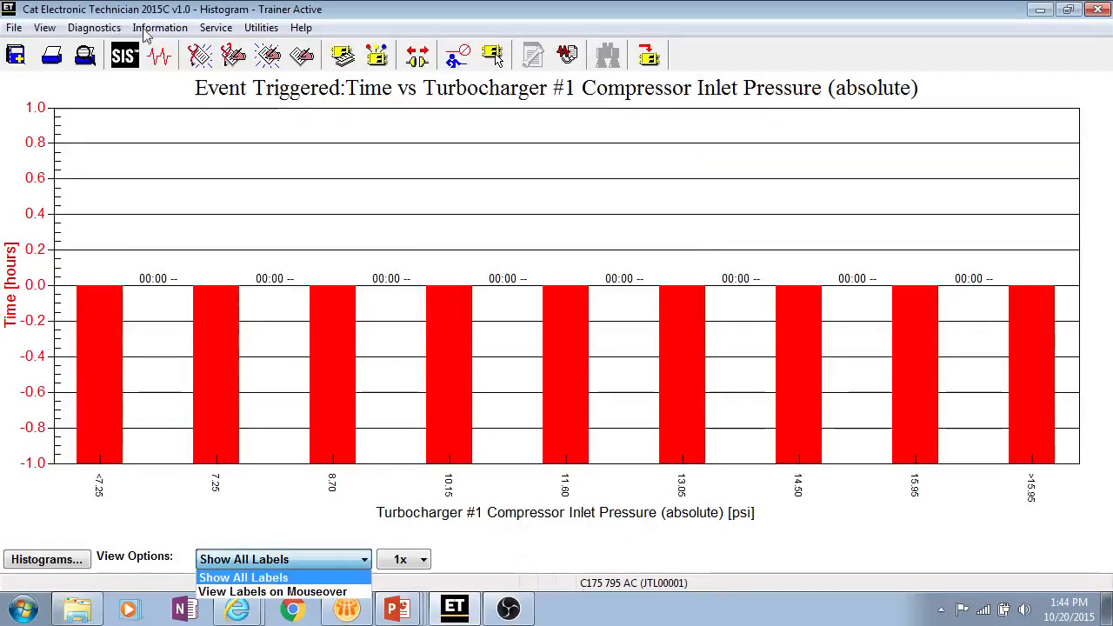
Open SIS Links and follow ERM00150's Documentation (Document Structure) link to SIS.
click(159, 27)
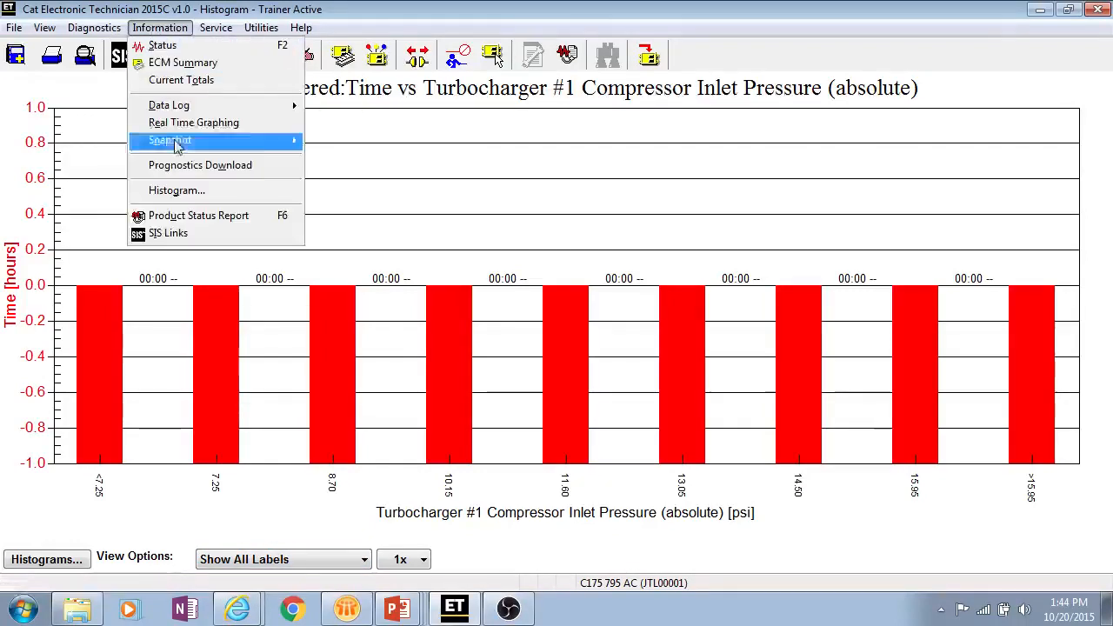
mouse_move(221, 215)
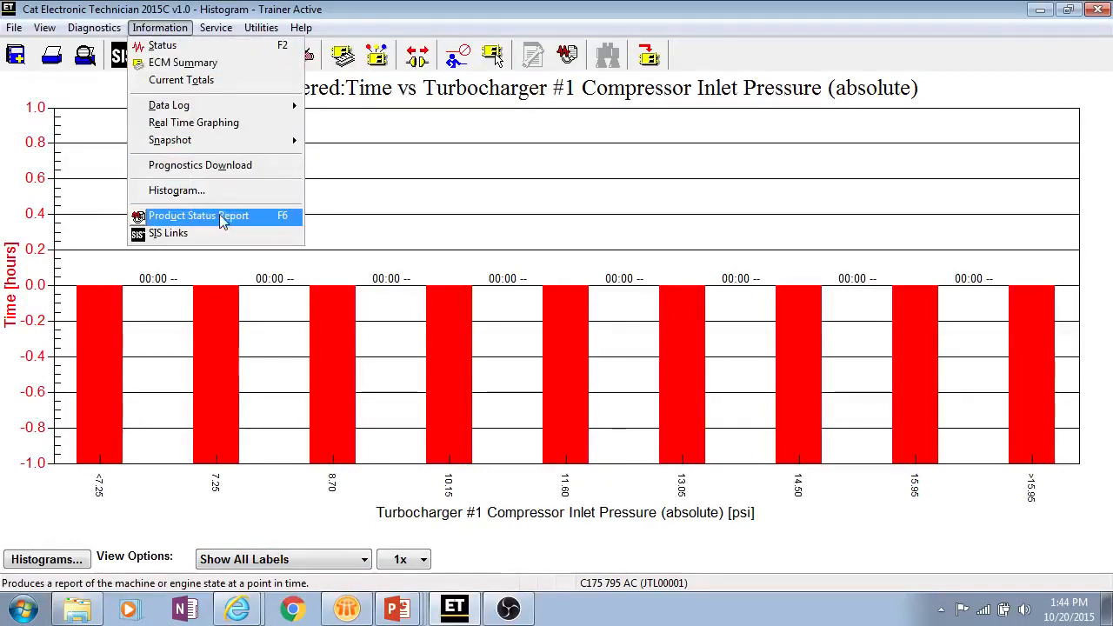
mouse_move(178, 233)
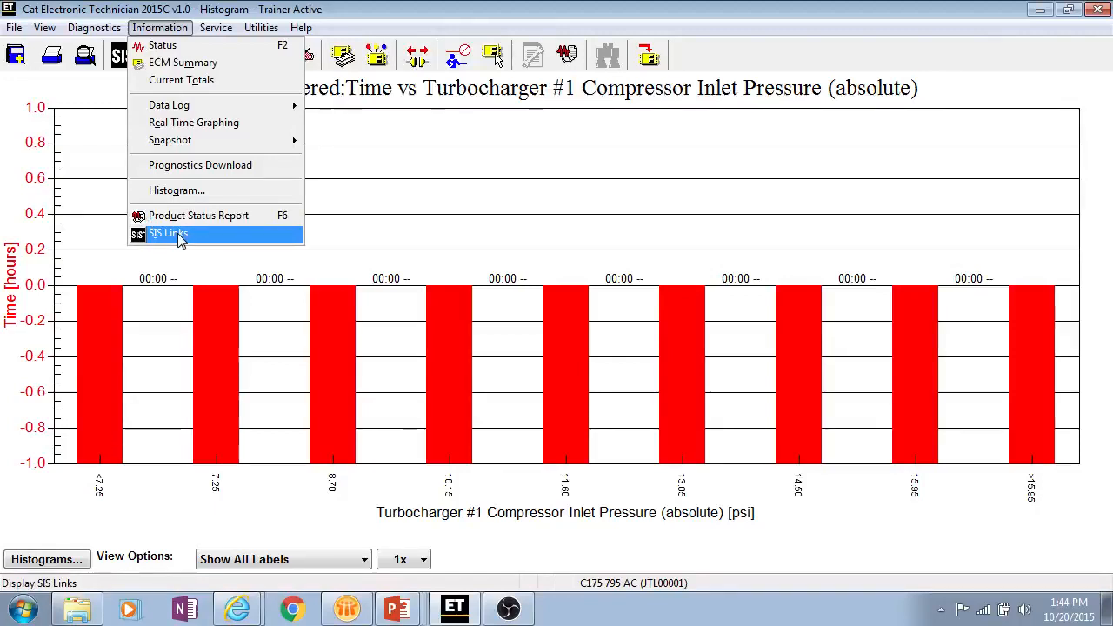
click(167, 233)
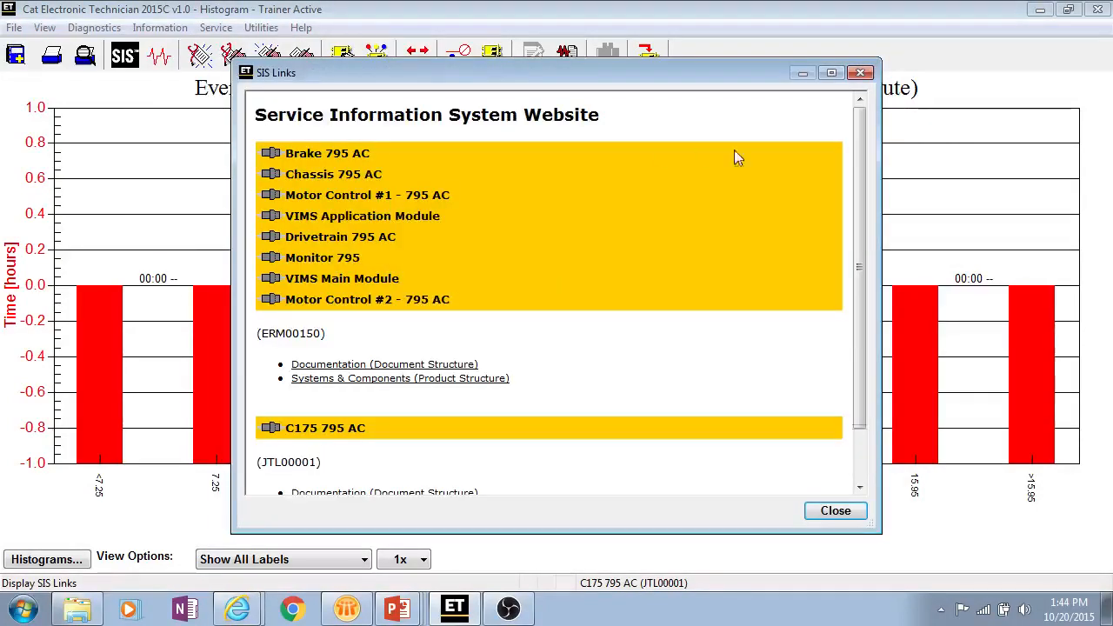
mouse_move(570, 393)
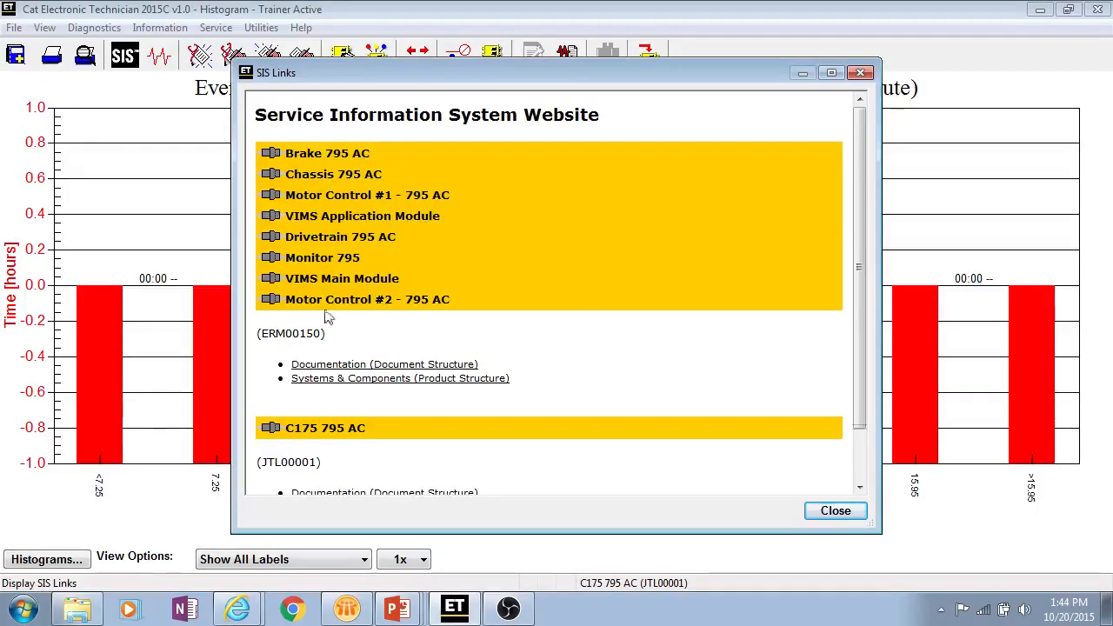
scroll(down, 3)
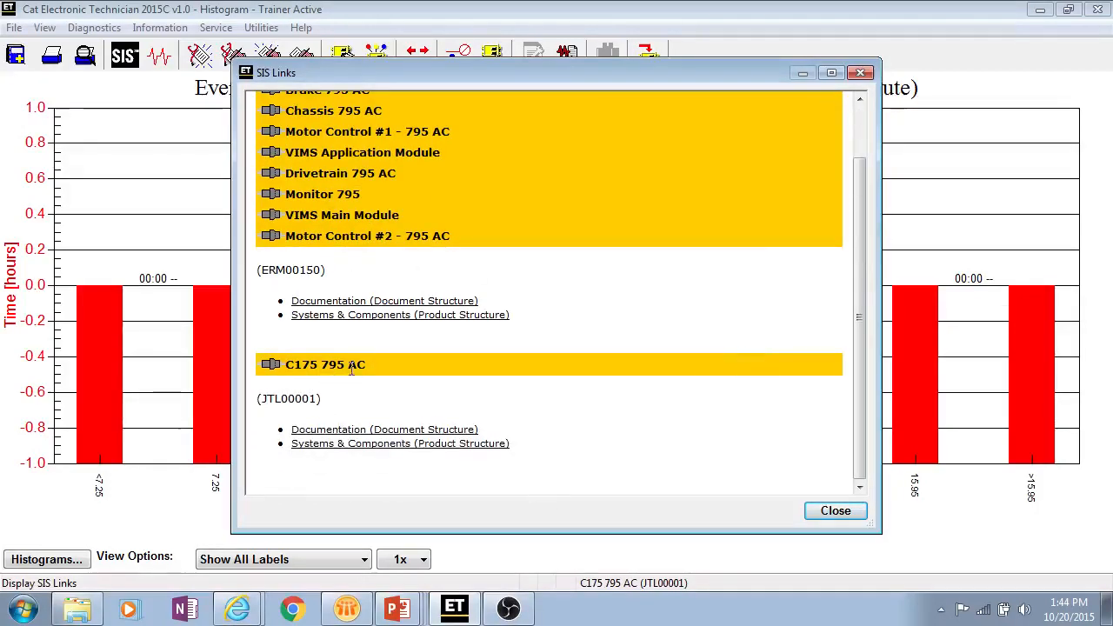
mouse_move(326, 364)
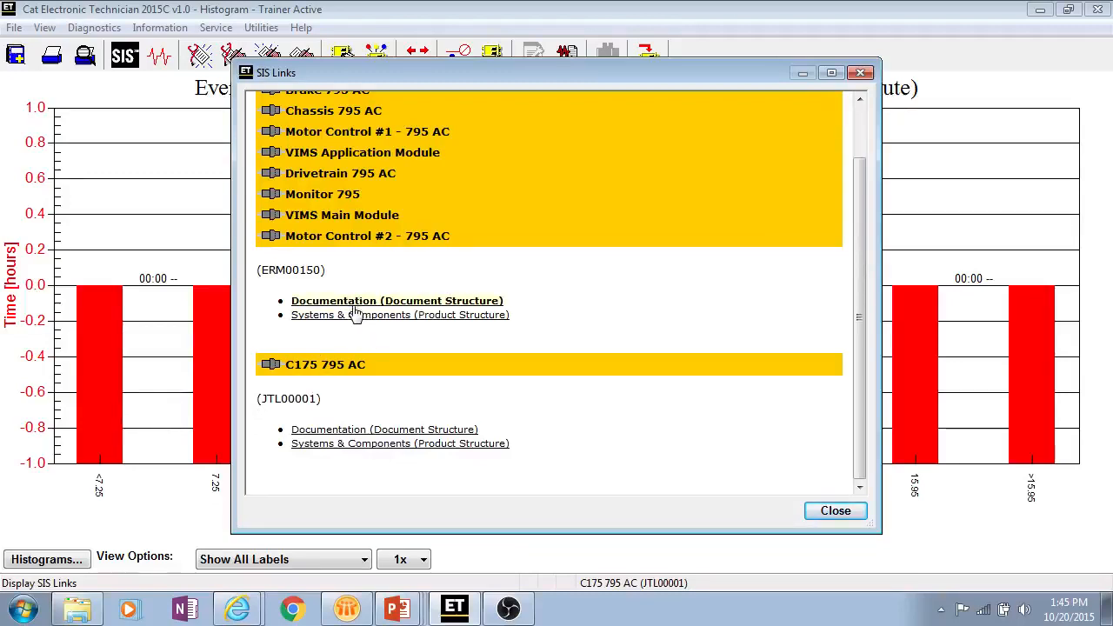
mouse_move(340, 311)
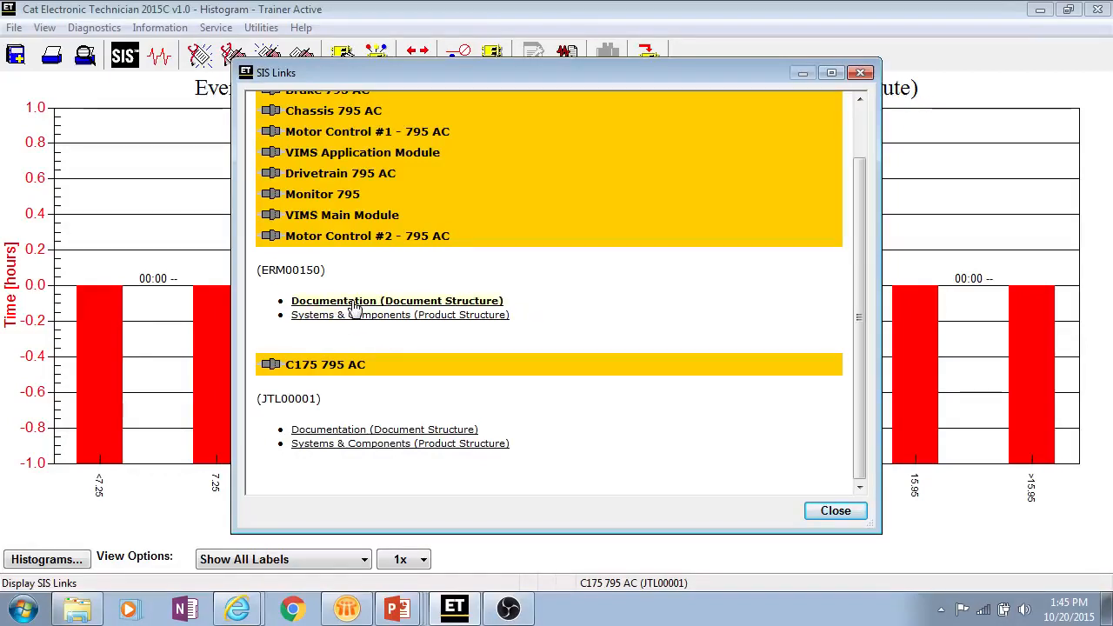
click(397, 300)
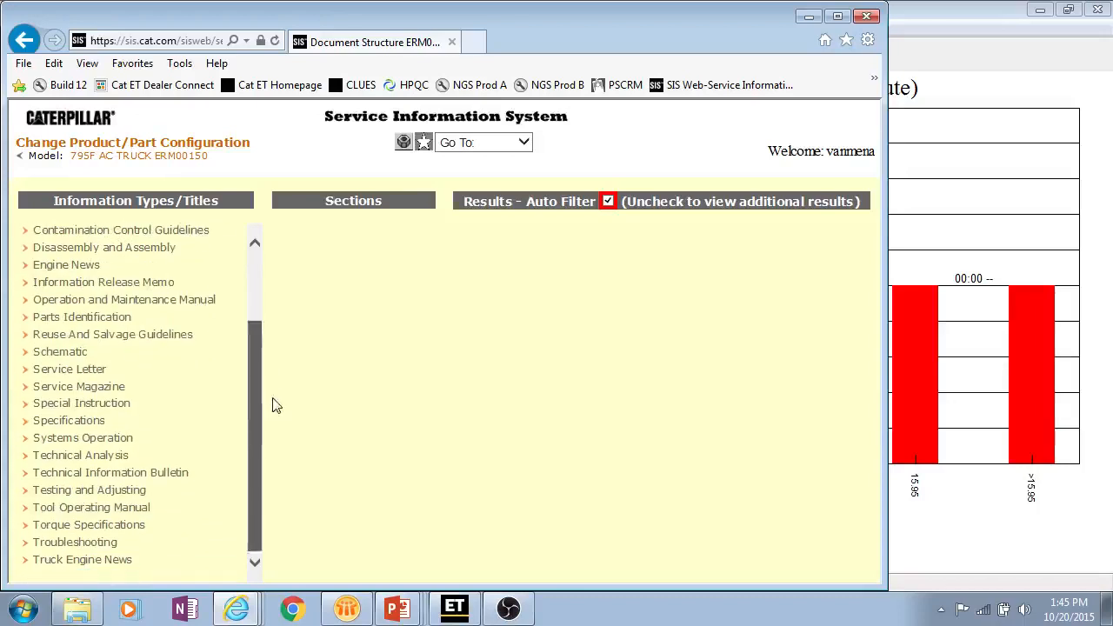
mouse_move(403, 422)
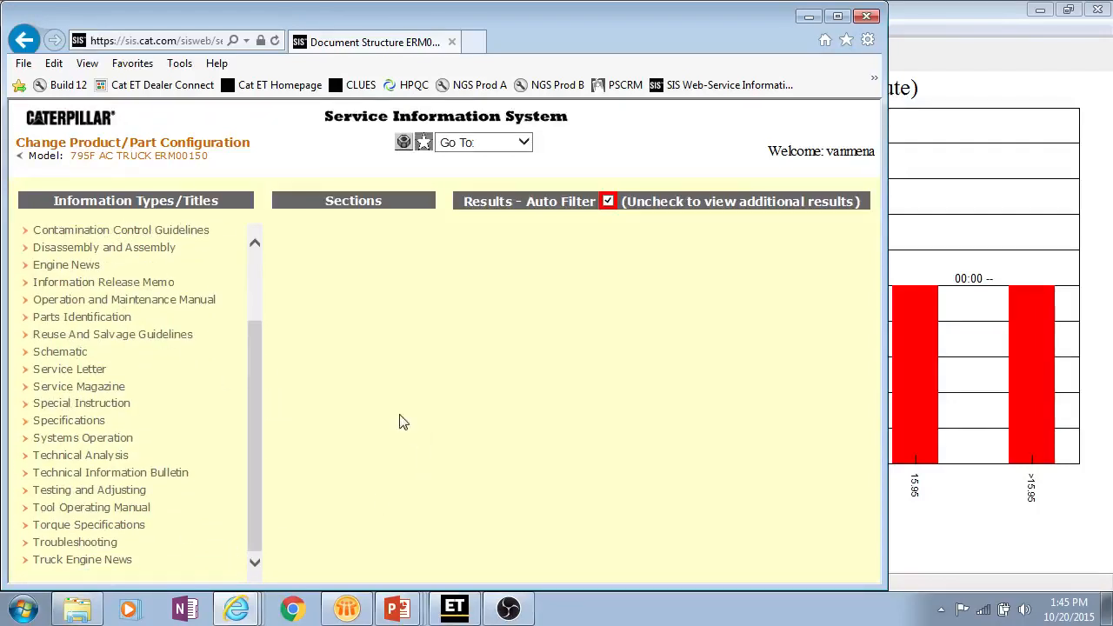
mouse_move(248, 383)
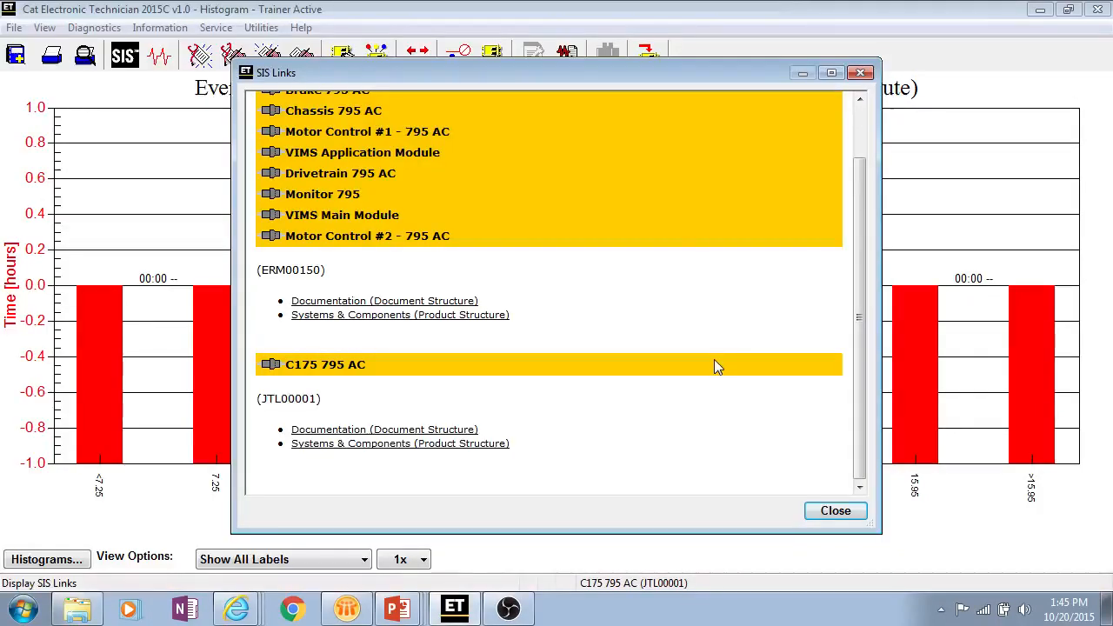
mouse_move(395, 341)
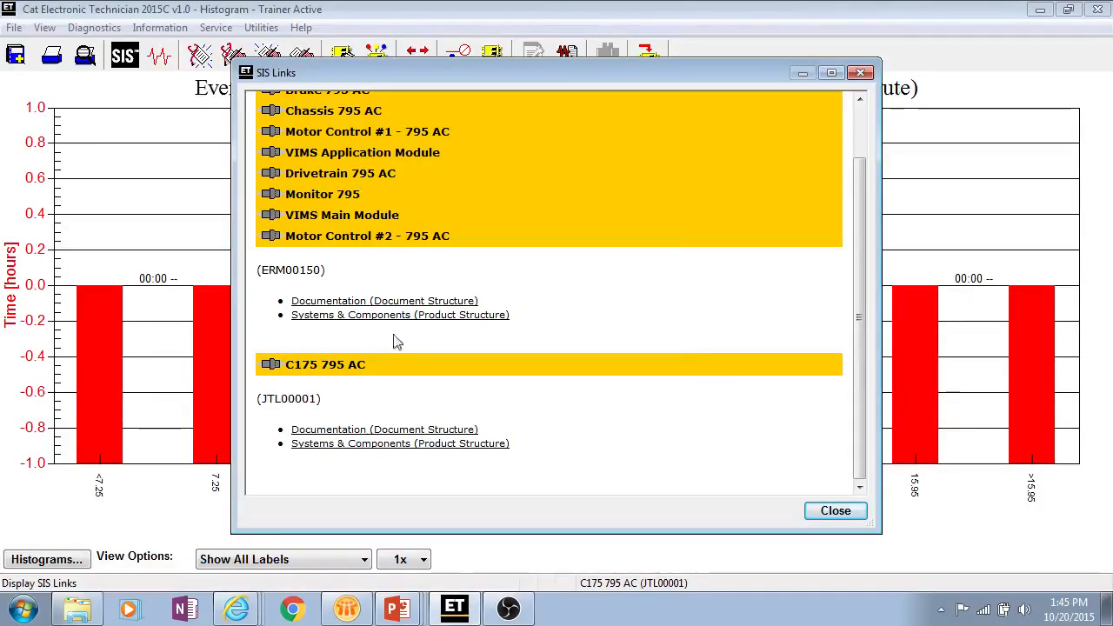
mouse_move(511, 299)
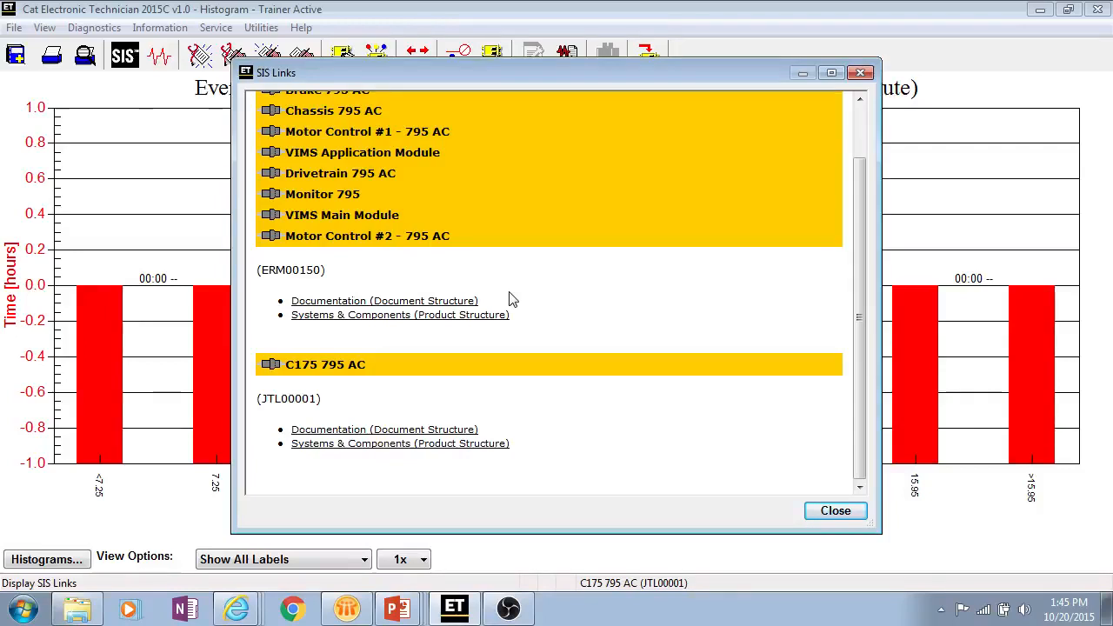
Close the SIS Links window, returning to the Turbocharger #1 inlet pressure histogram.
click(835, 511)
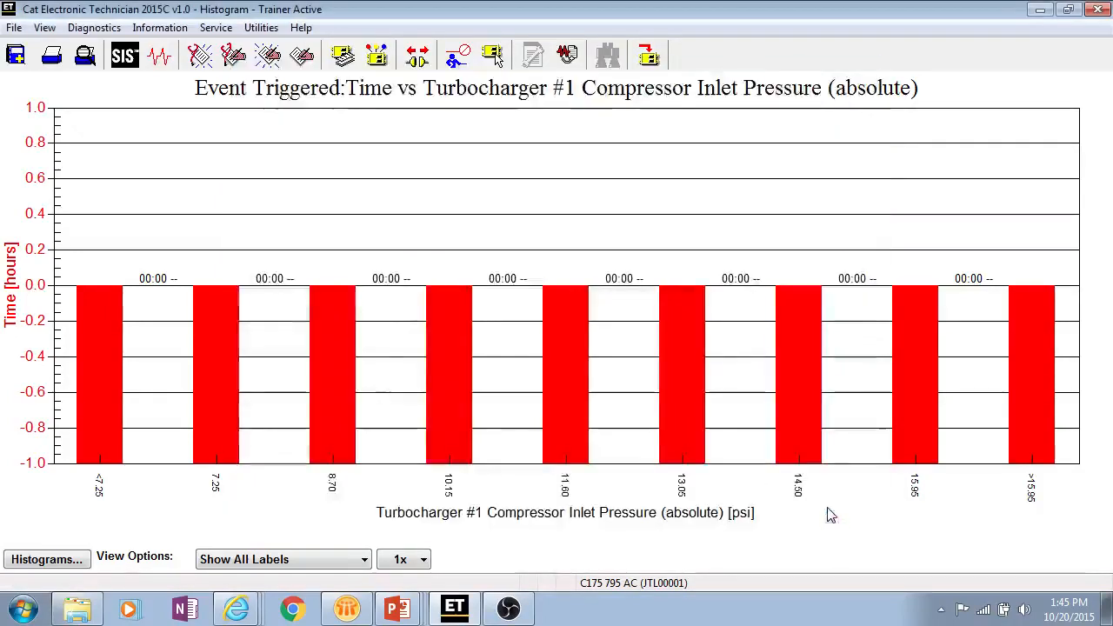
click(159, 27)
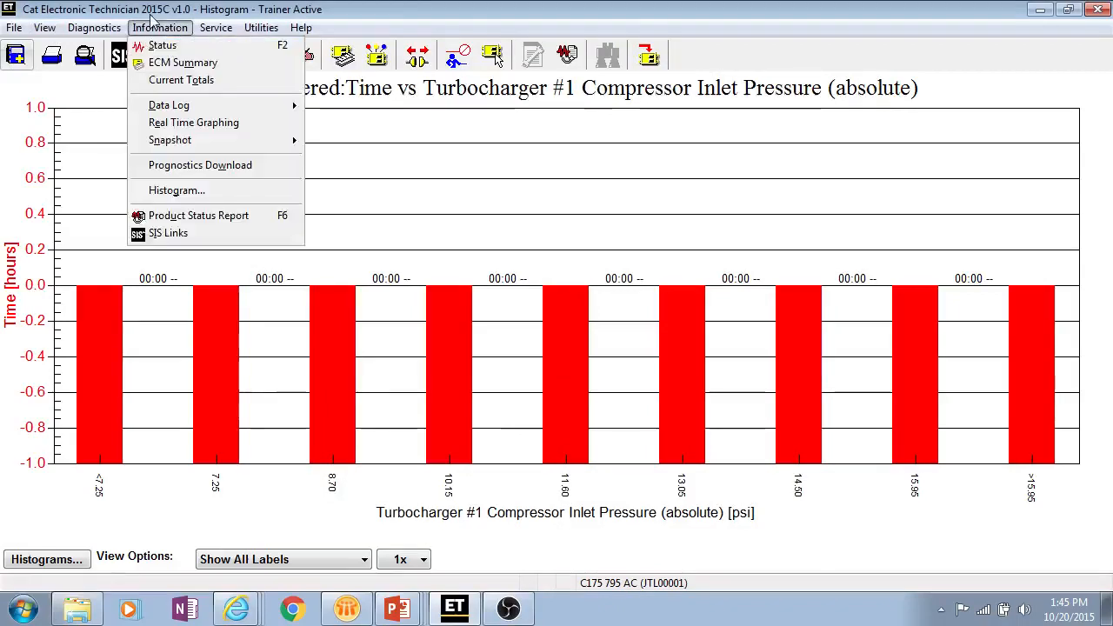